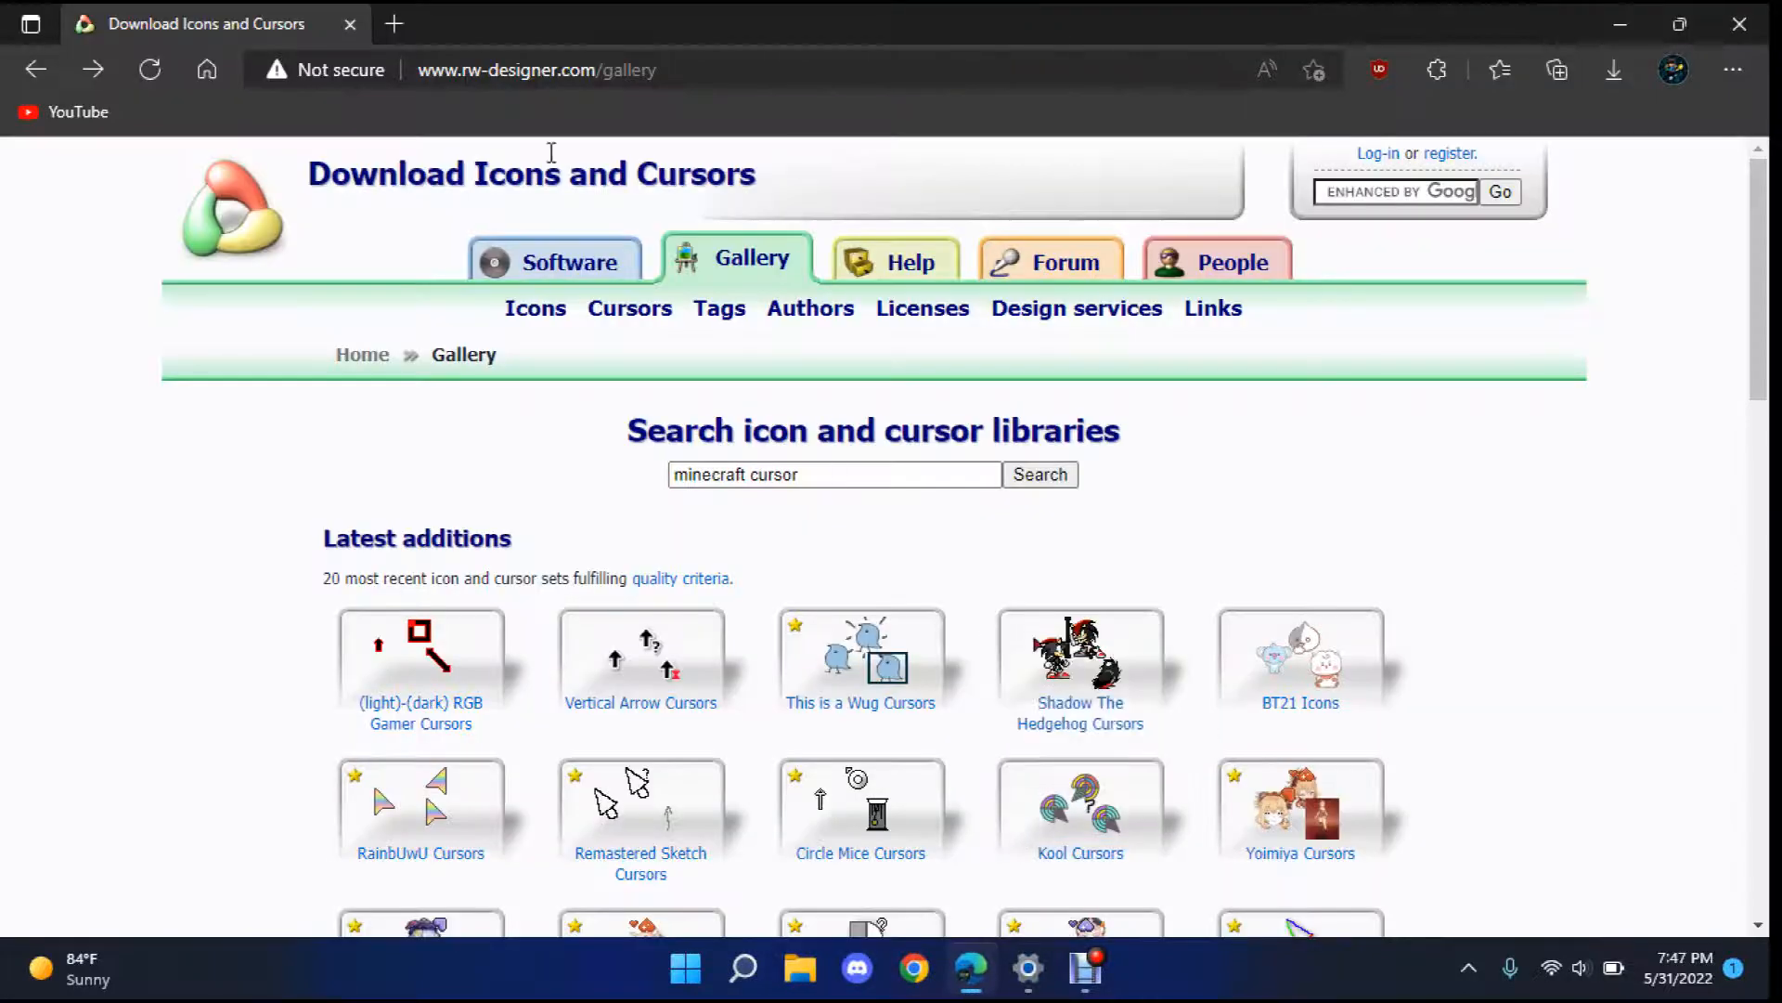
- Search RW-Designer for 'minecraft cursor' and browse the 959 results to page one's end
left_click(535, 70)
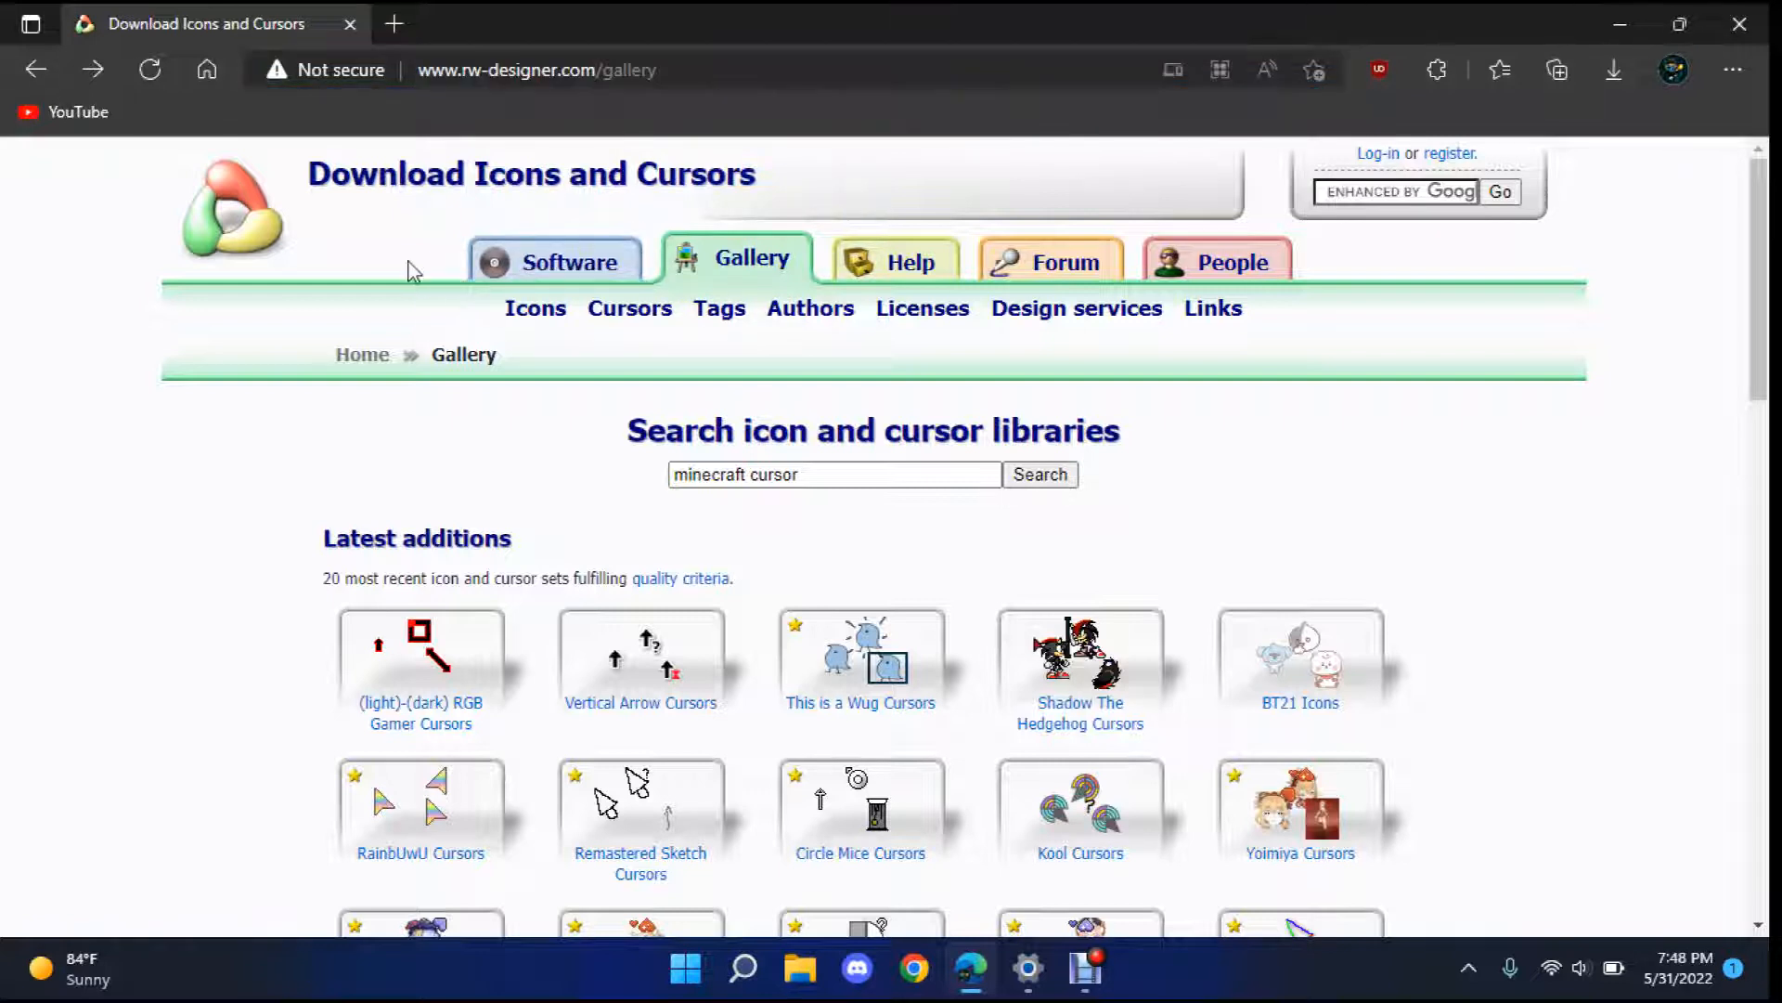
mouse_move(753, 260)
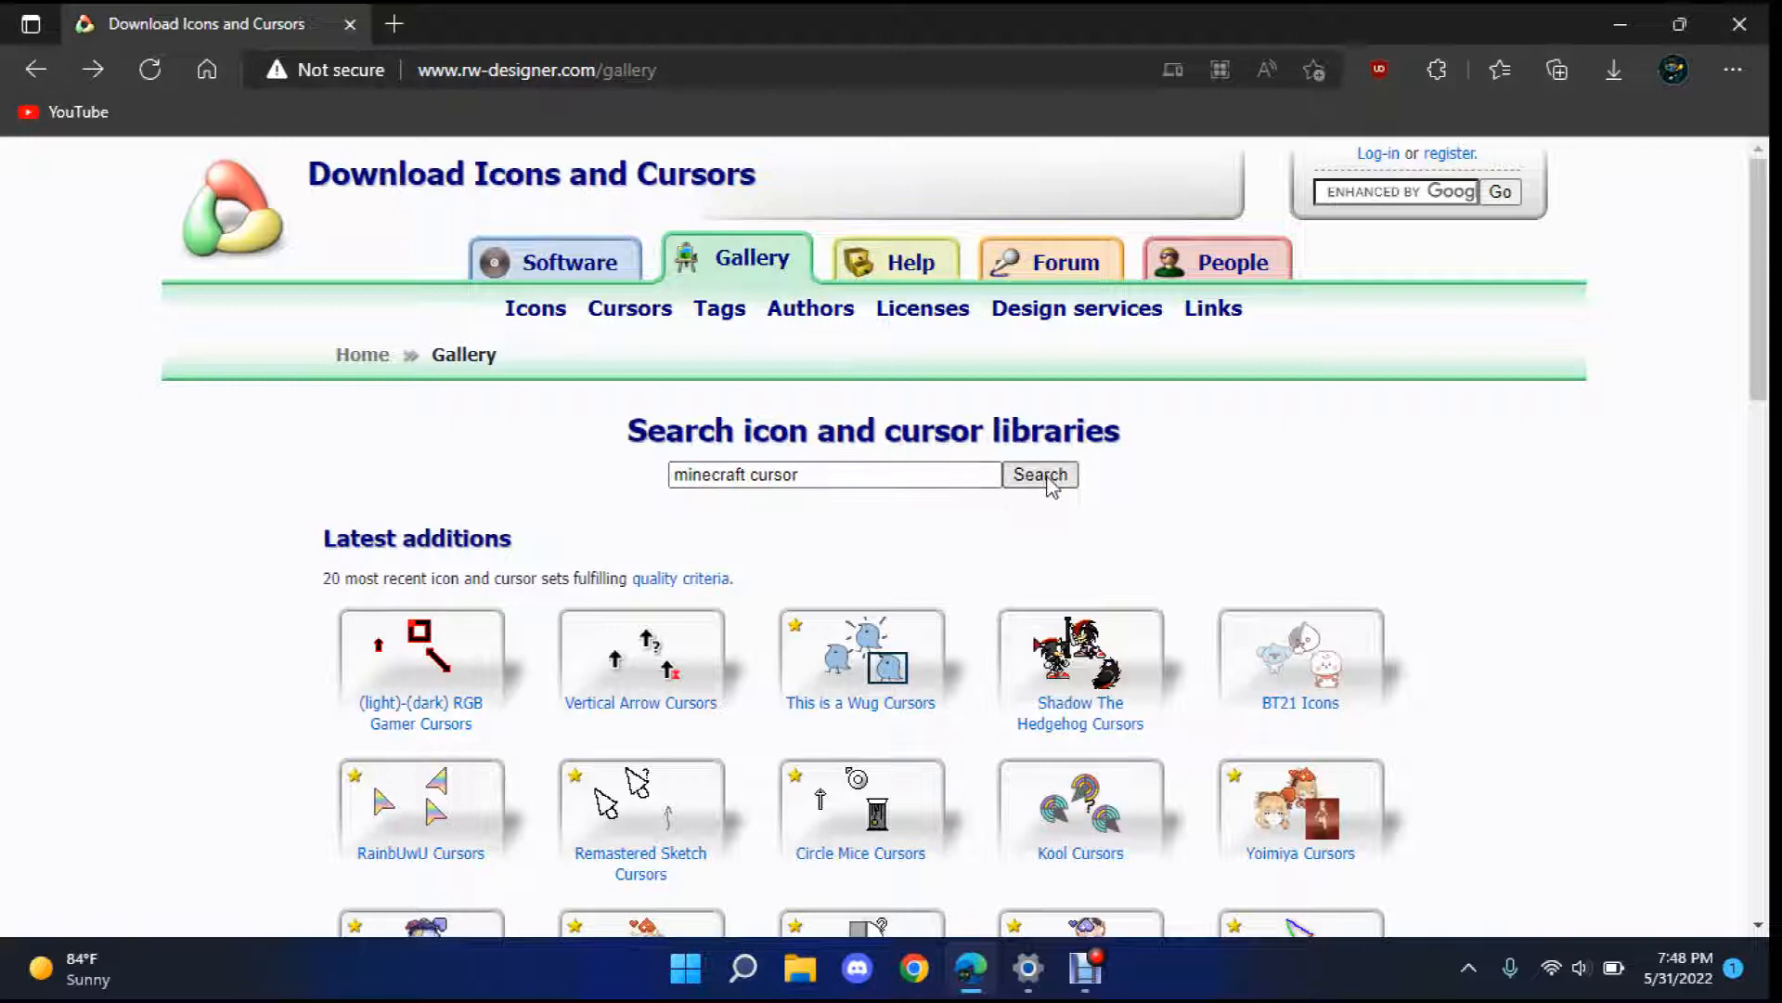
left_click(1038, 475)
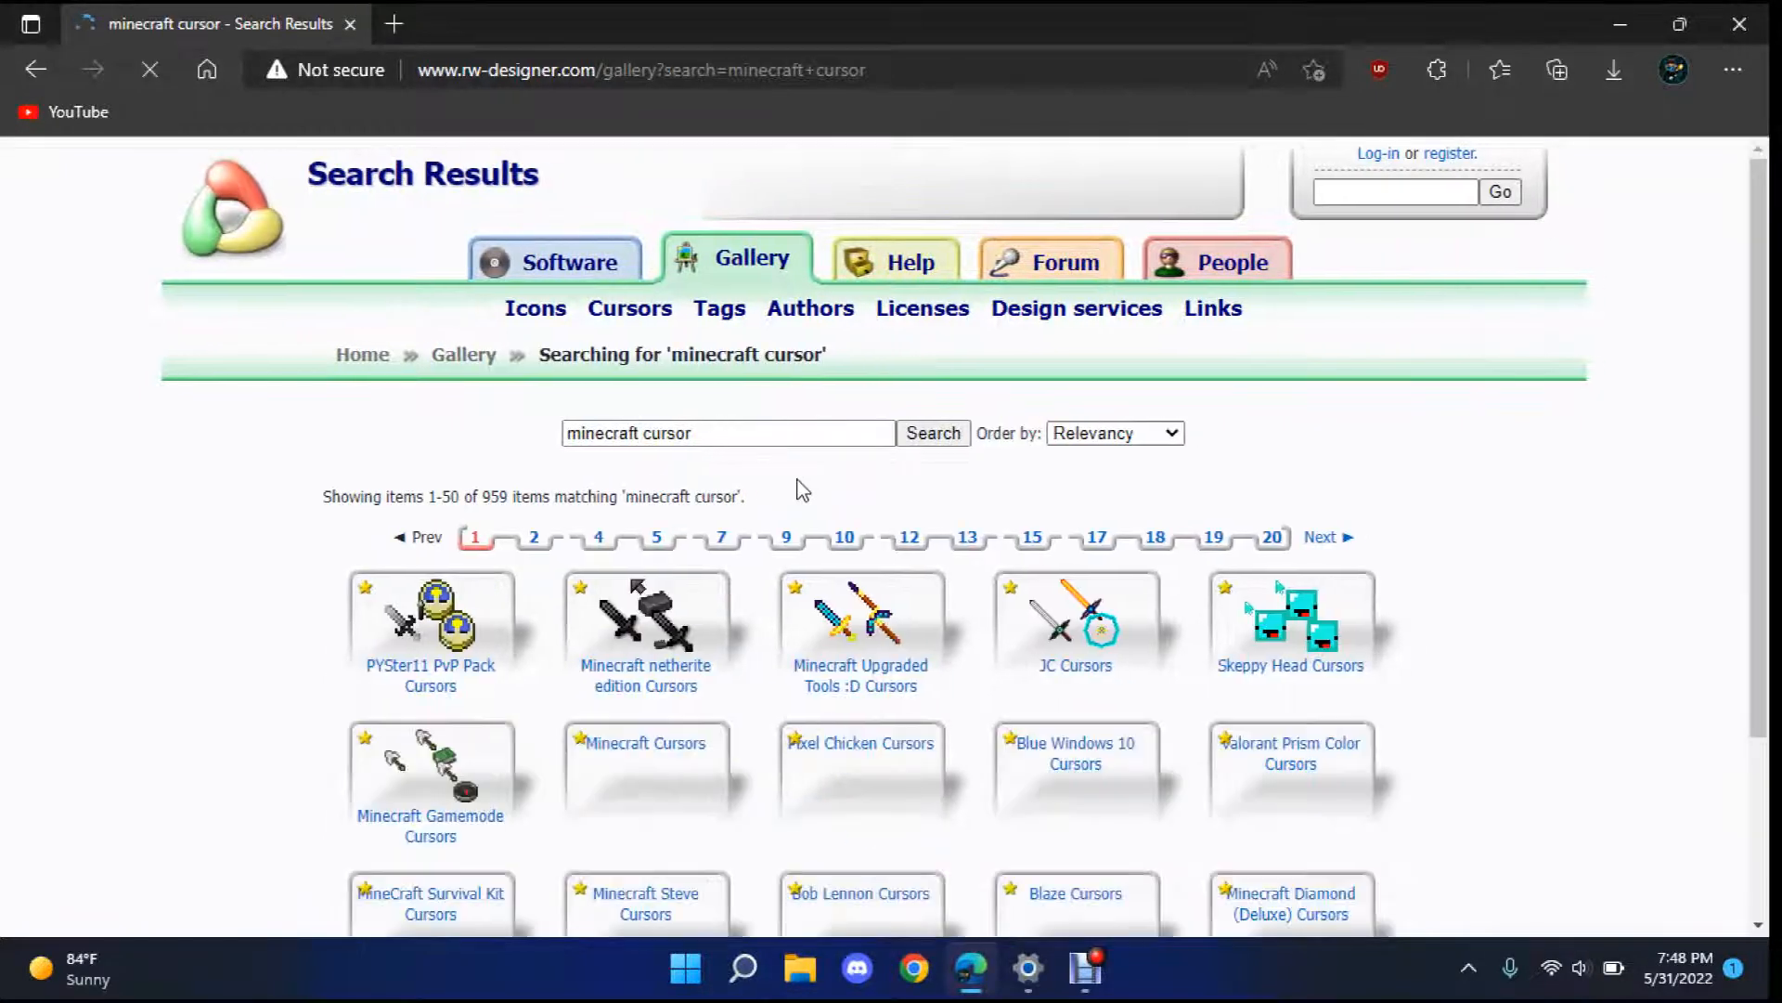
scroll("down", 3)
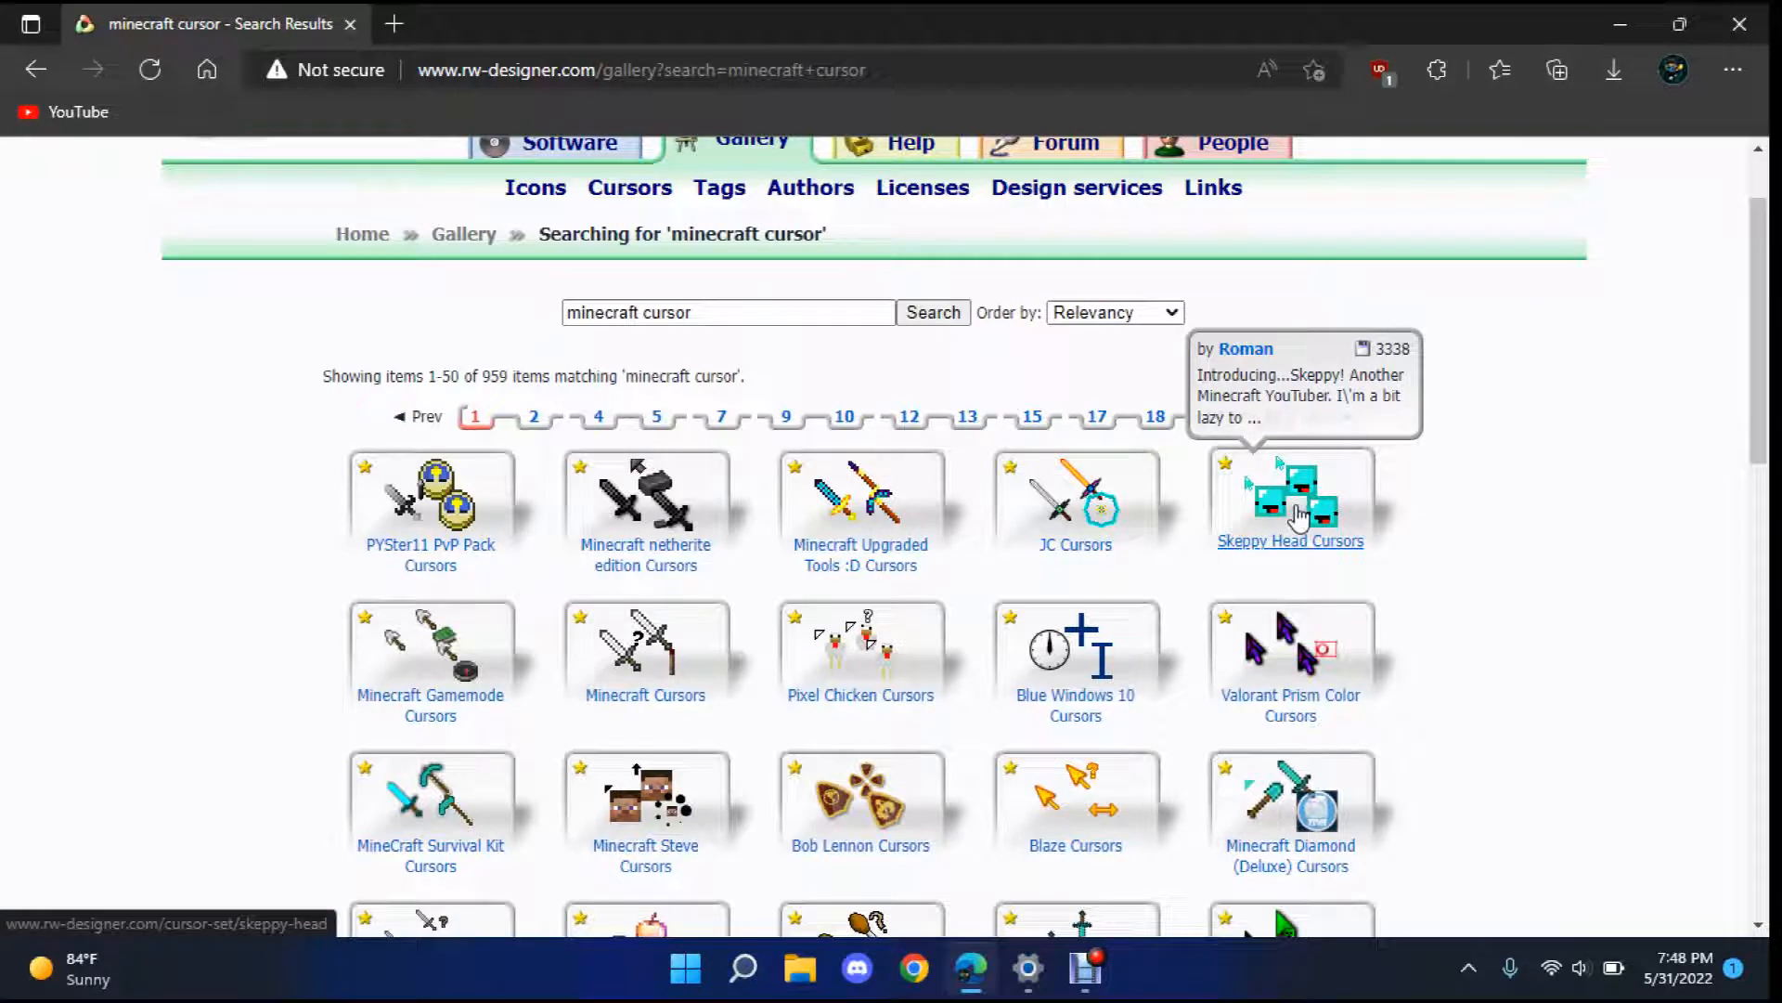
mouse_move(861, 648)
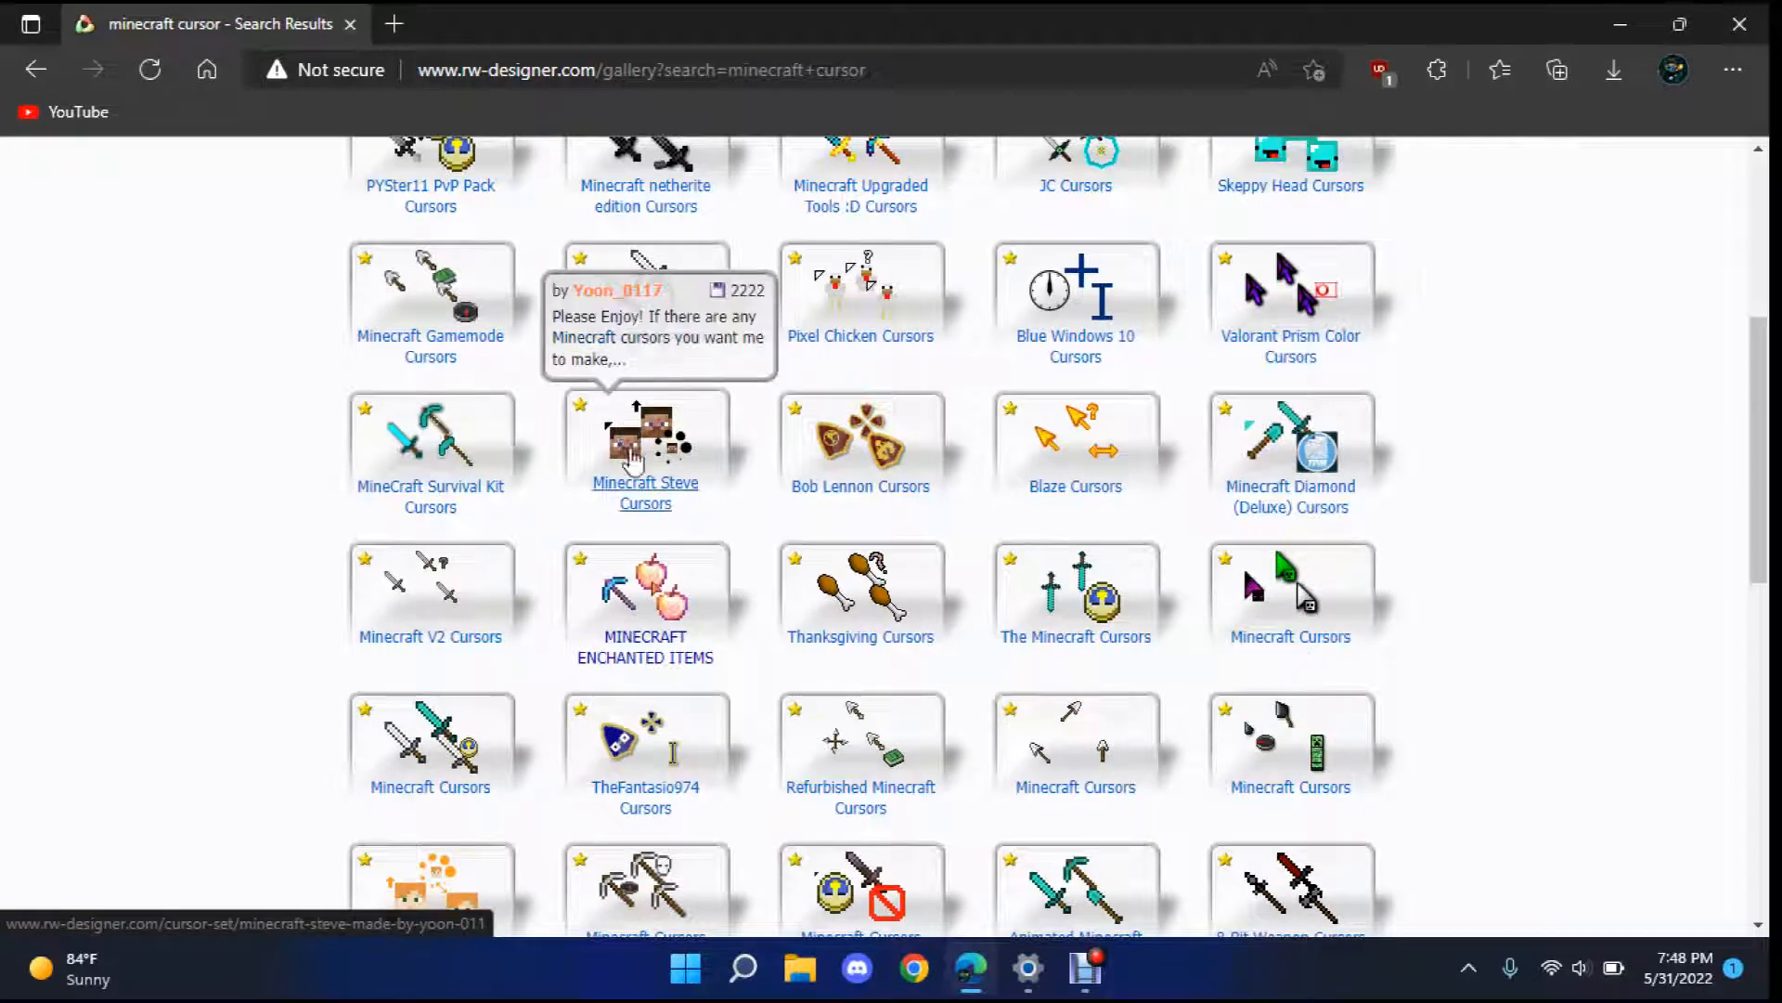
scroll("down", 3)
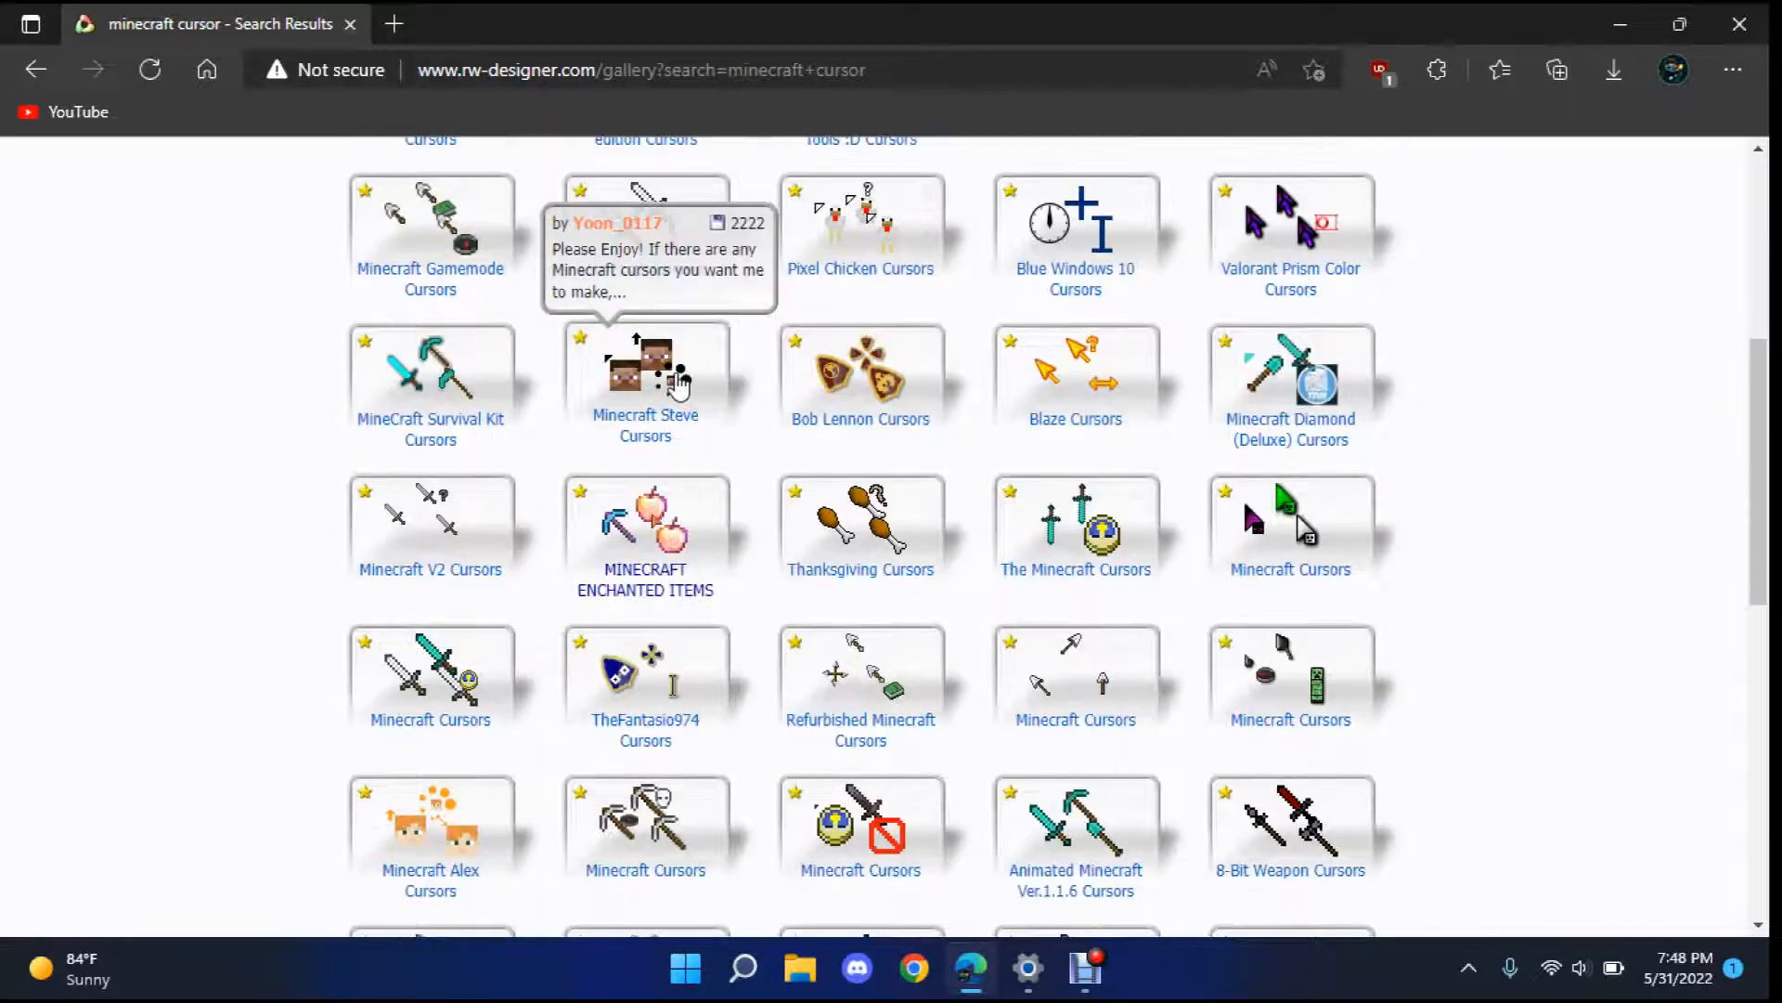
scroll("down", 3)
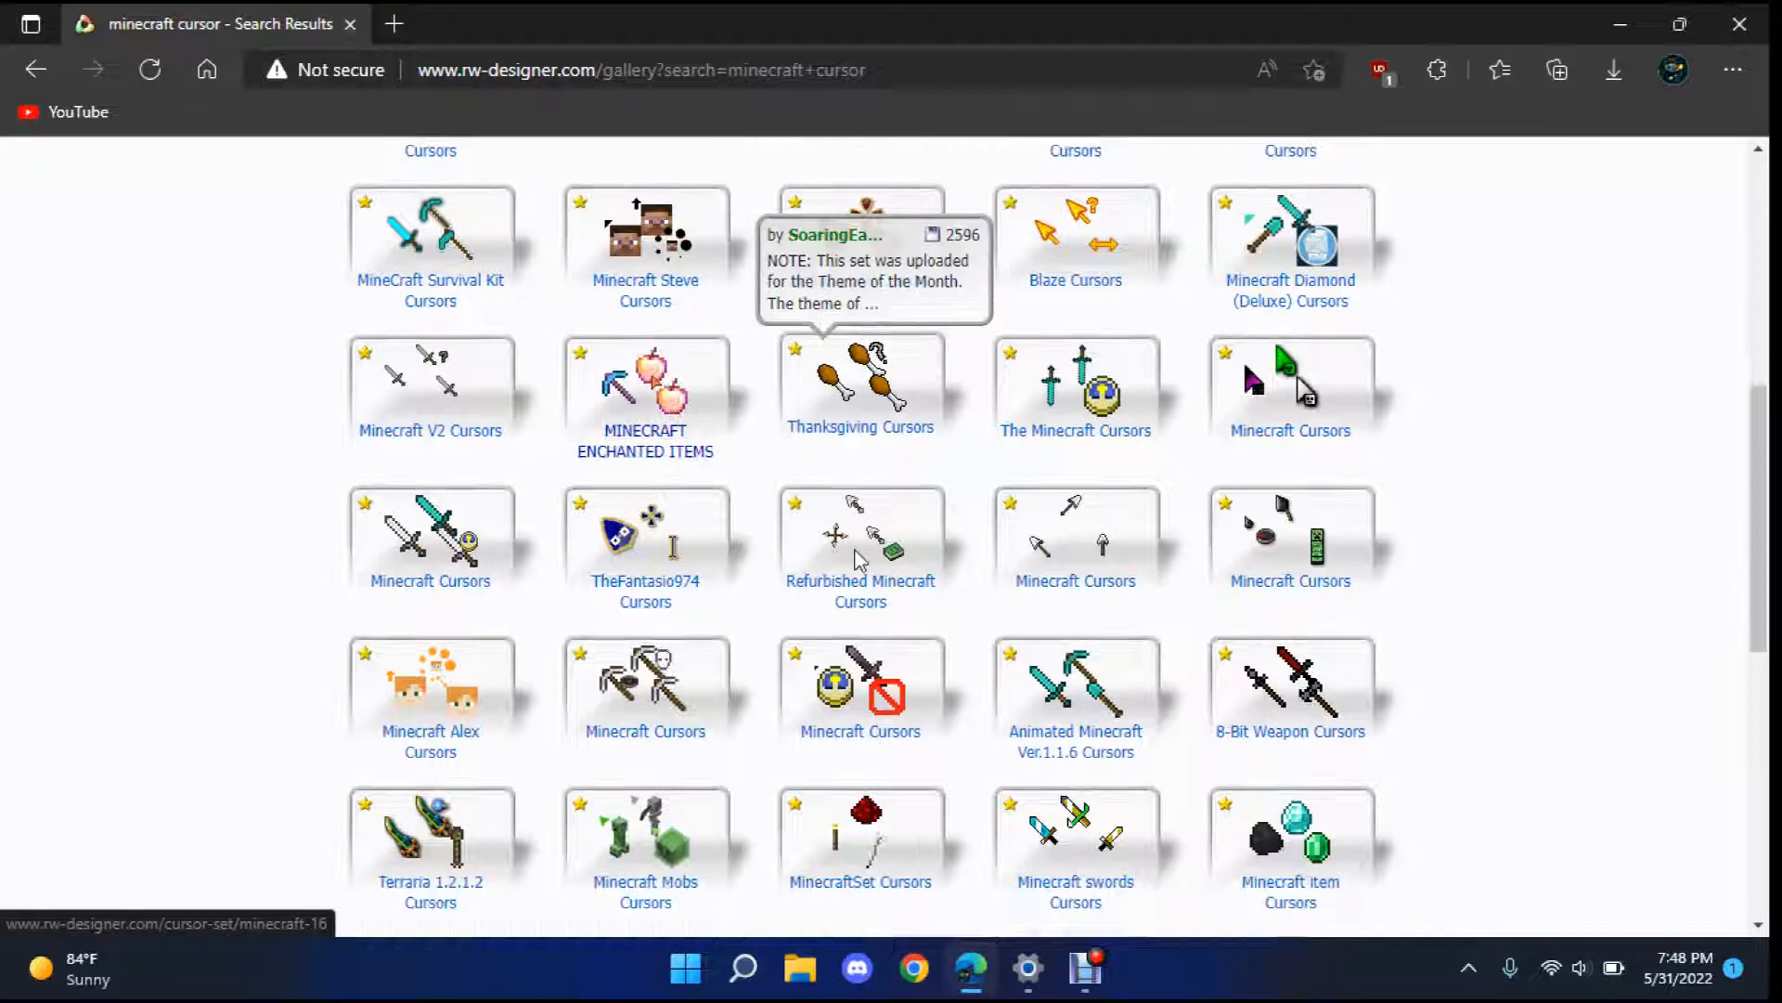
scroll("down", 3)
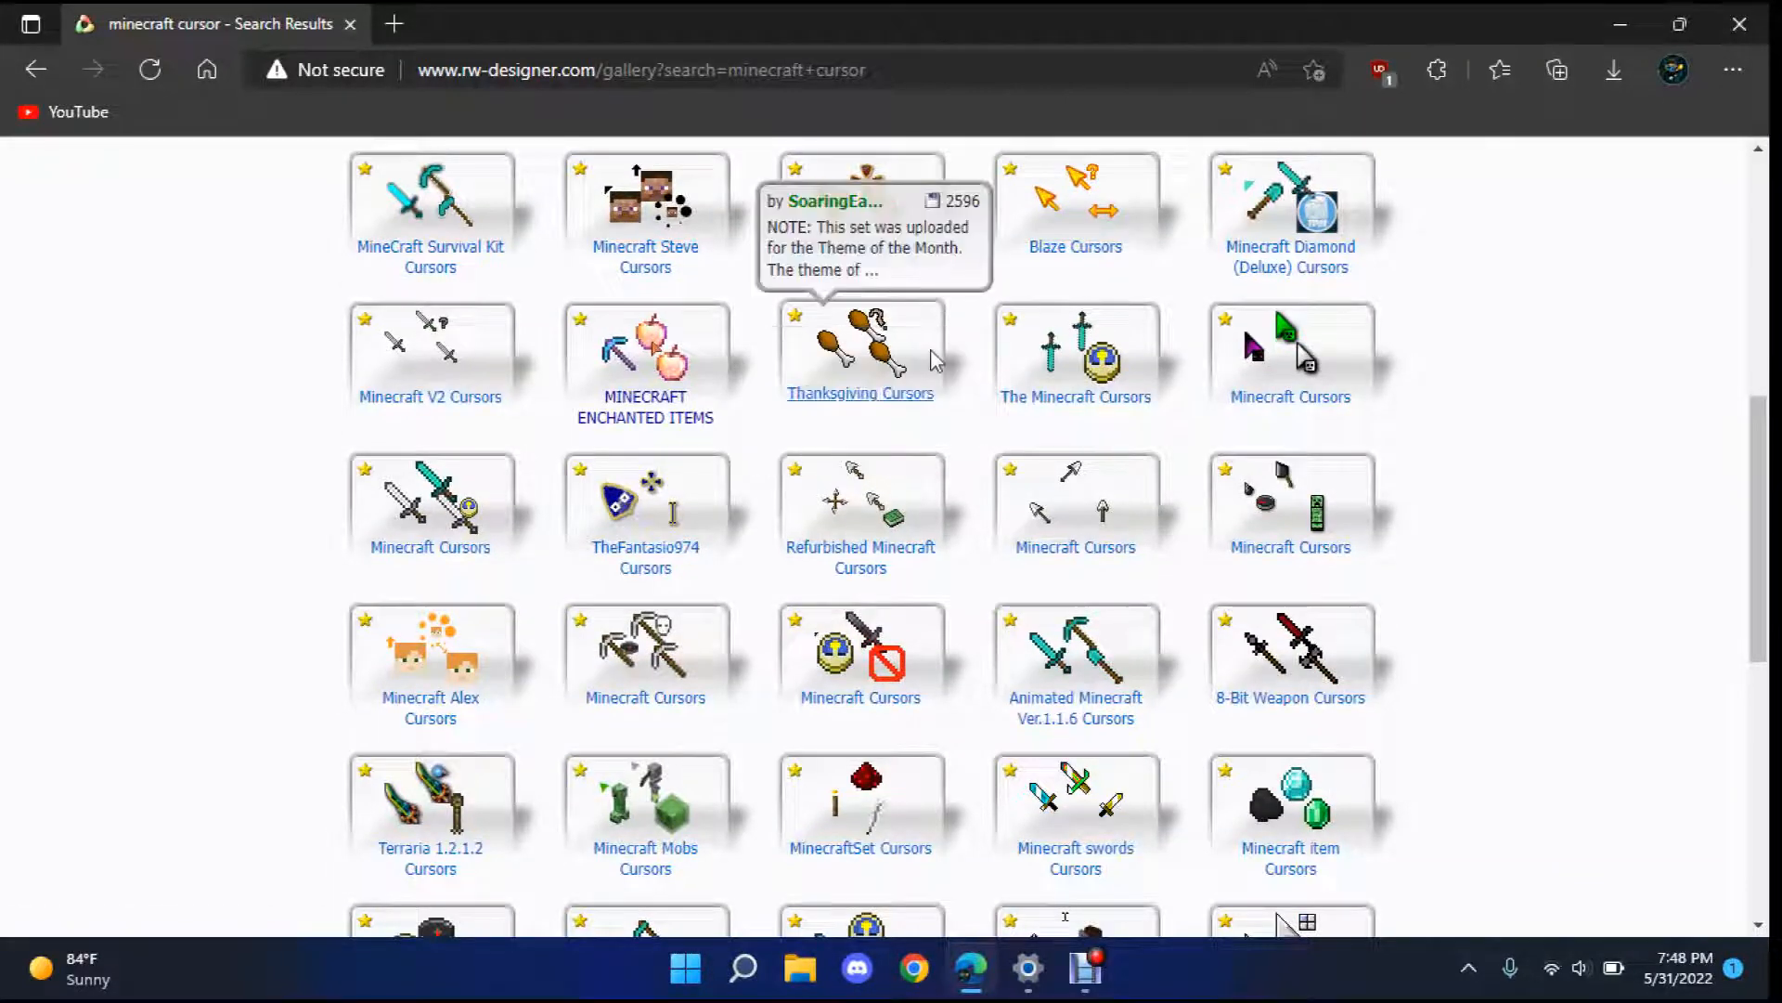
mouse_move(430, 659)
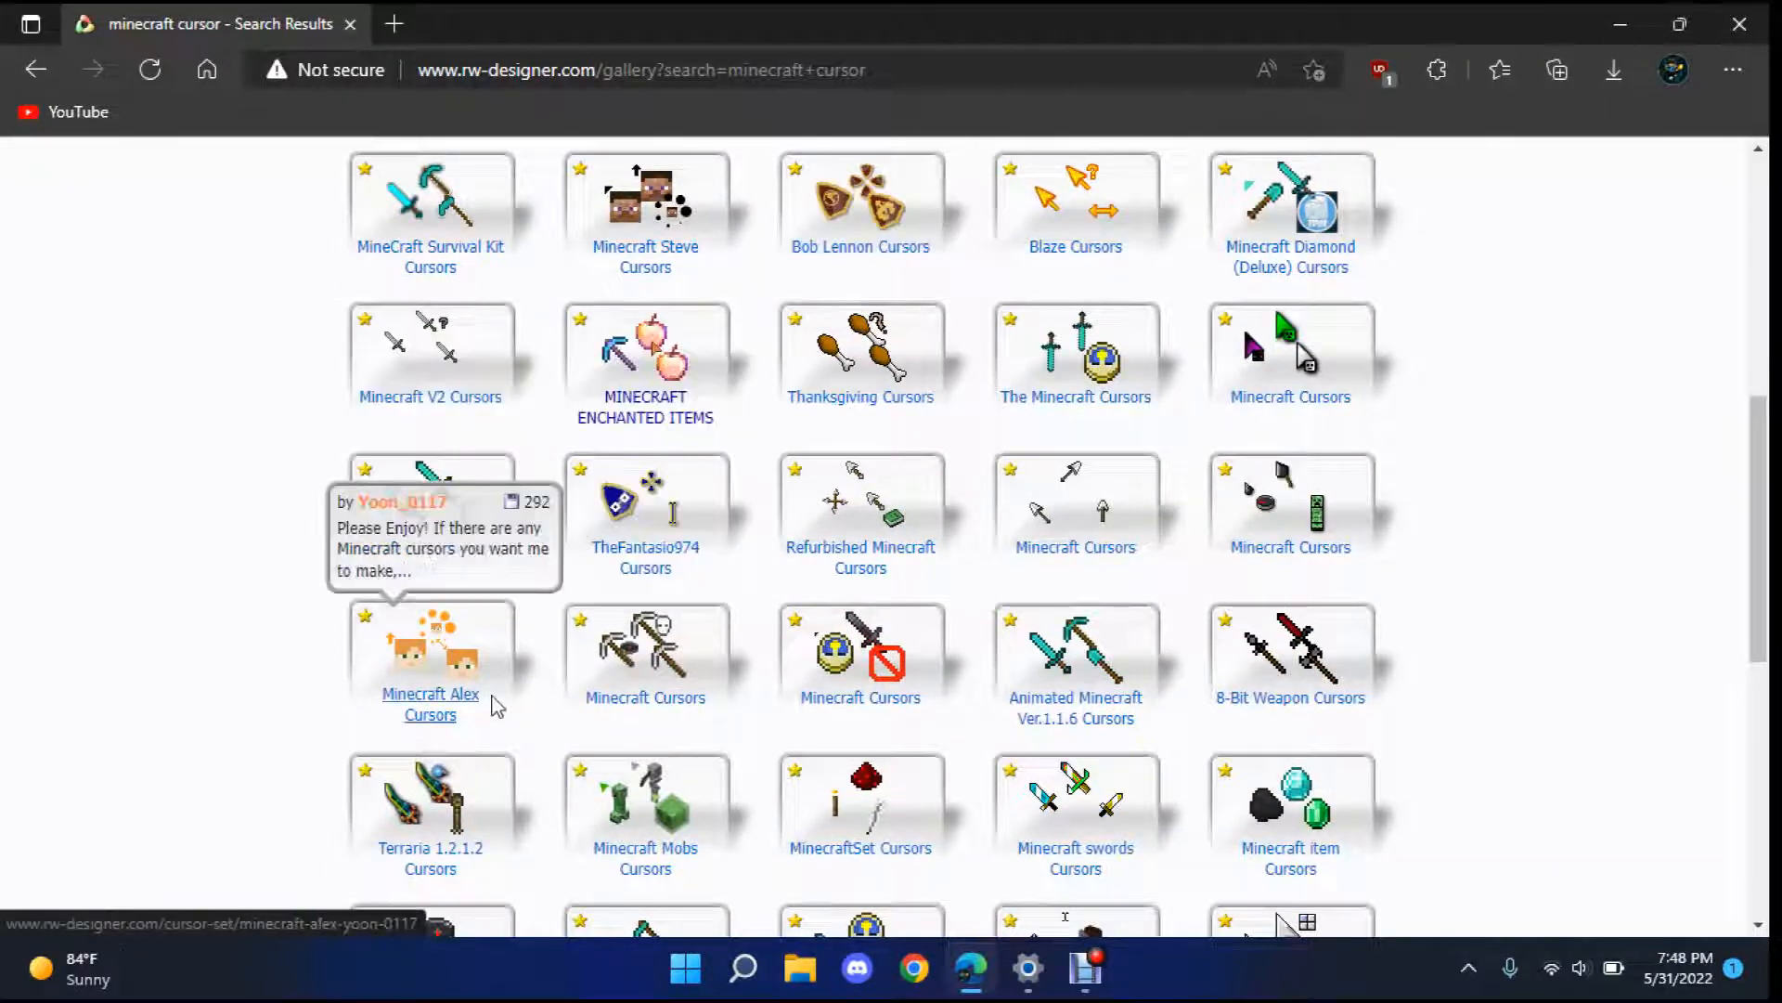
scroll("down", 3)
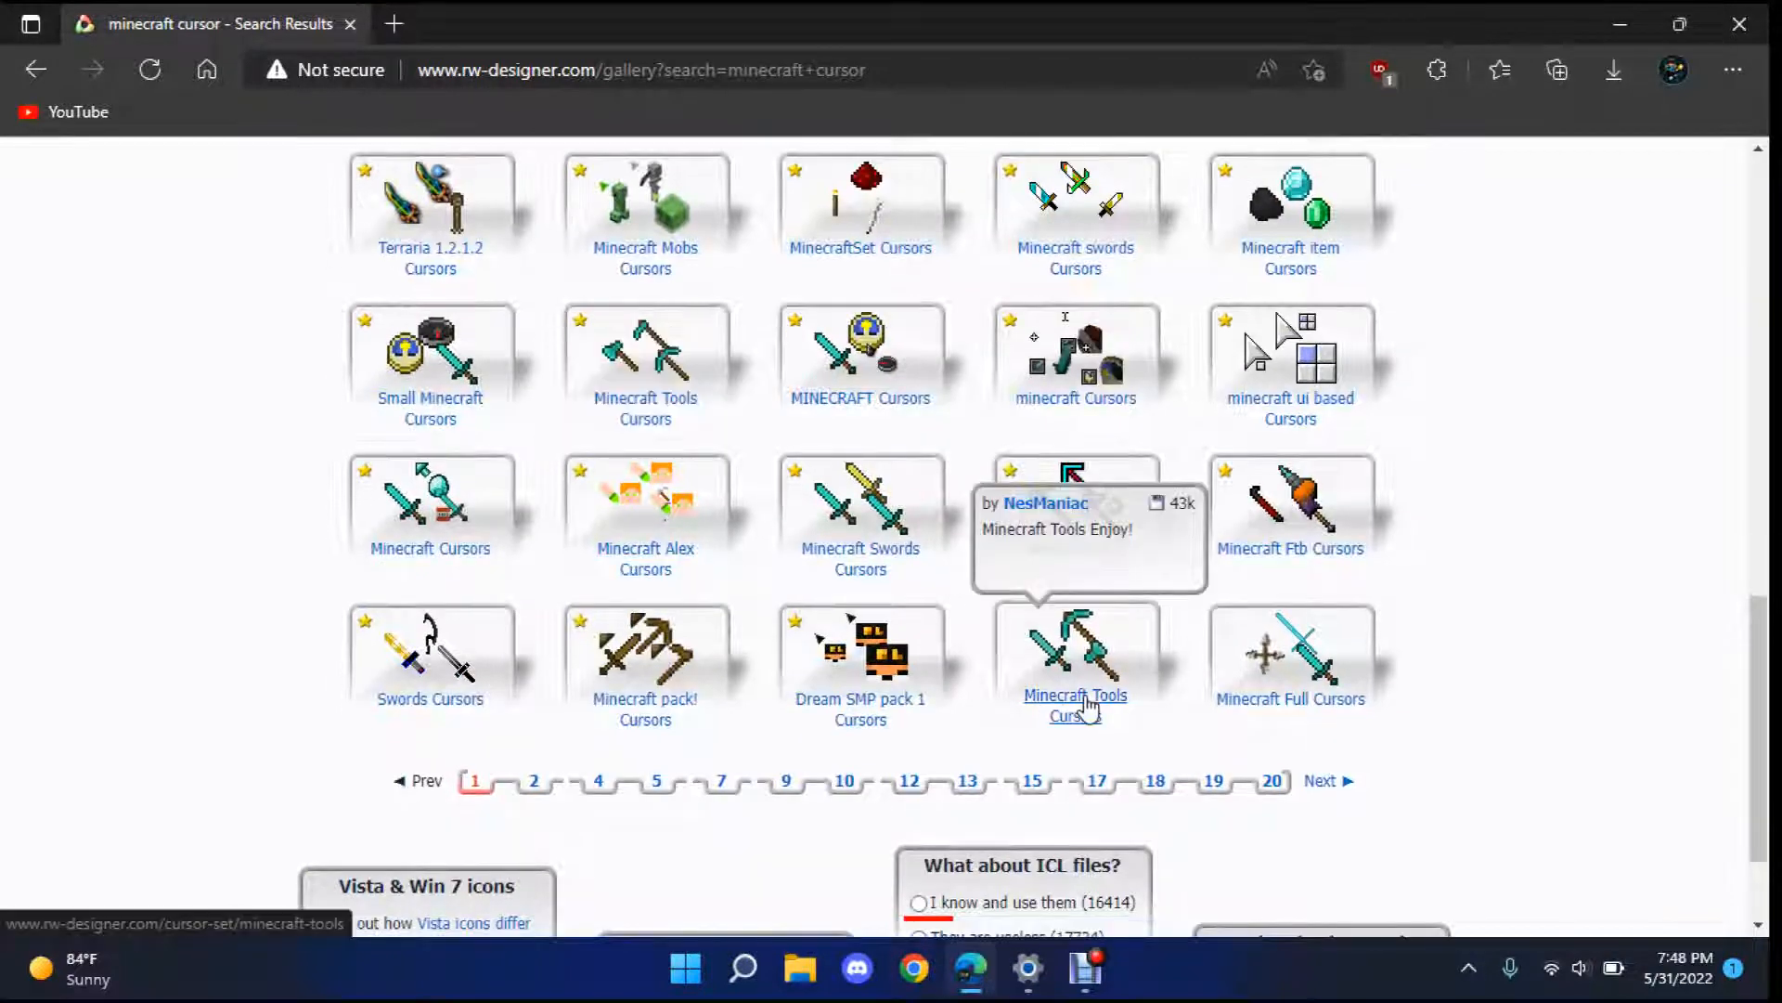
- Open the Minecraft Tools Cursors set and download its minecraft-tools archive to the desktop
left_click(1073, 705)
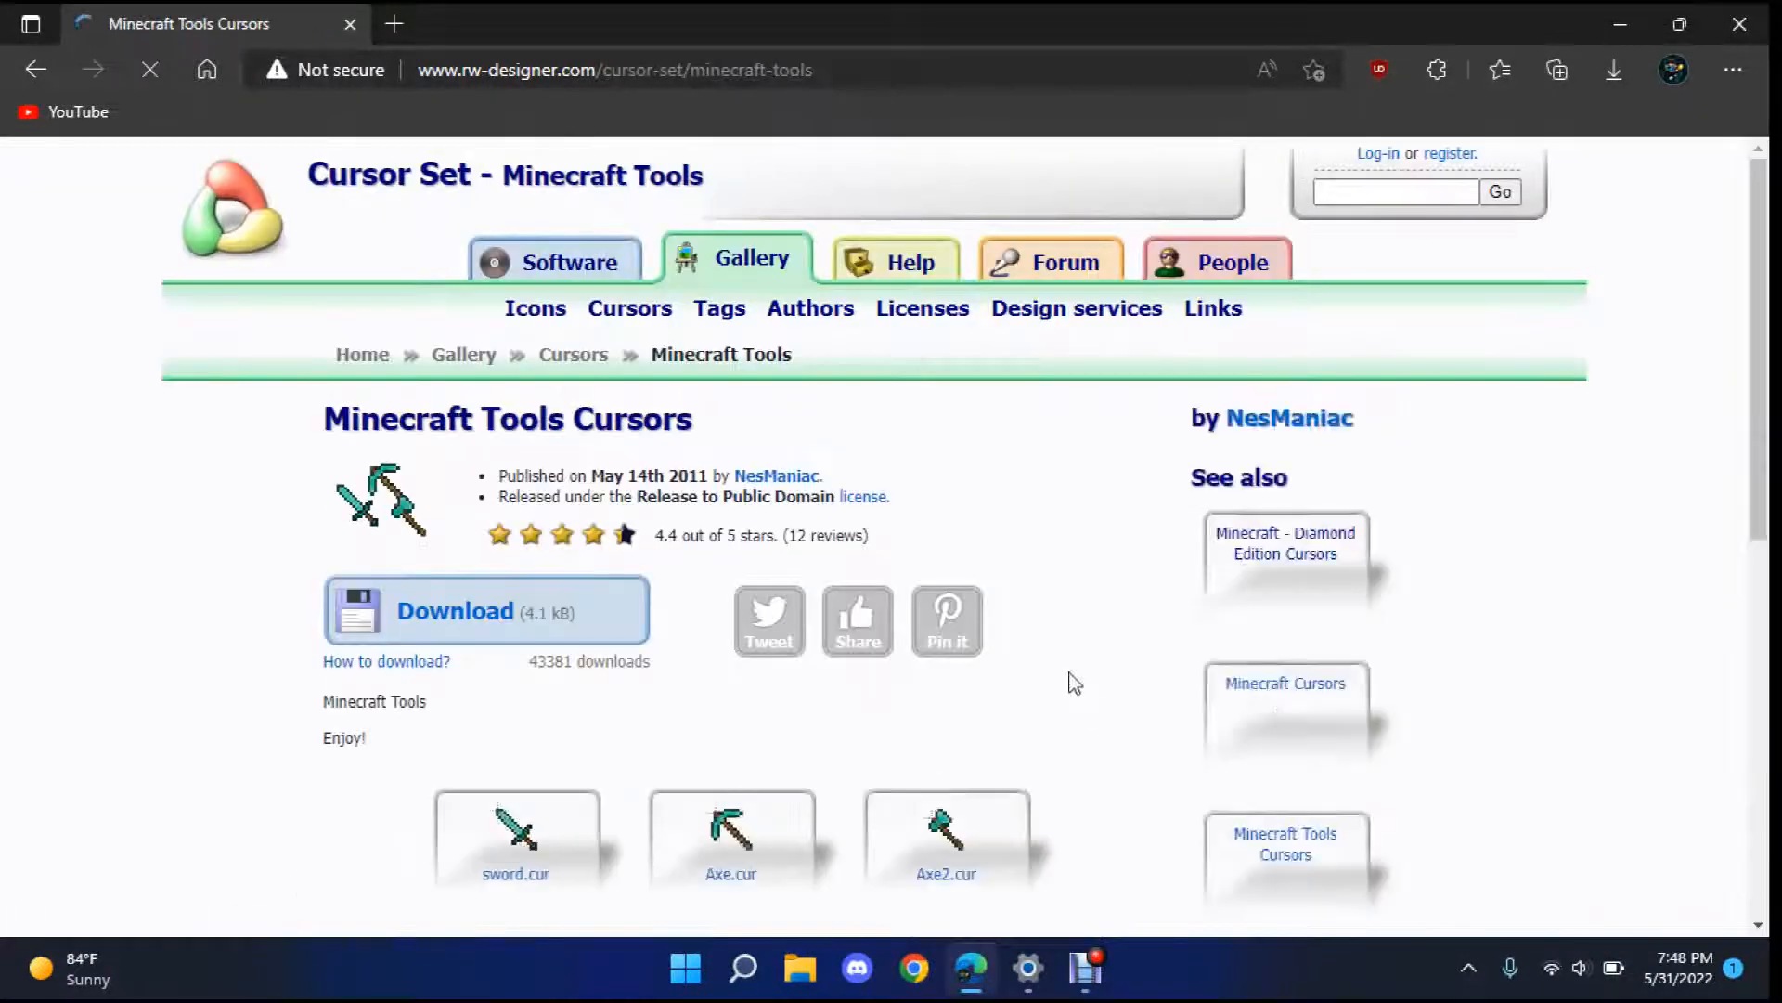
scroll("down", 3)
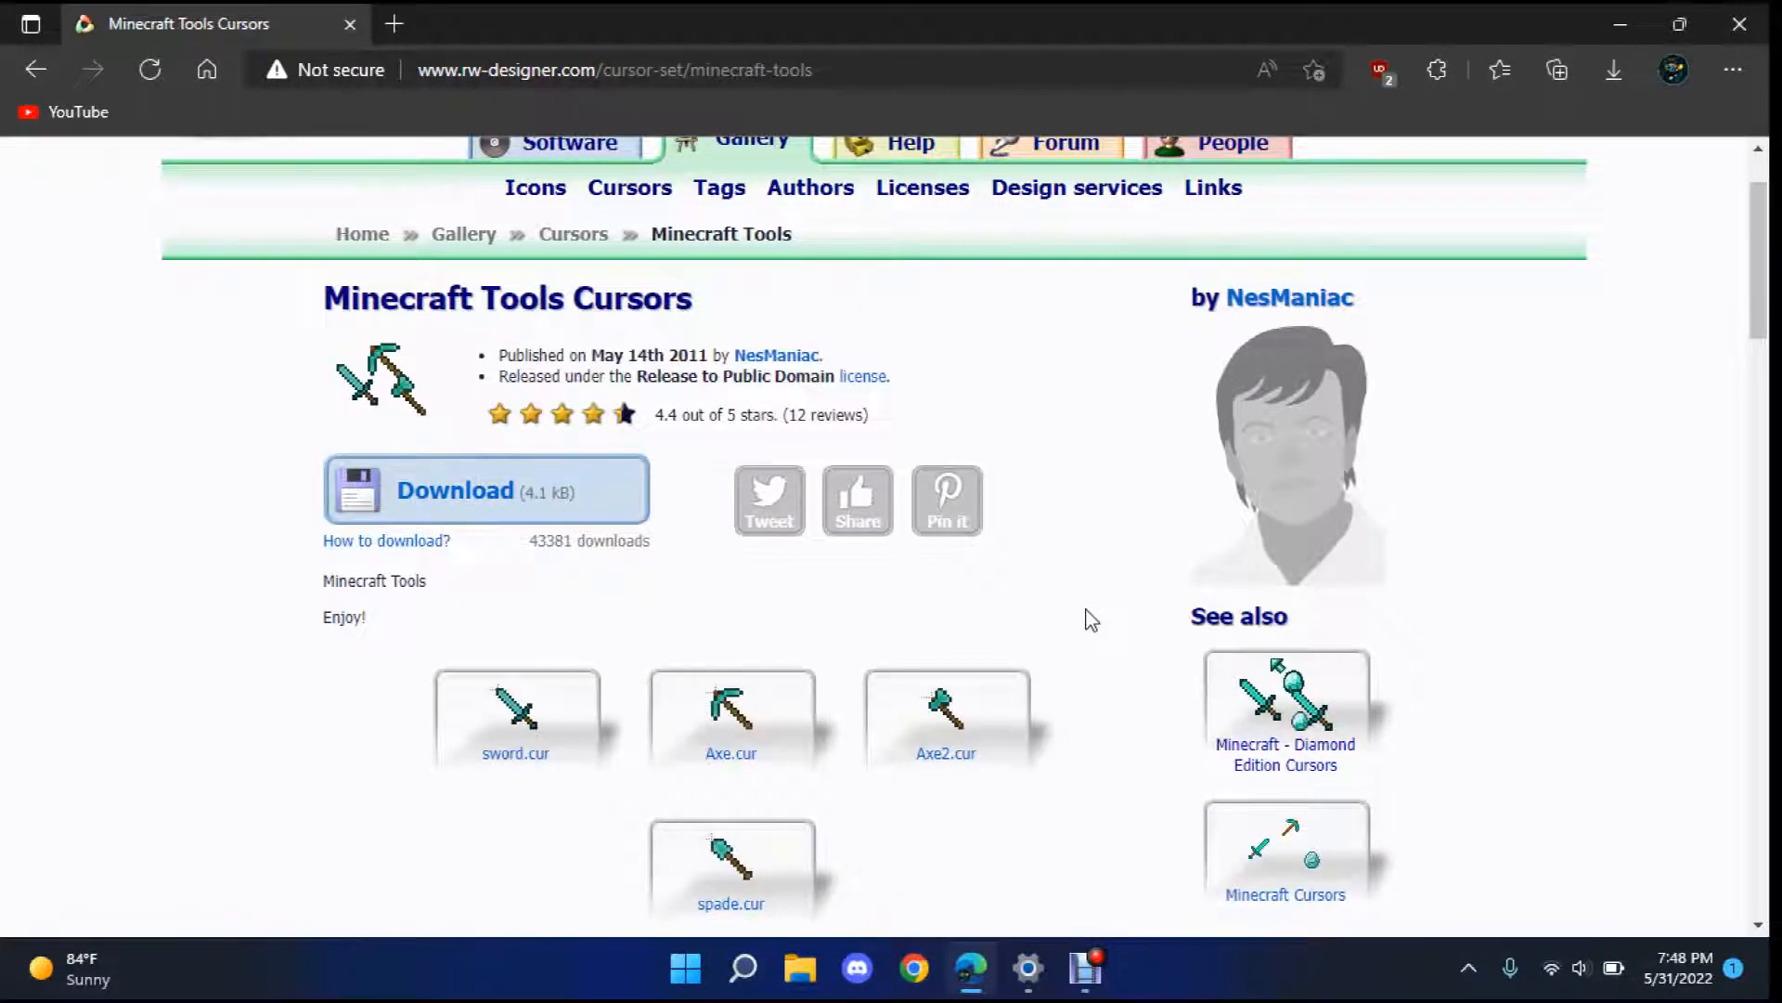
mouse_move(1114, 492)
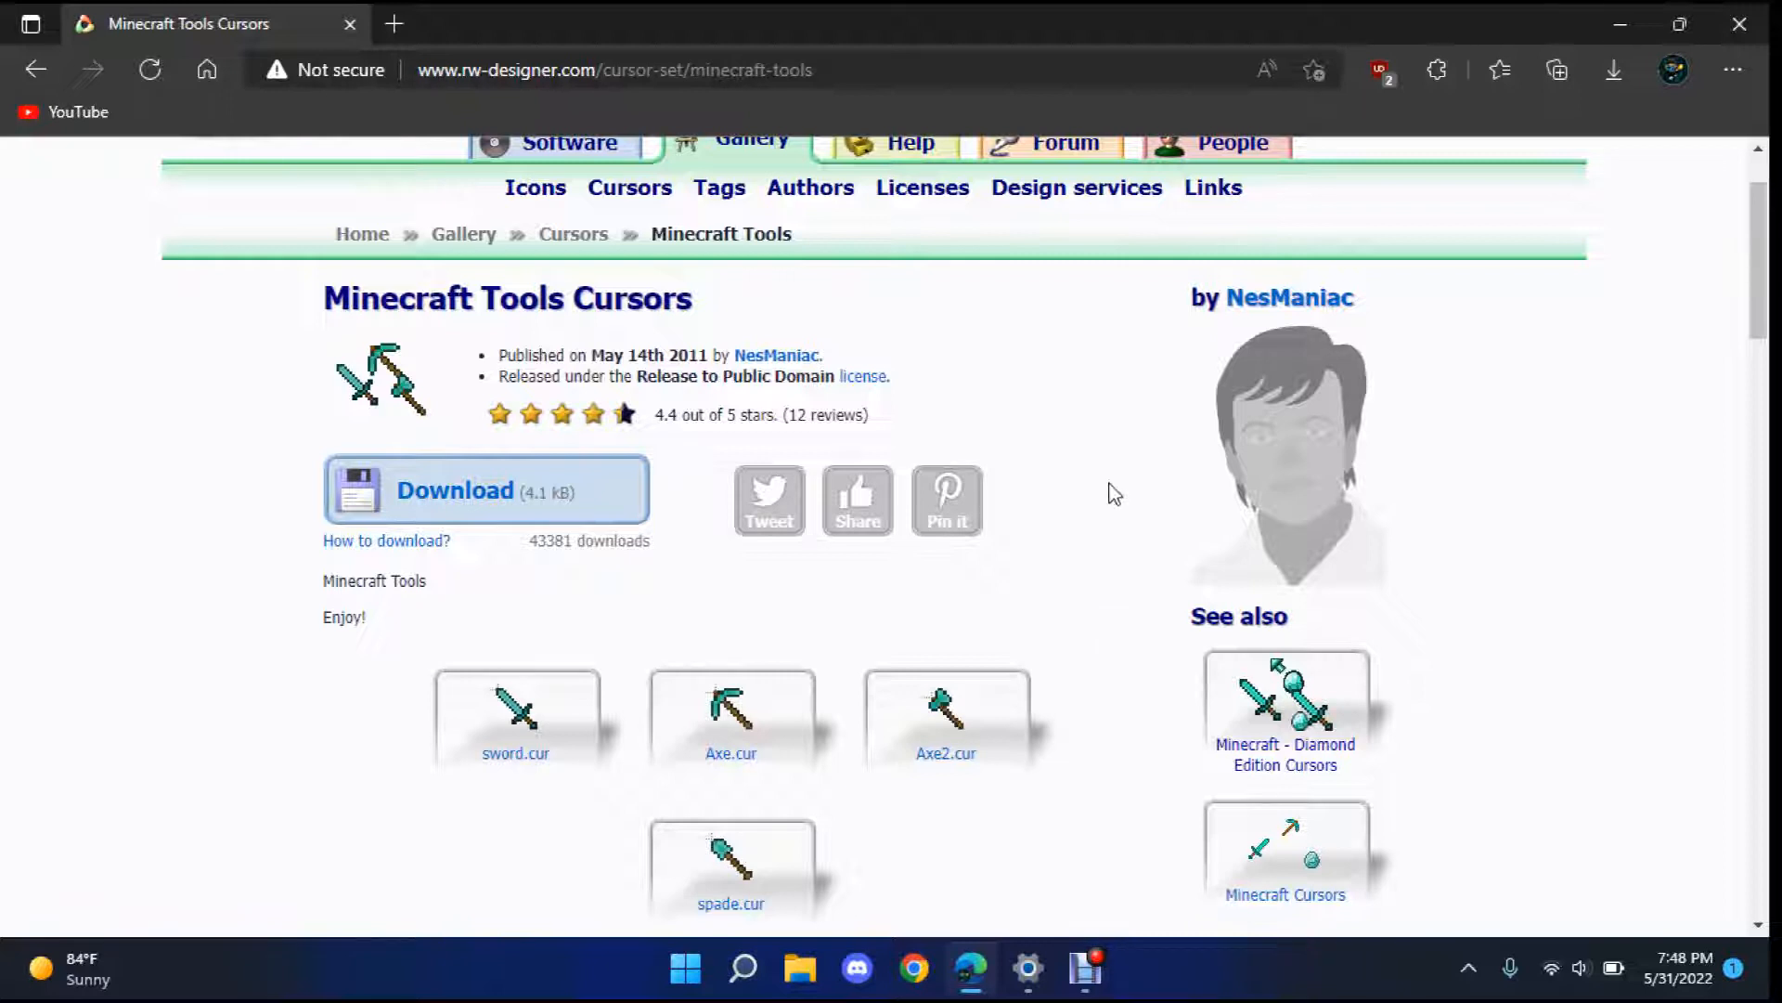
mouse_move(897, 391)
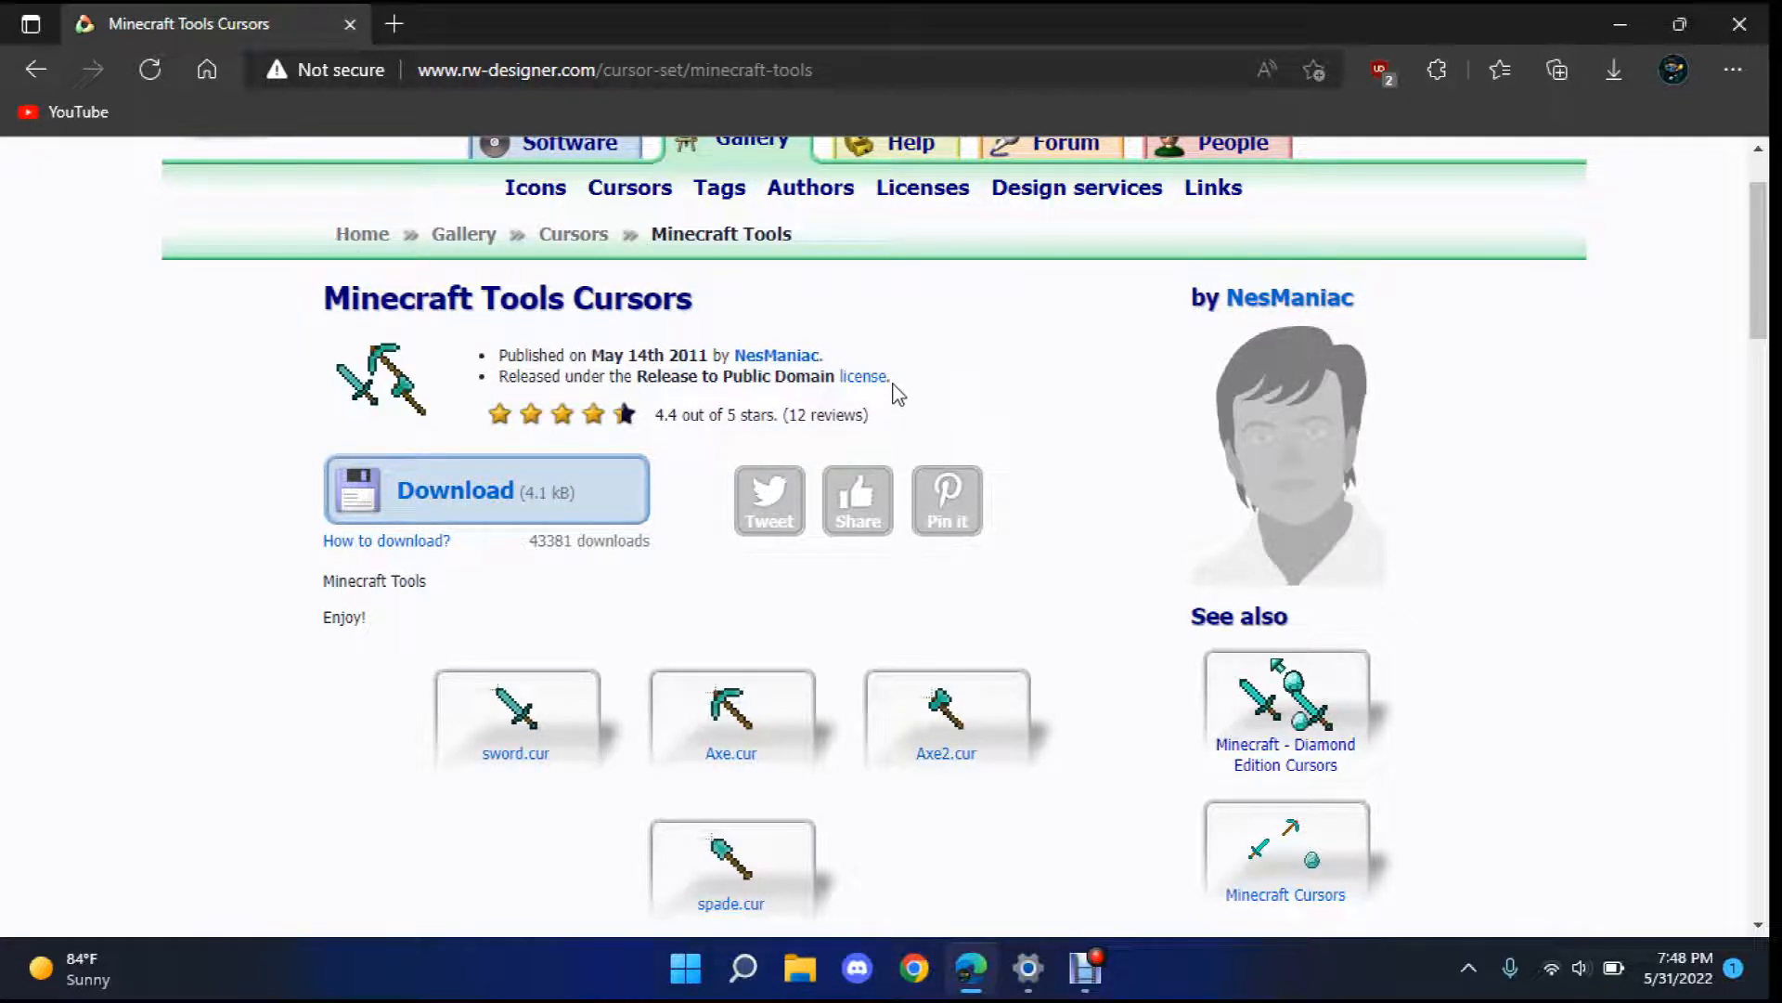
scroll("down", 3)
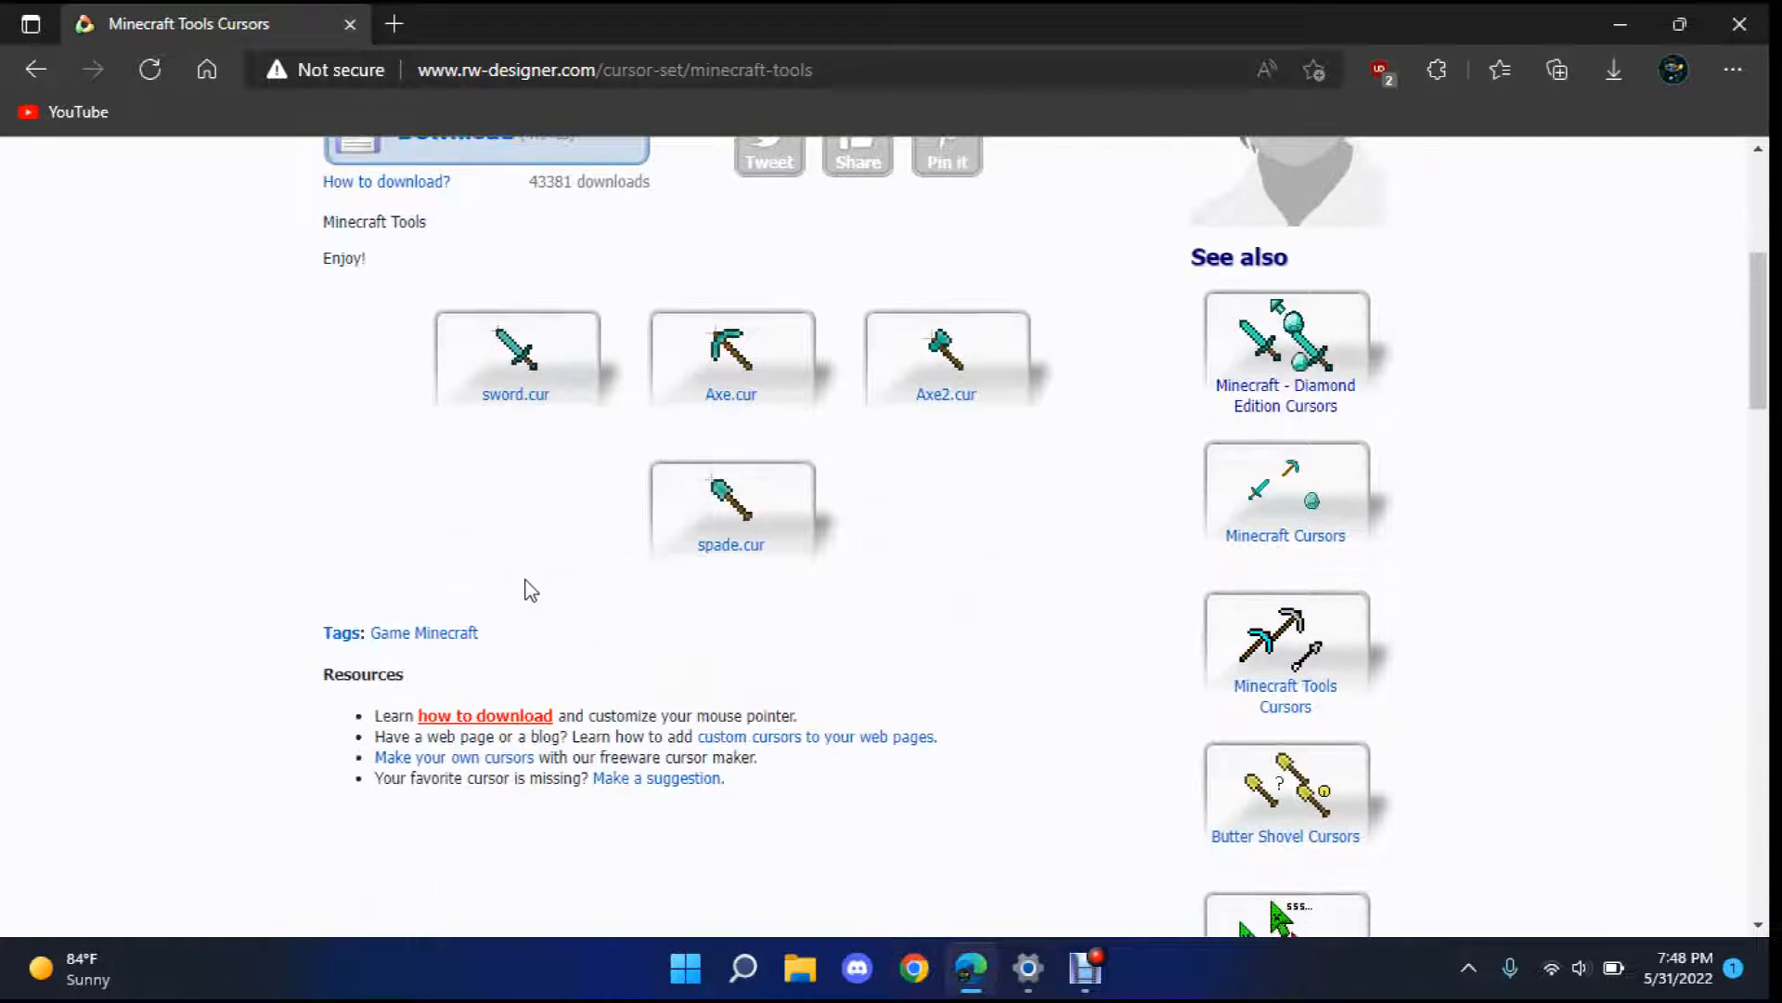
scroll("up", 3)
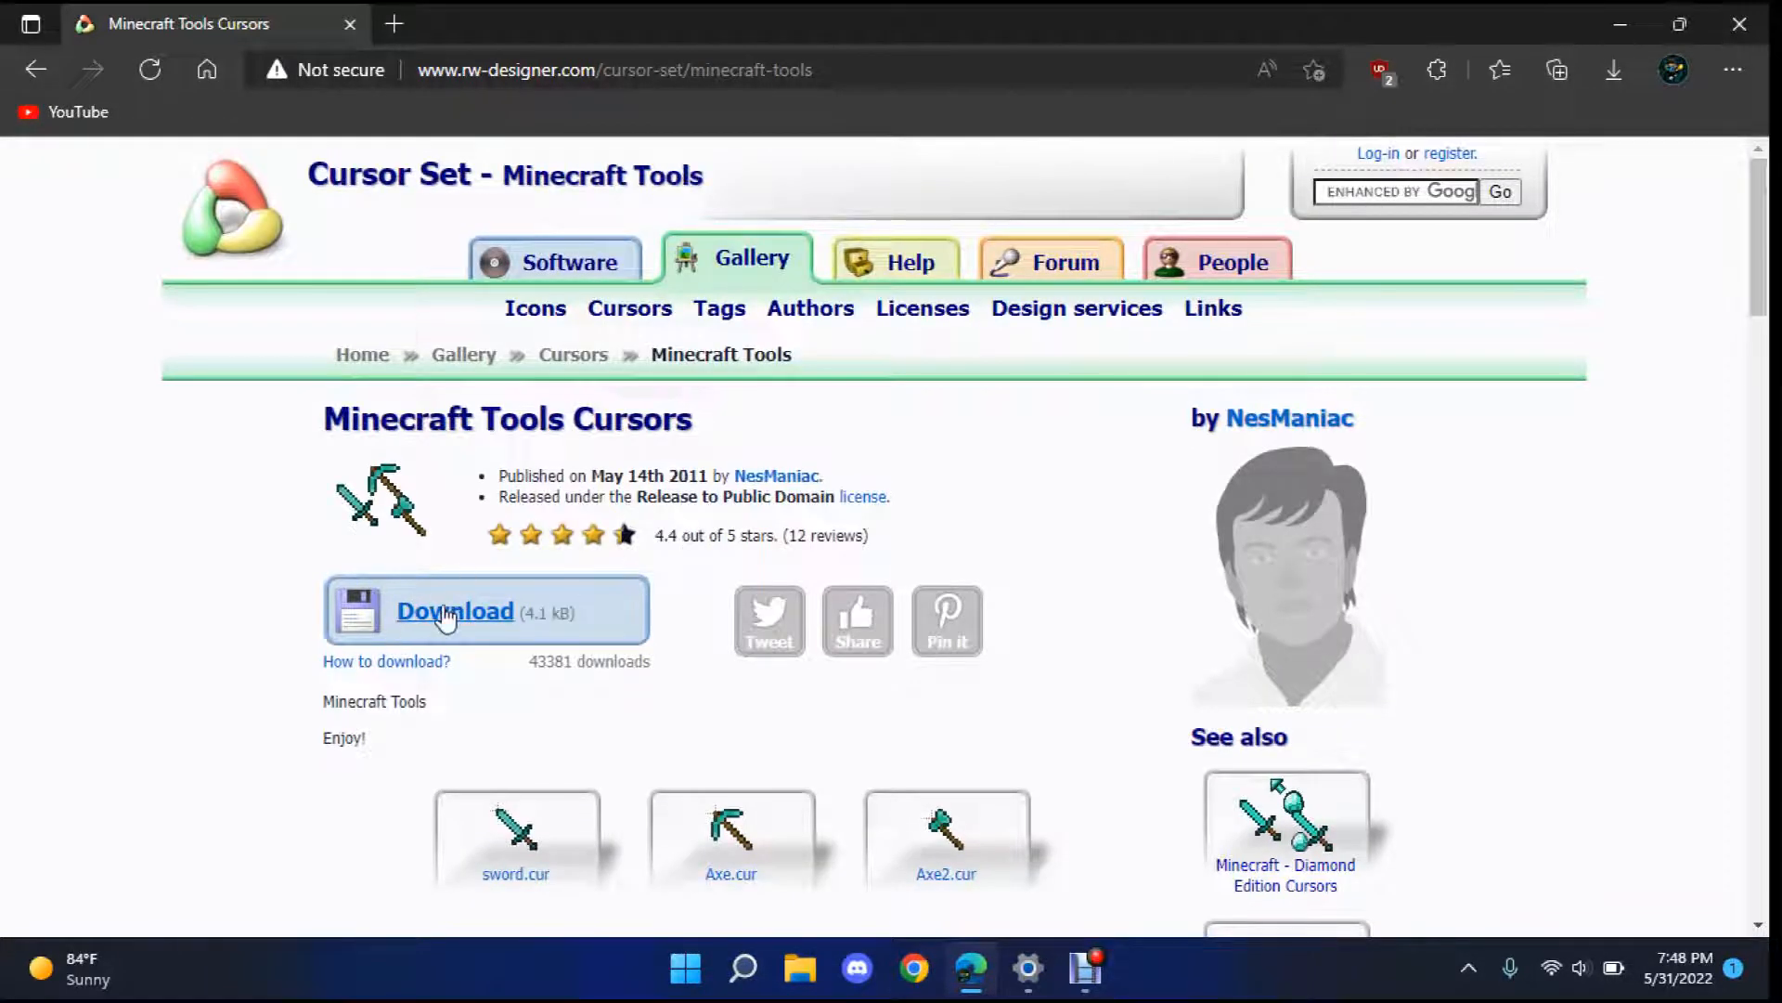
left_click(455, 610)
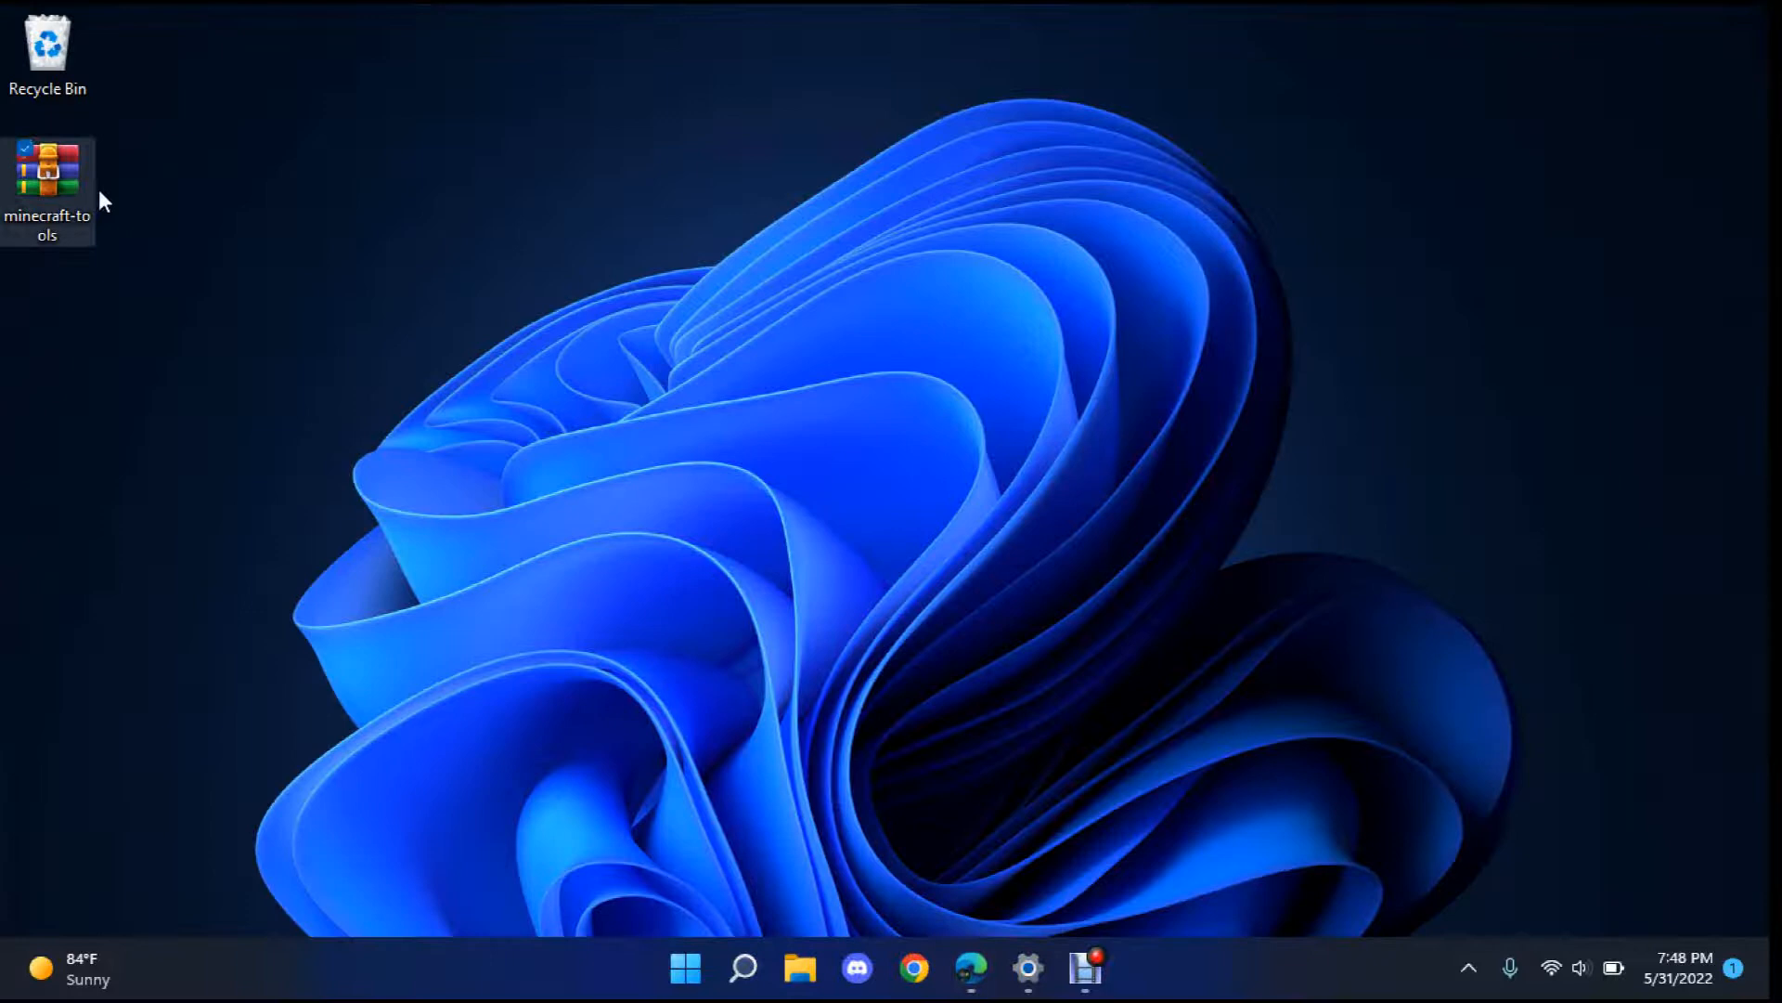
- Extract the minecraft-tools archive into a desktop folder listing the cursor and readme files
left_click_drag(47, 182, 436, 187)
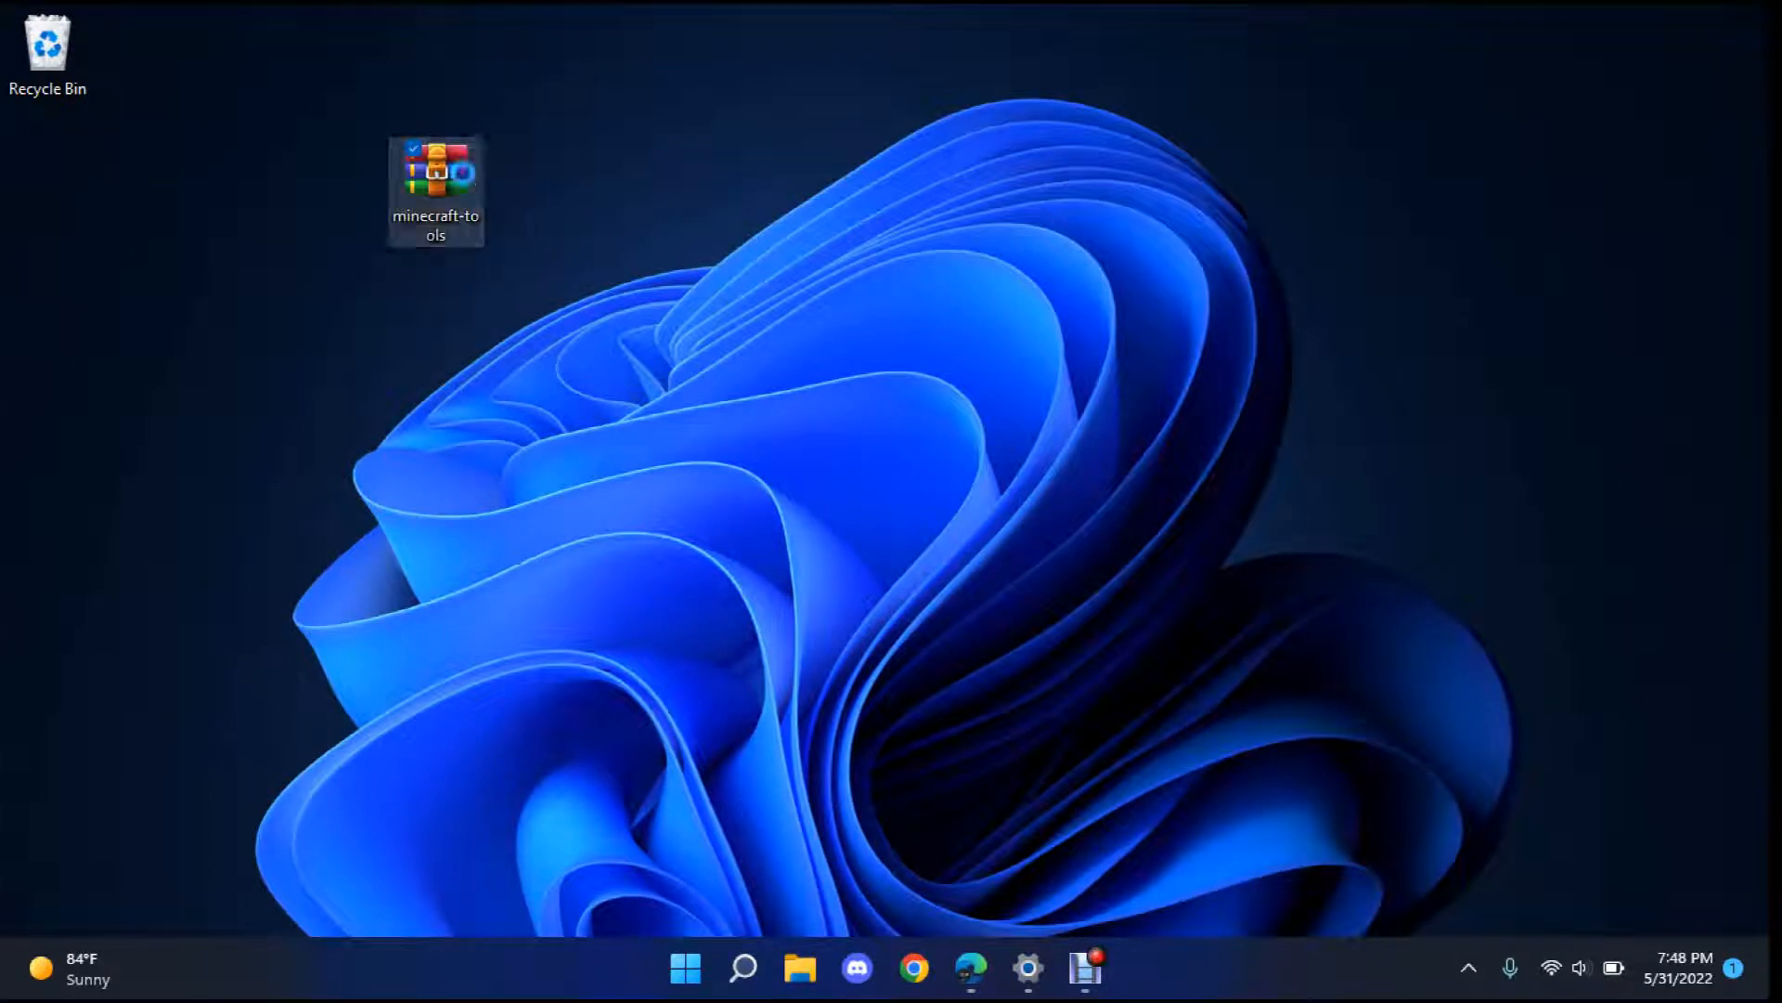
right_click(435, 182)
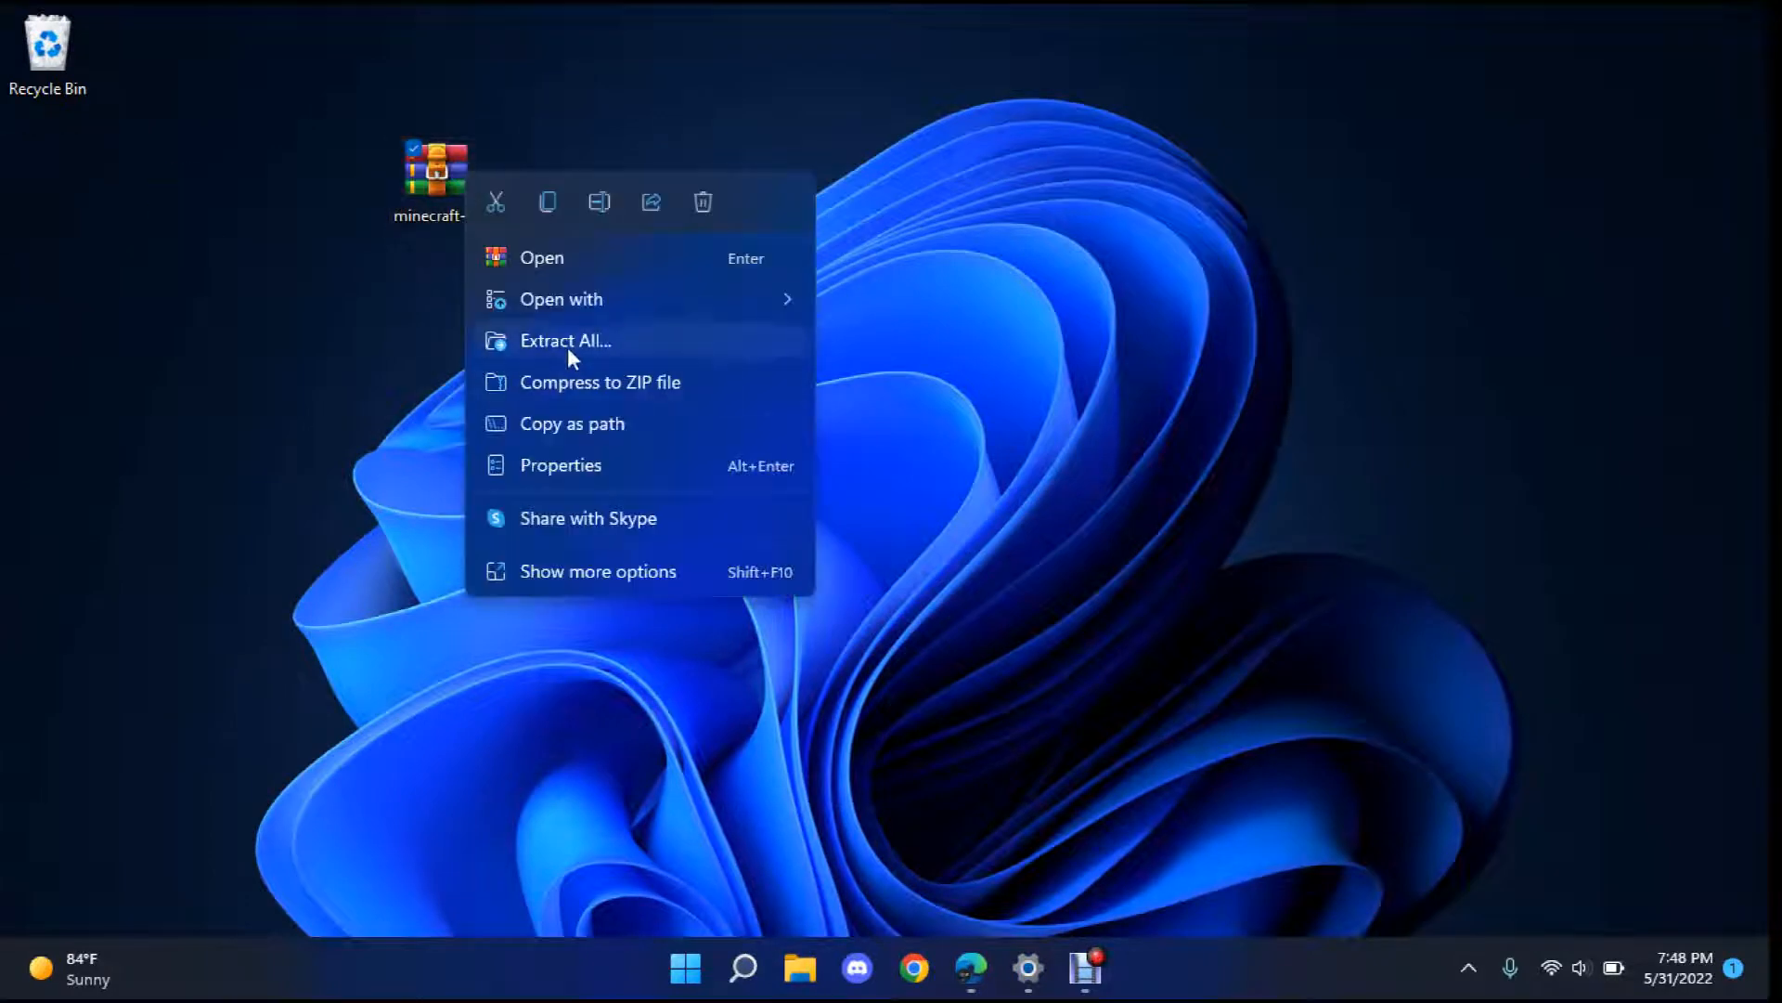
left_click(565, 339)
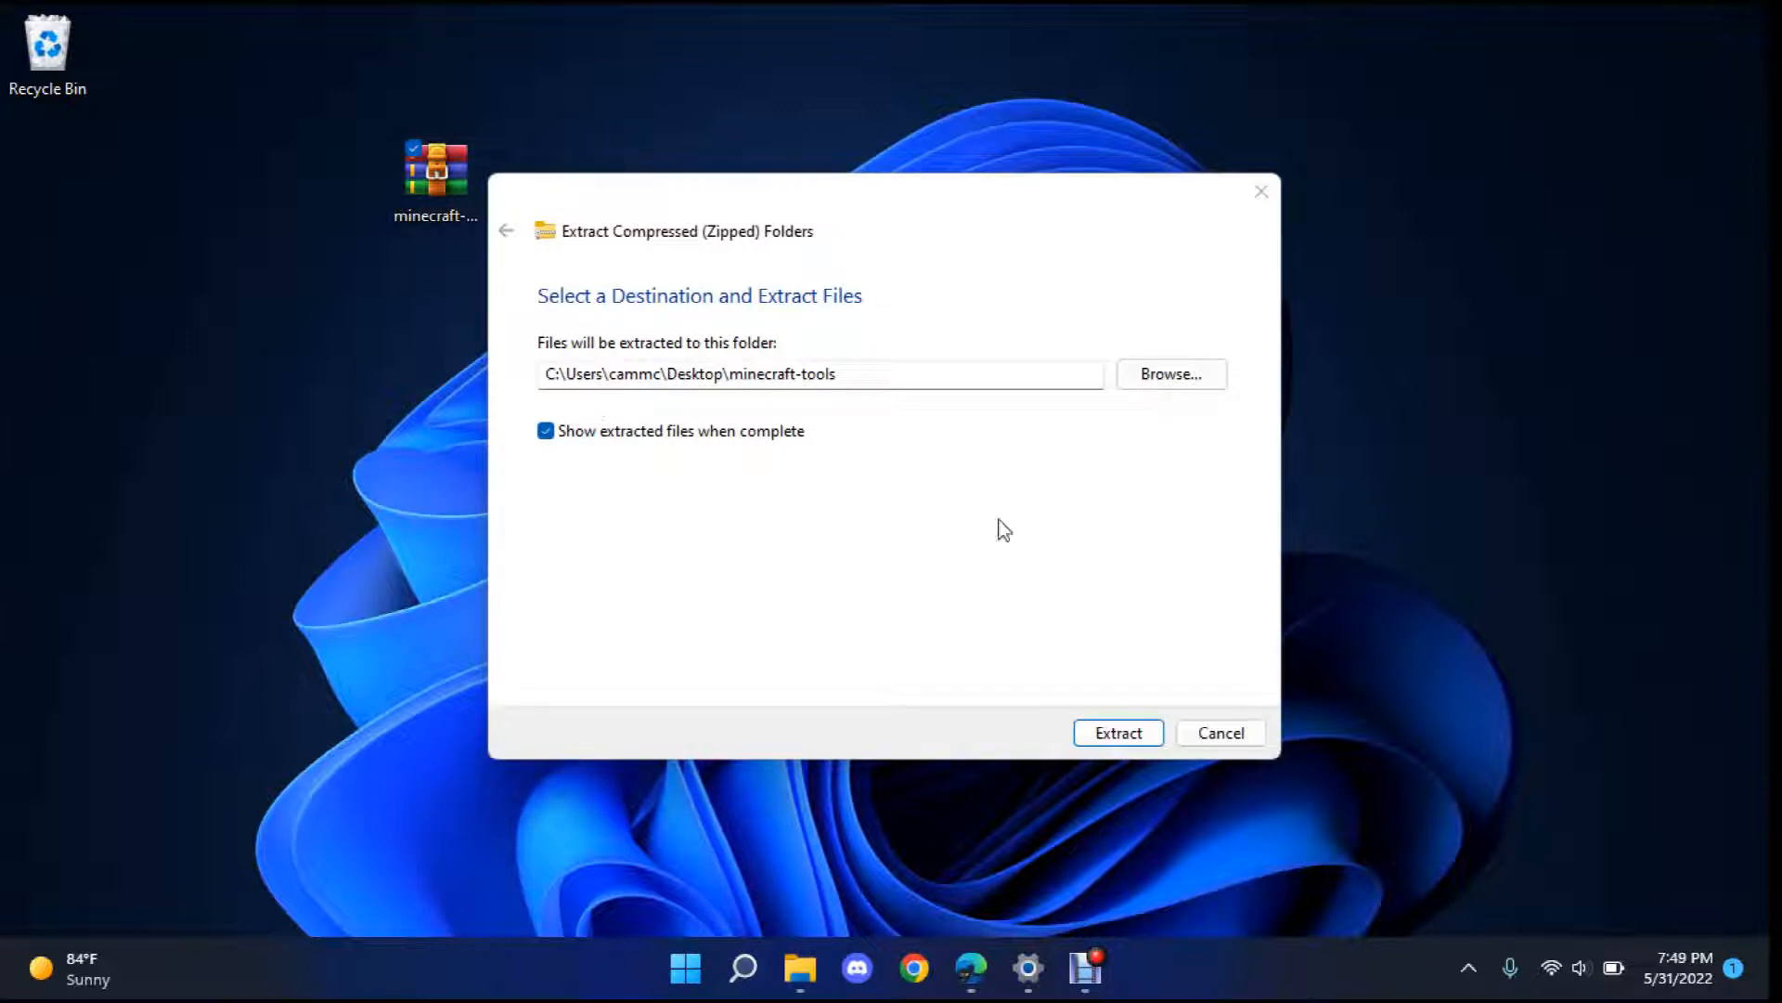
left_click(1118, 732)
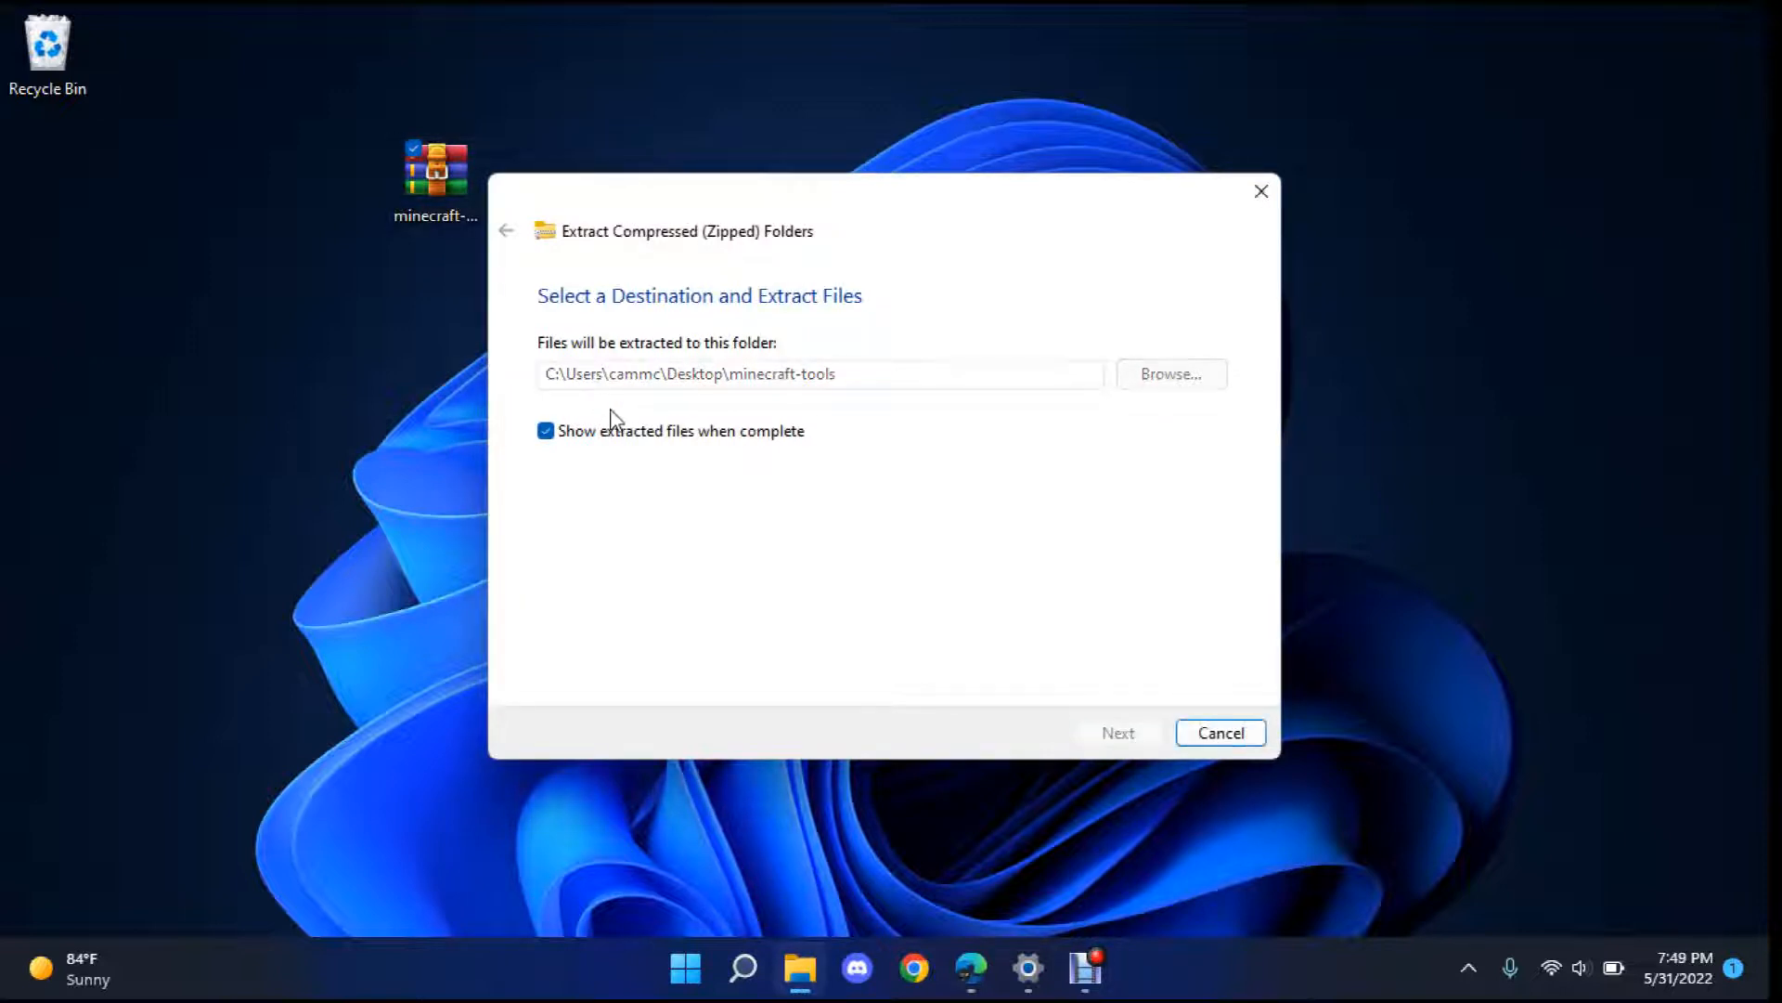
left_click(1116, 733)
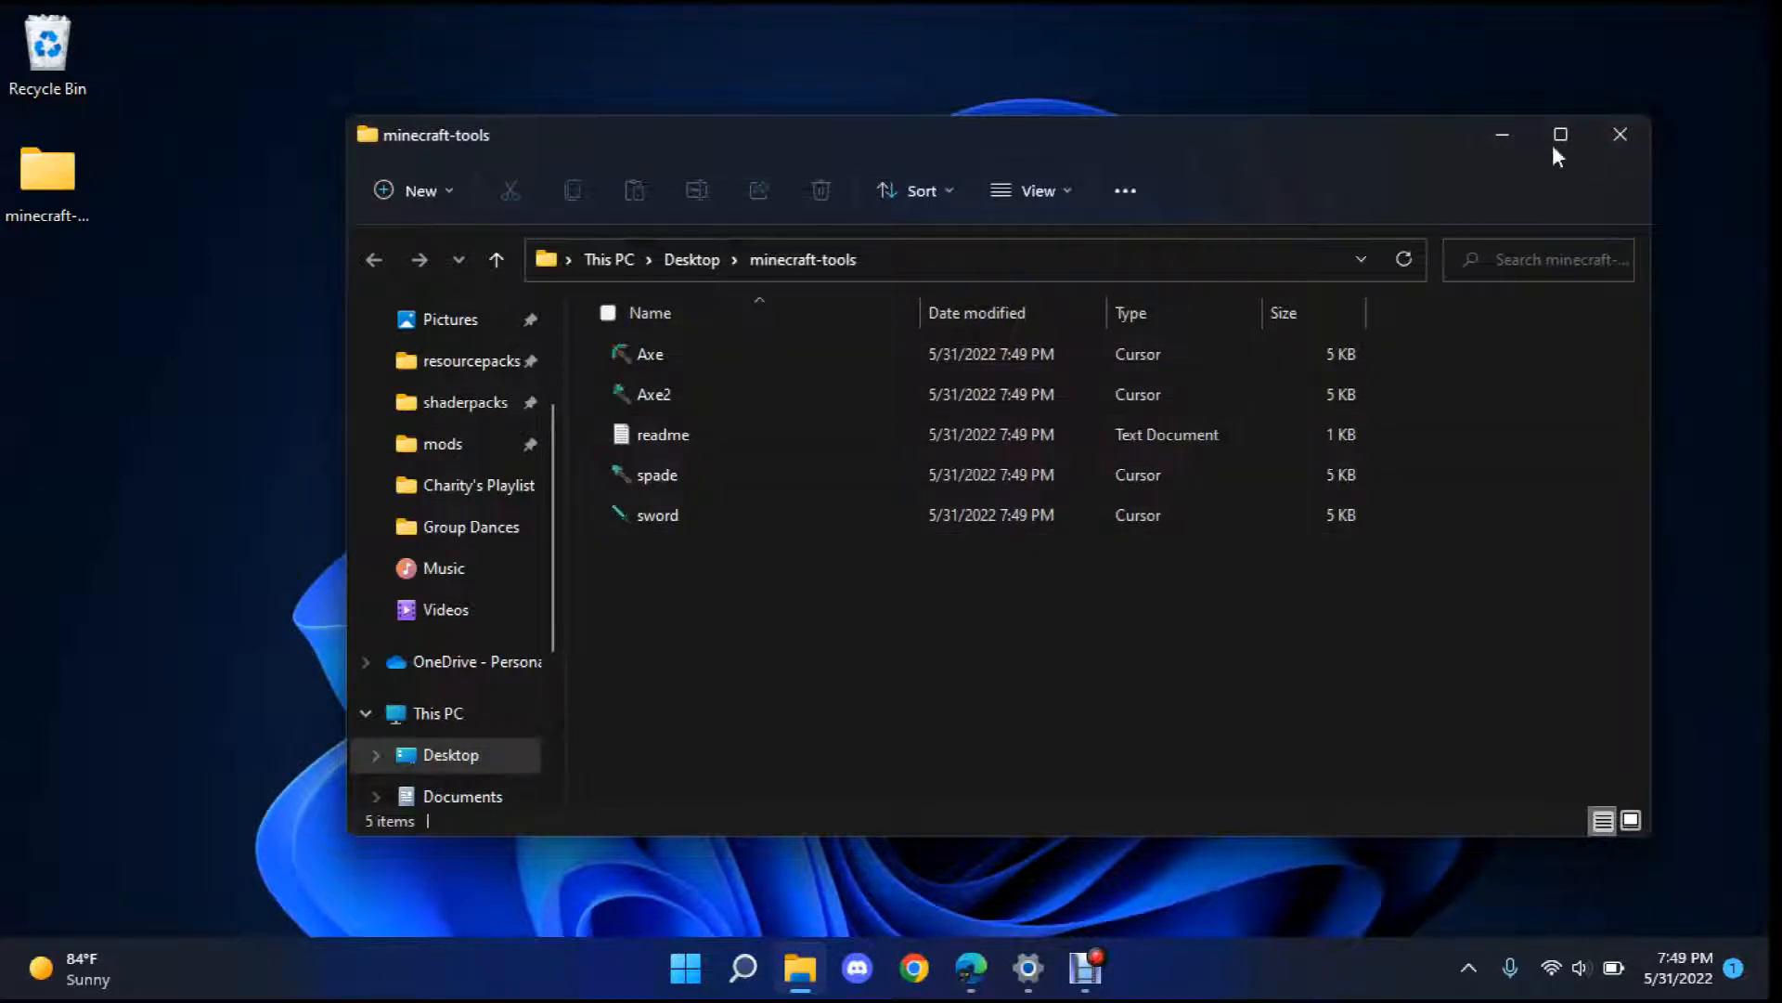
- Hide the Explorer window and reach Mouse Properties through Settings' Mouse page
left_click(1619, 134)
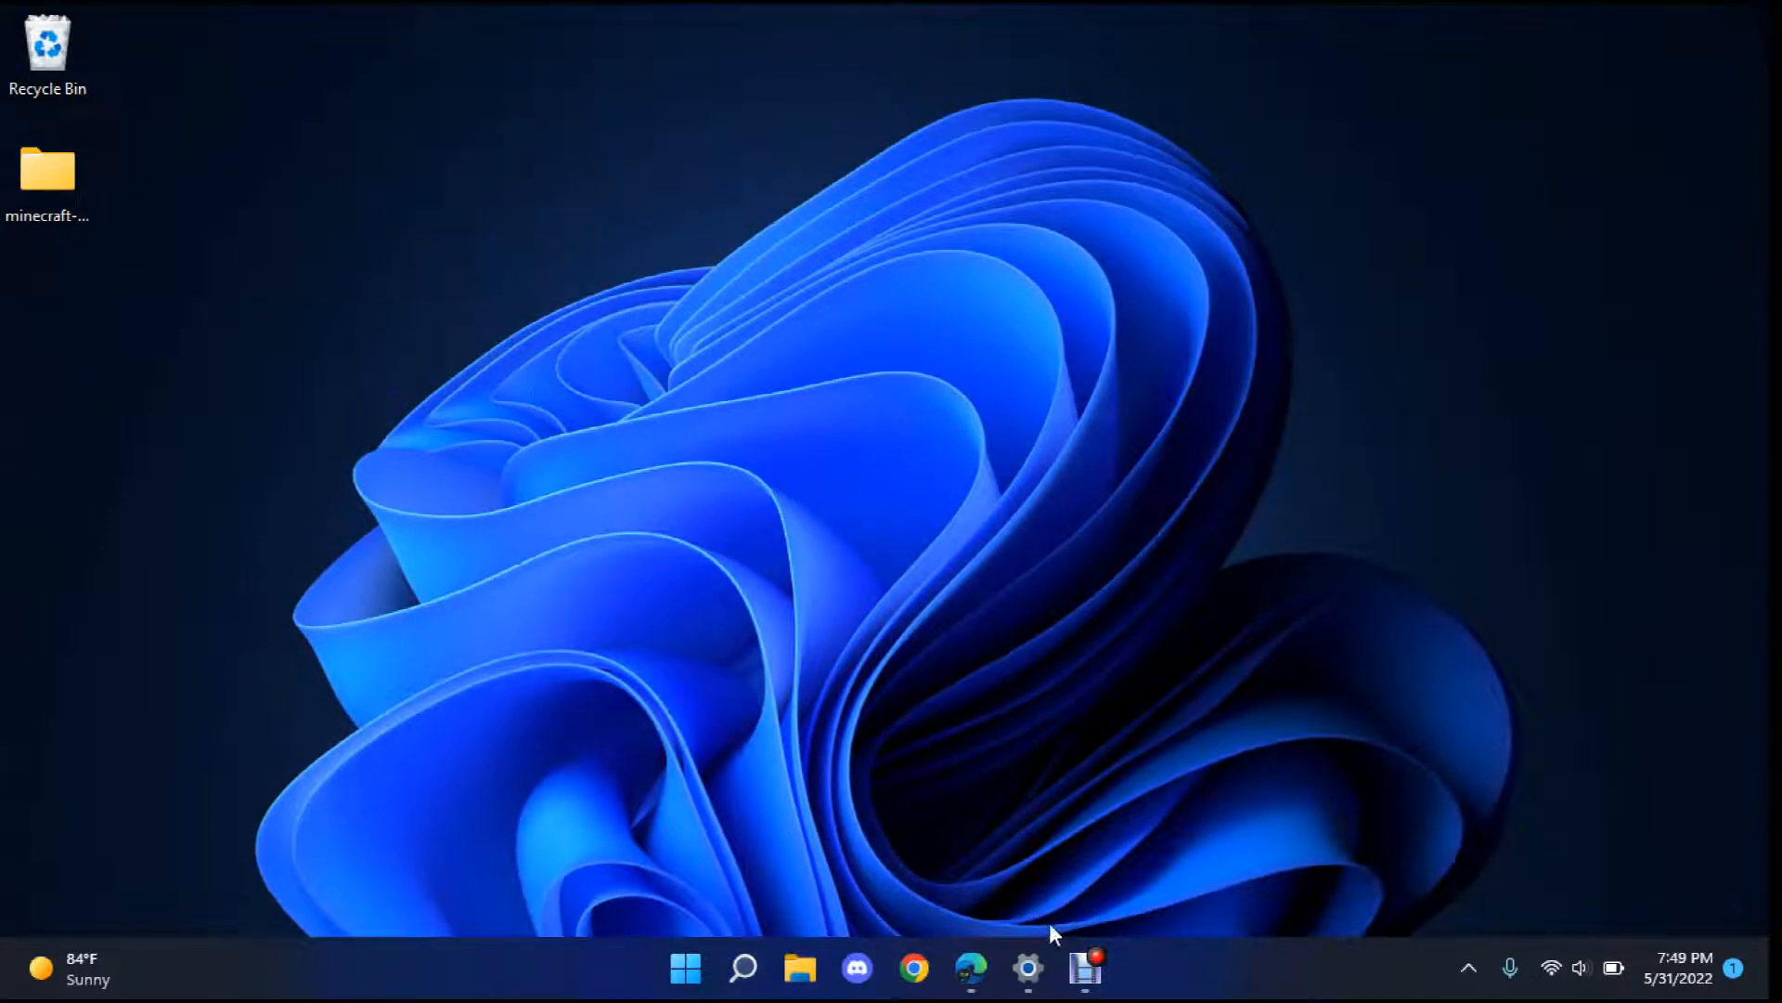
left_click(1027, 968)
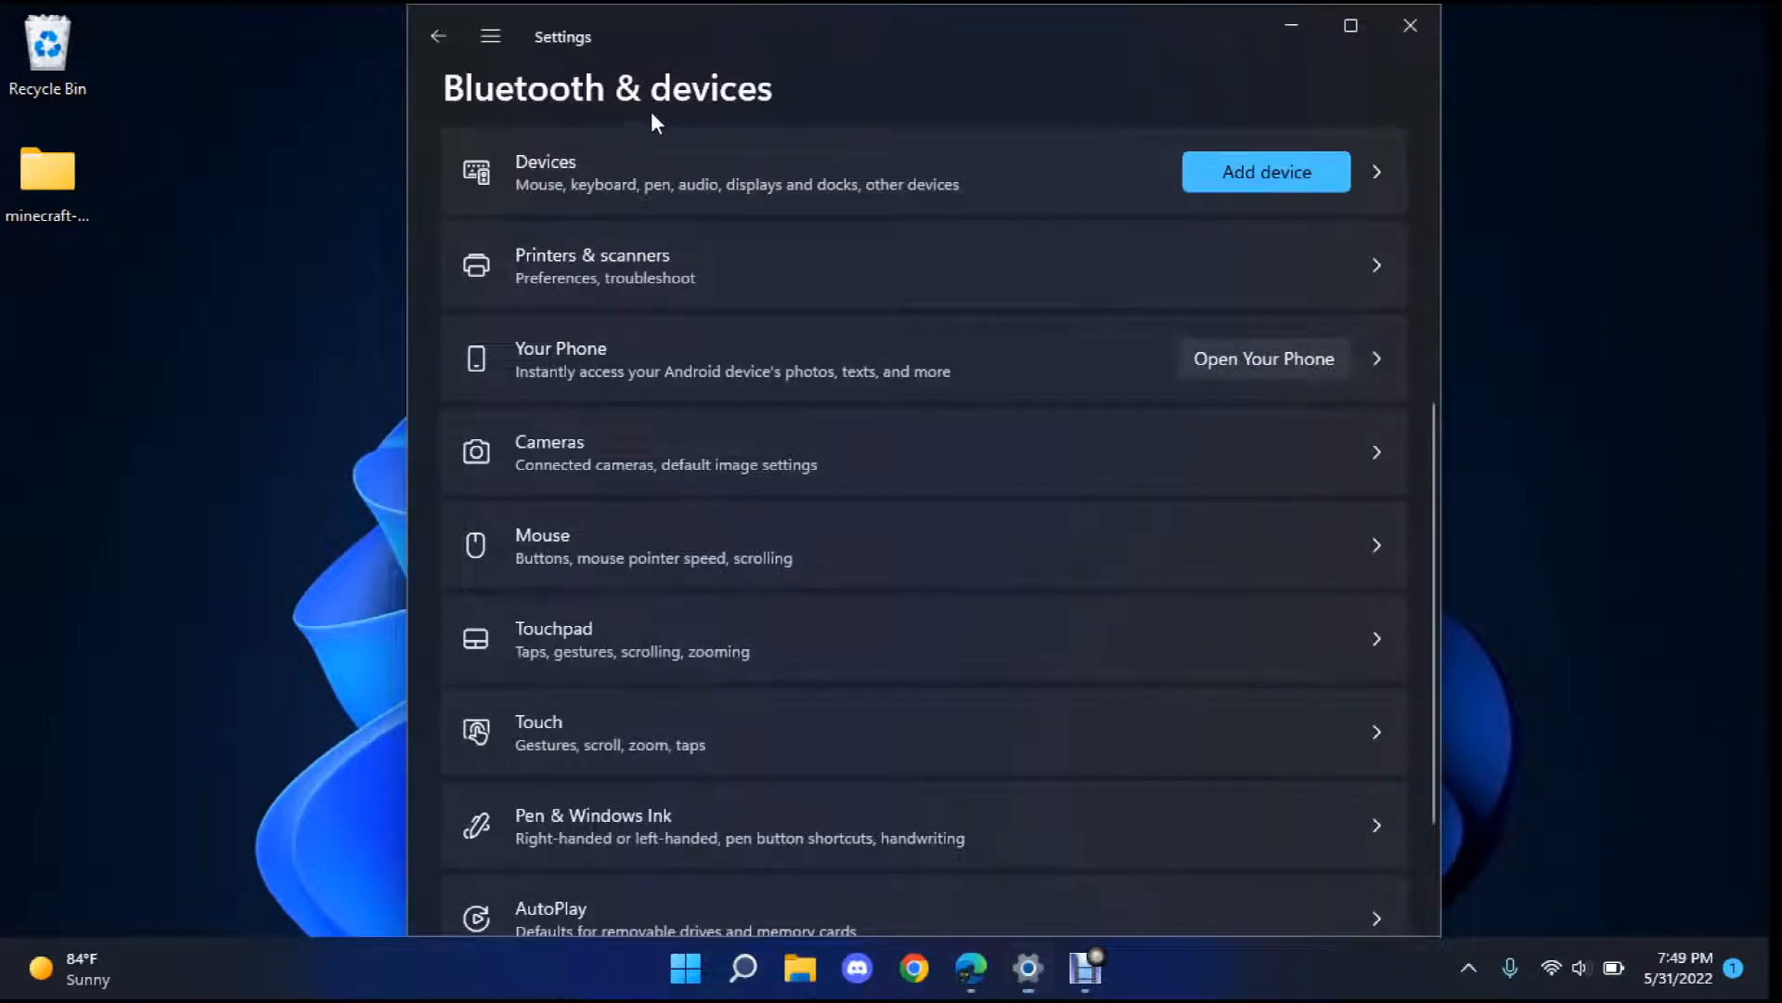
mouse_move(653, 540)
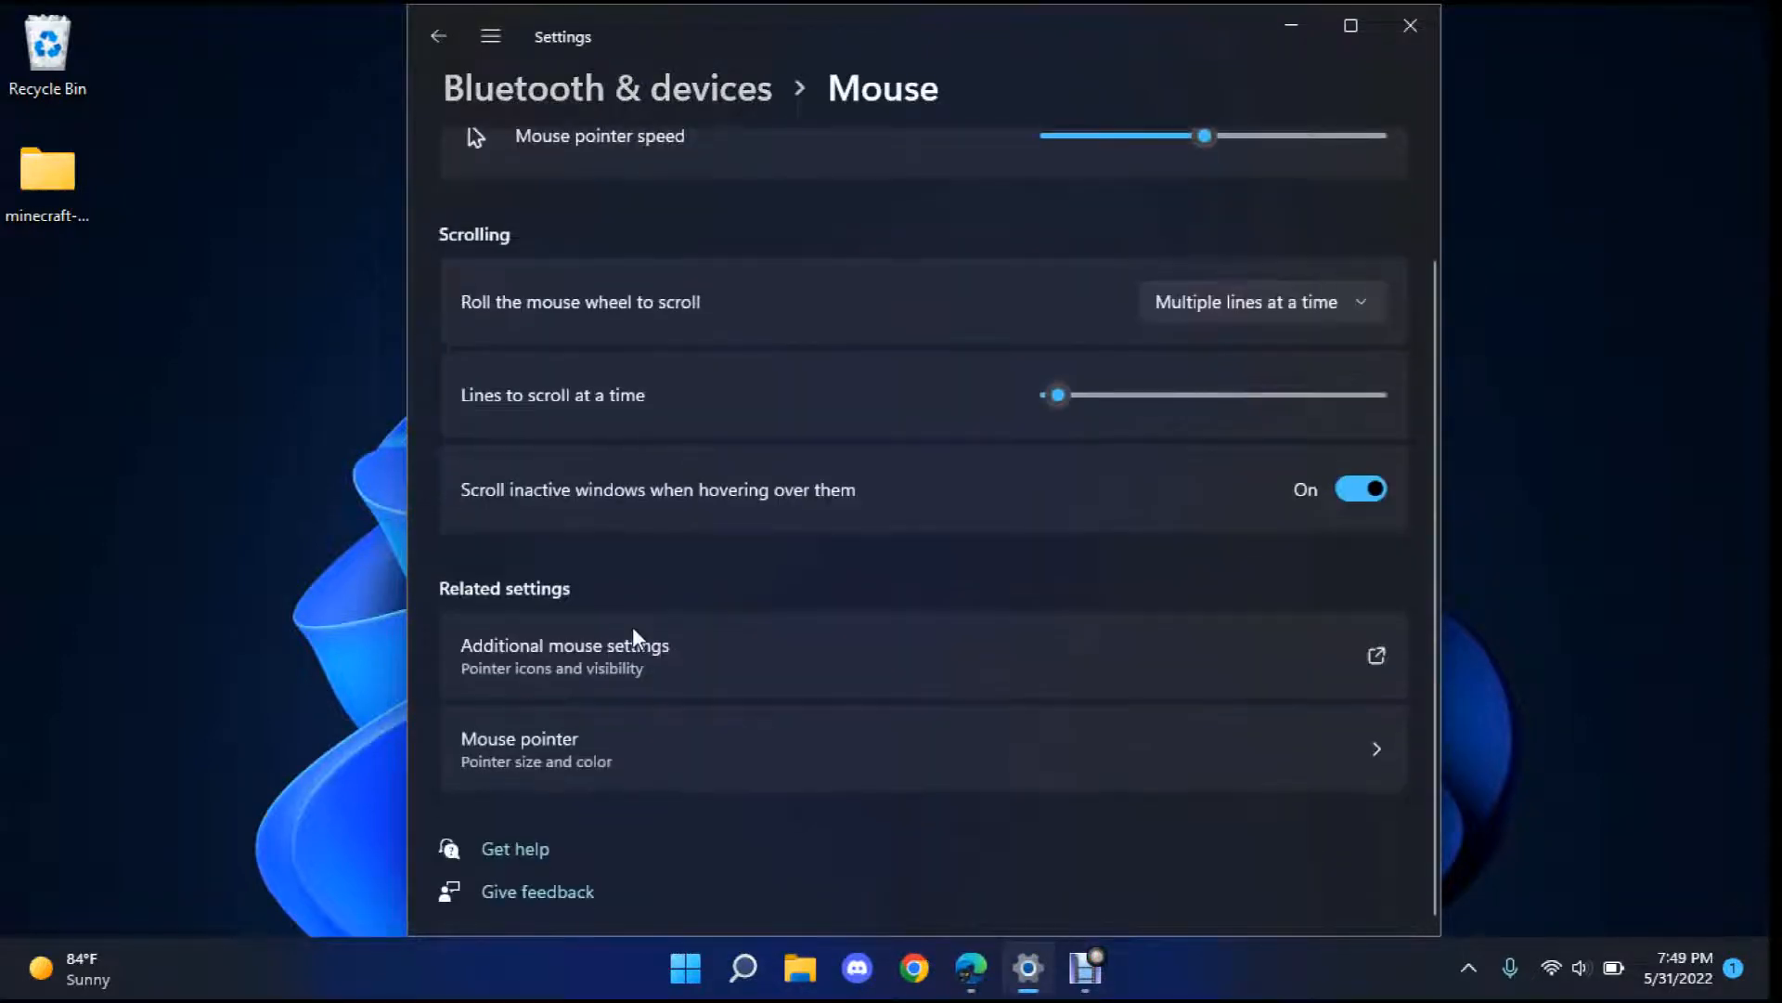
left_click(564, 655)
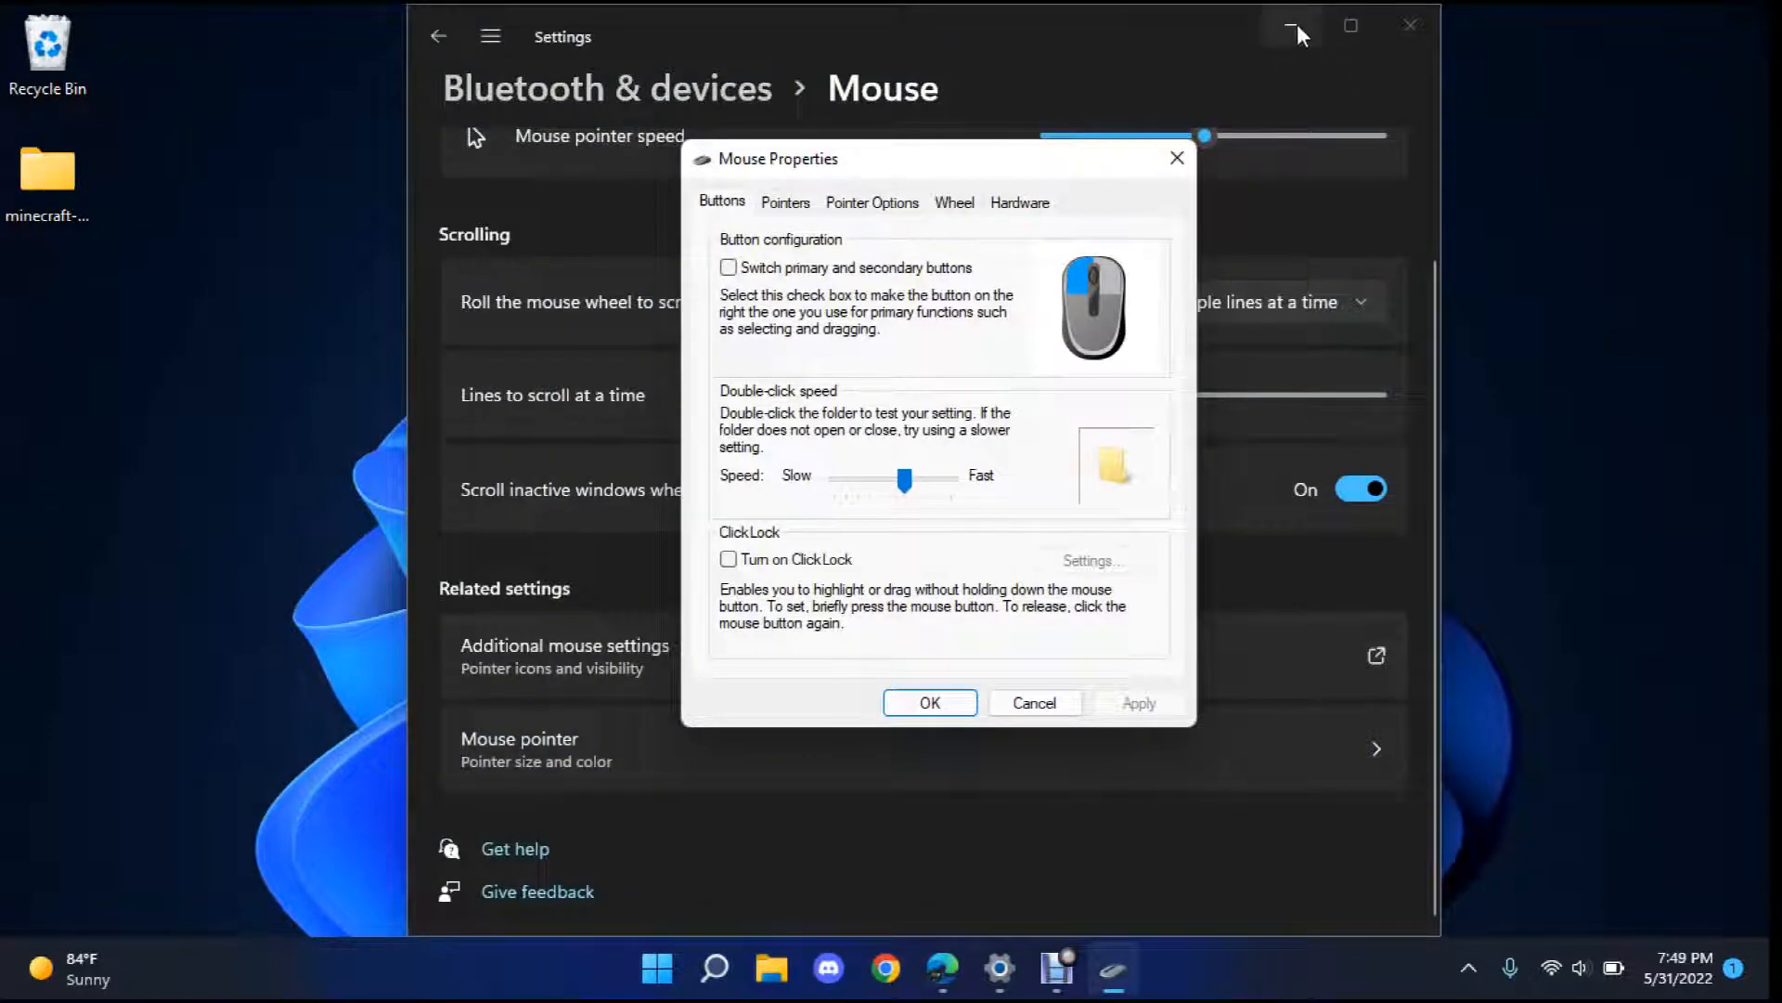
- On the Pointers tab, set Normal Select to sword from Desktop\minecraft-tools
left_click(1295, 25)
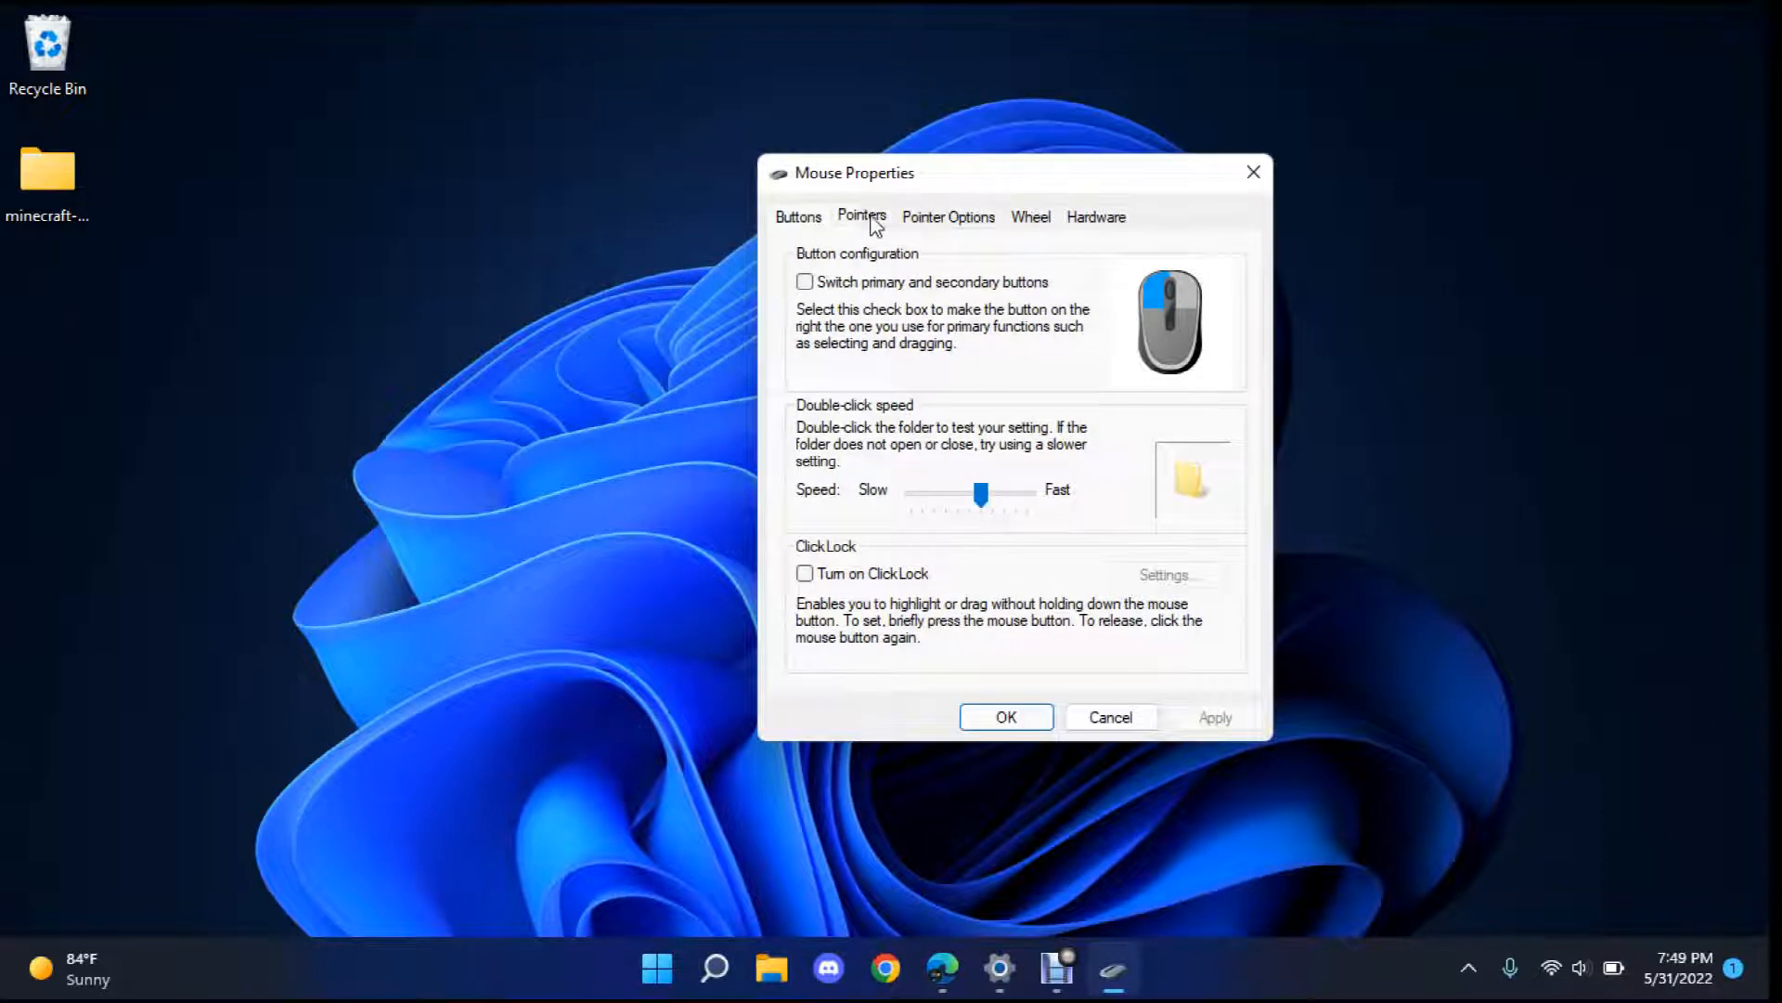
left_click(862, 216)
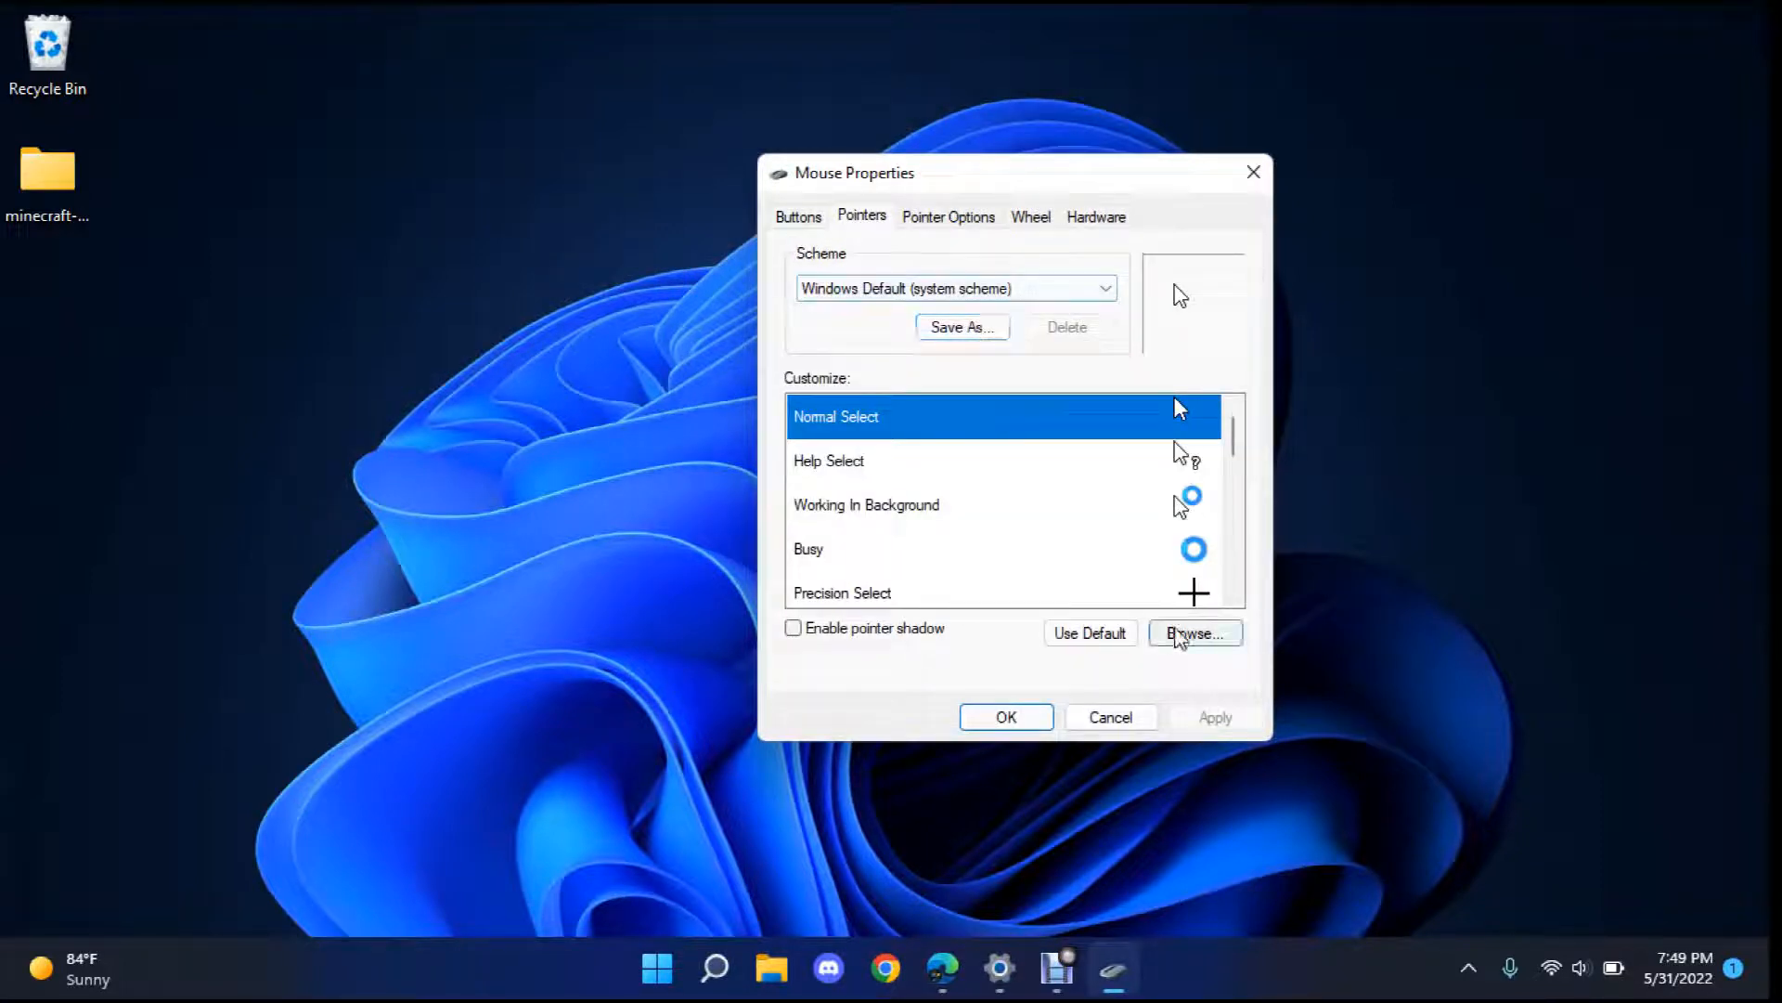
left_click(1194, 633)
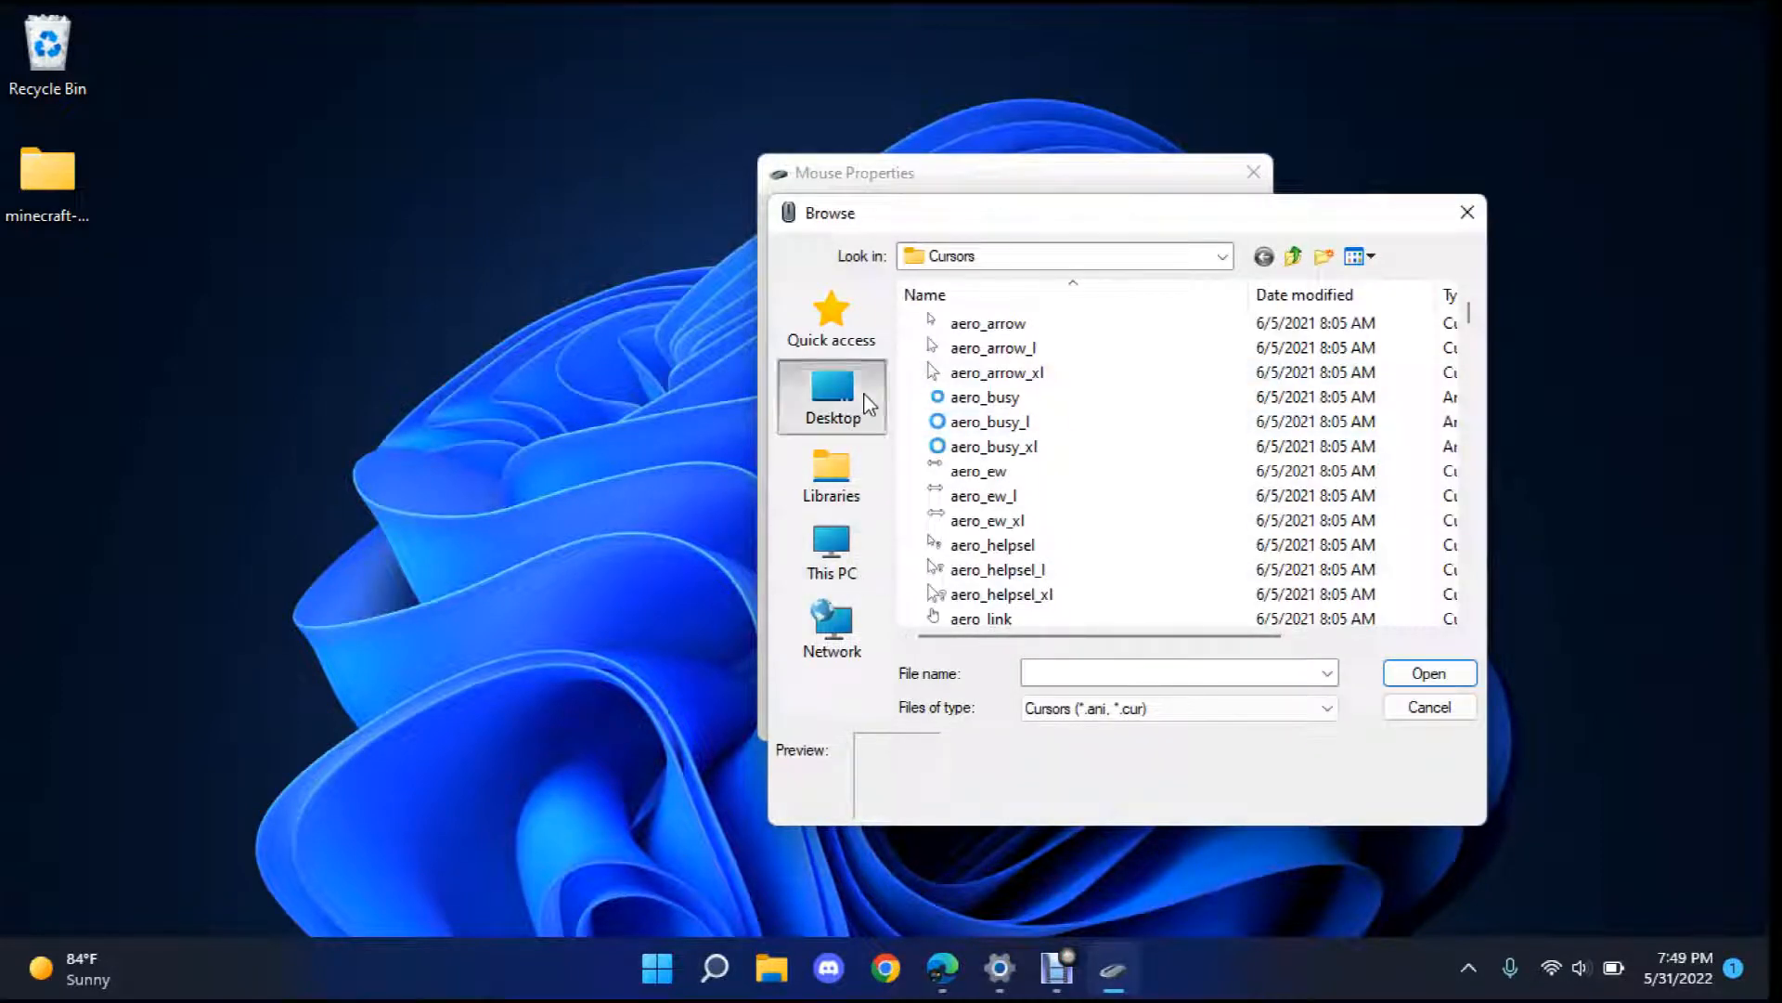
left_click(831, 396)
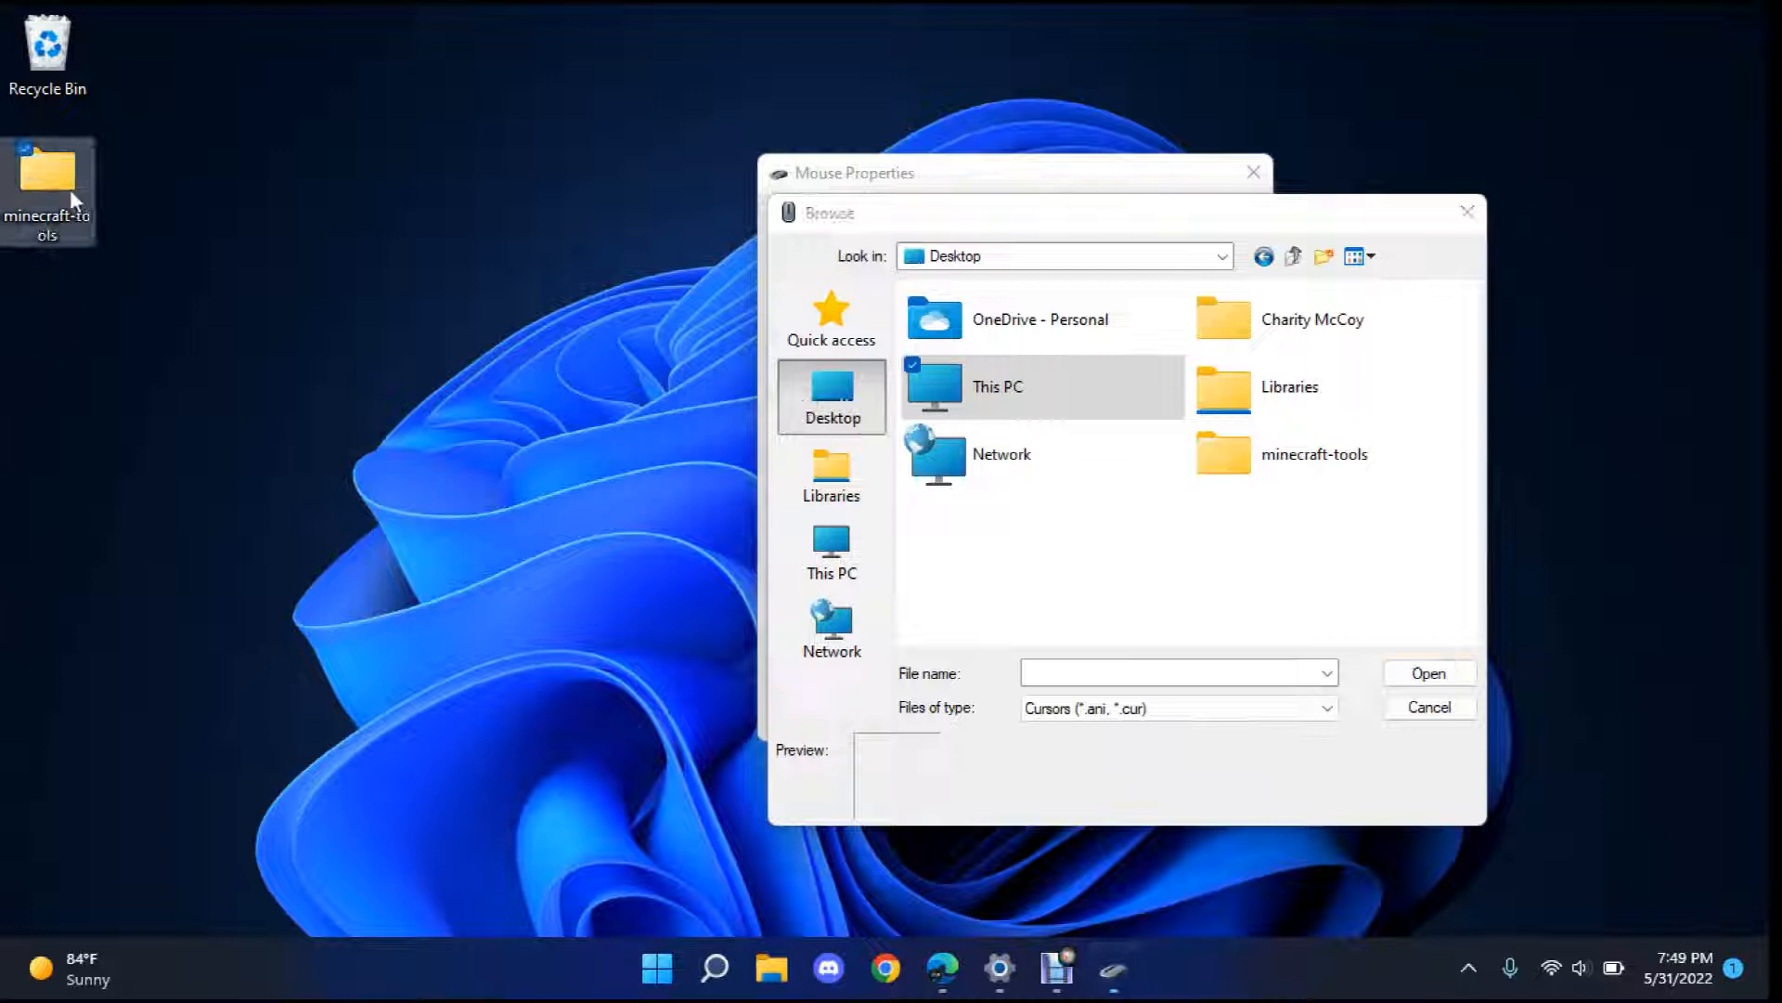
left_click(1315, 453)
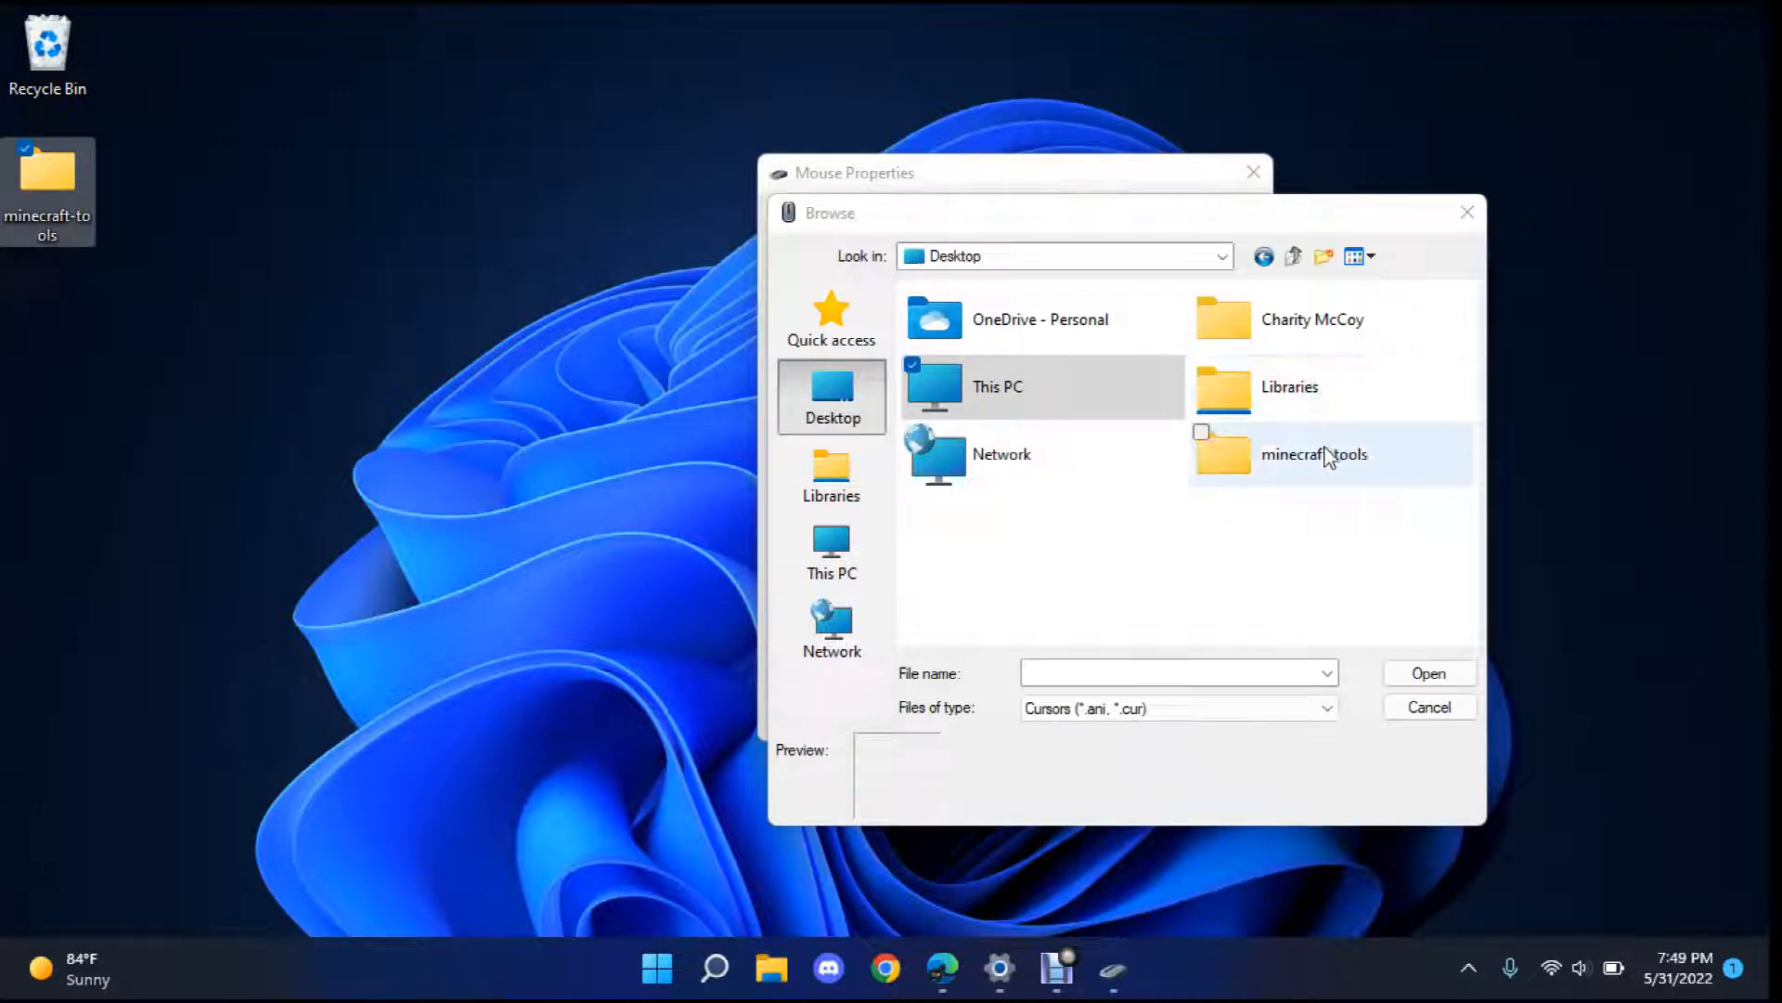
double_click(1315, 454)
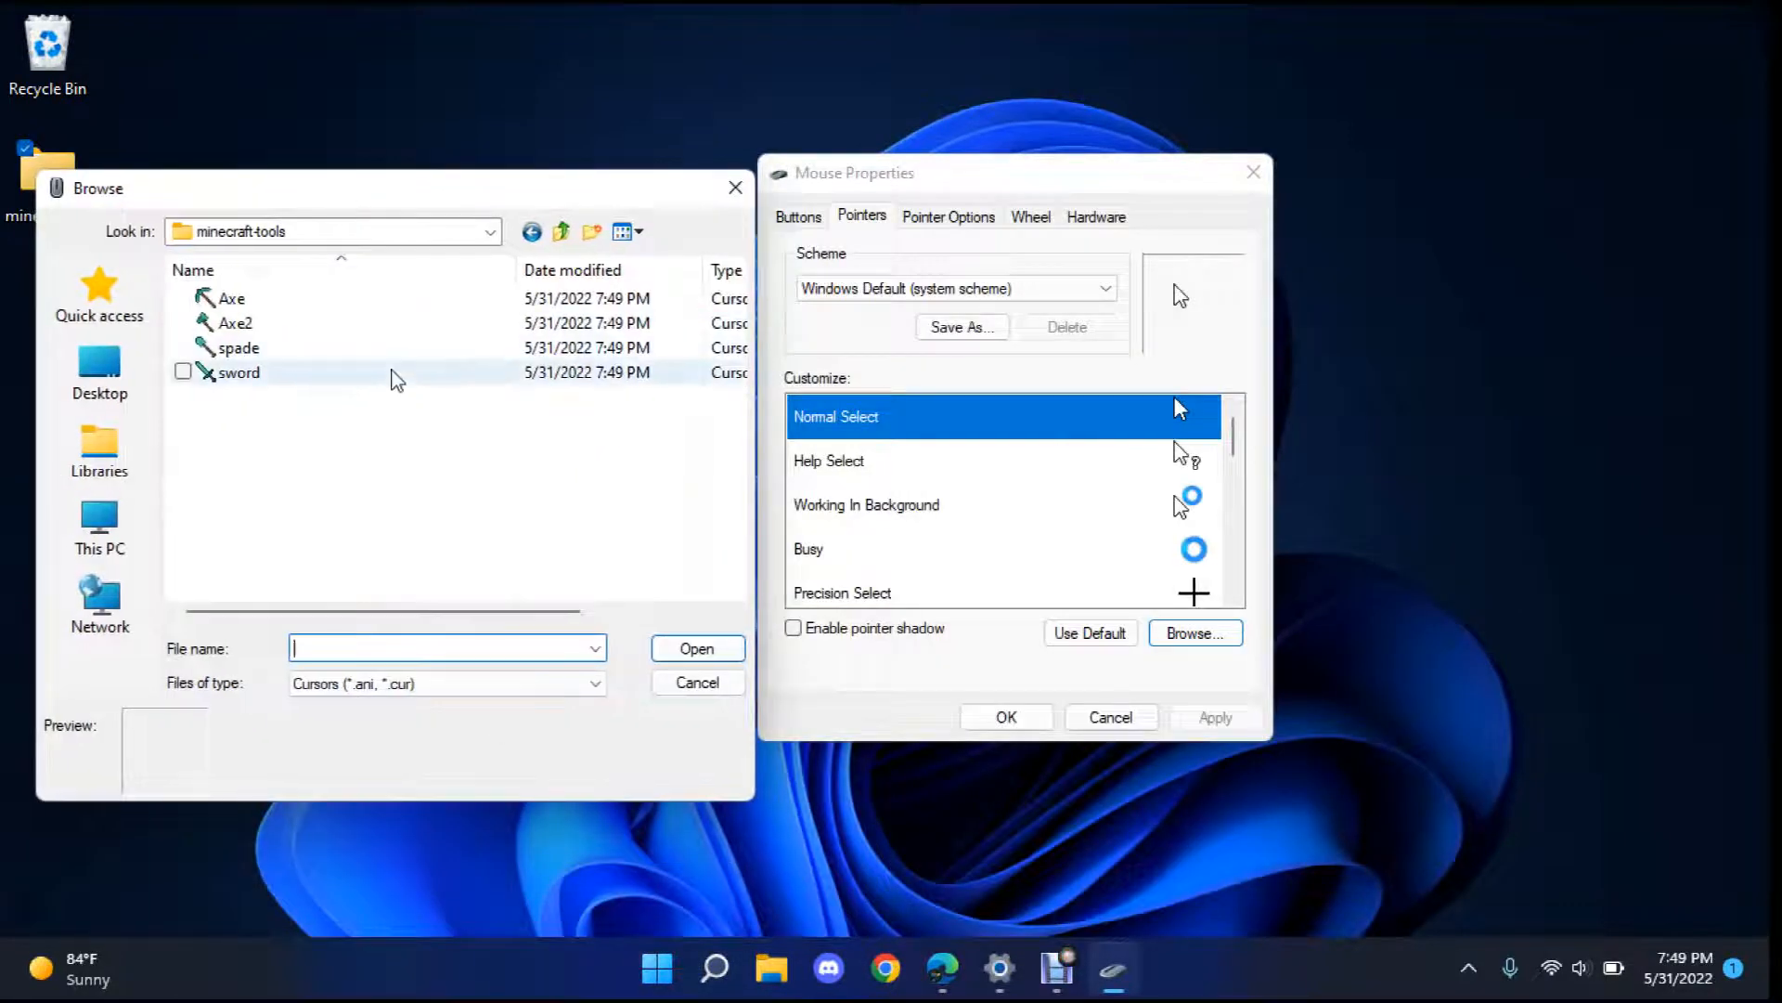
left_click(697, 648)
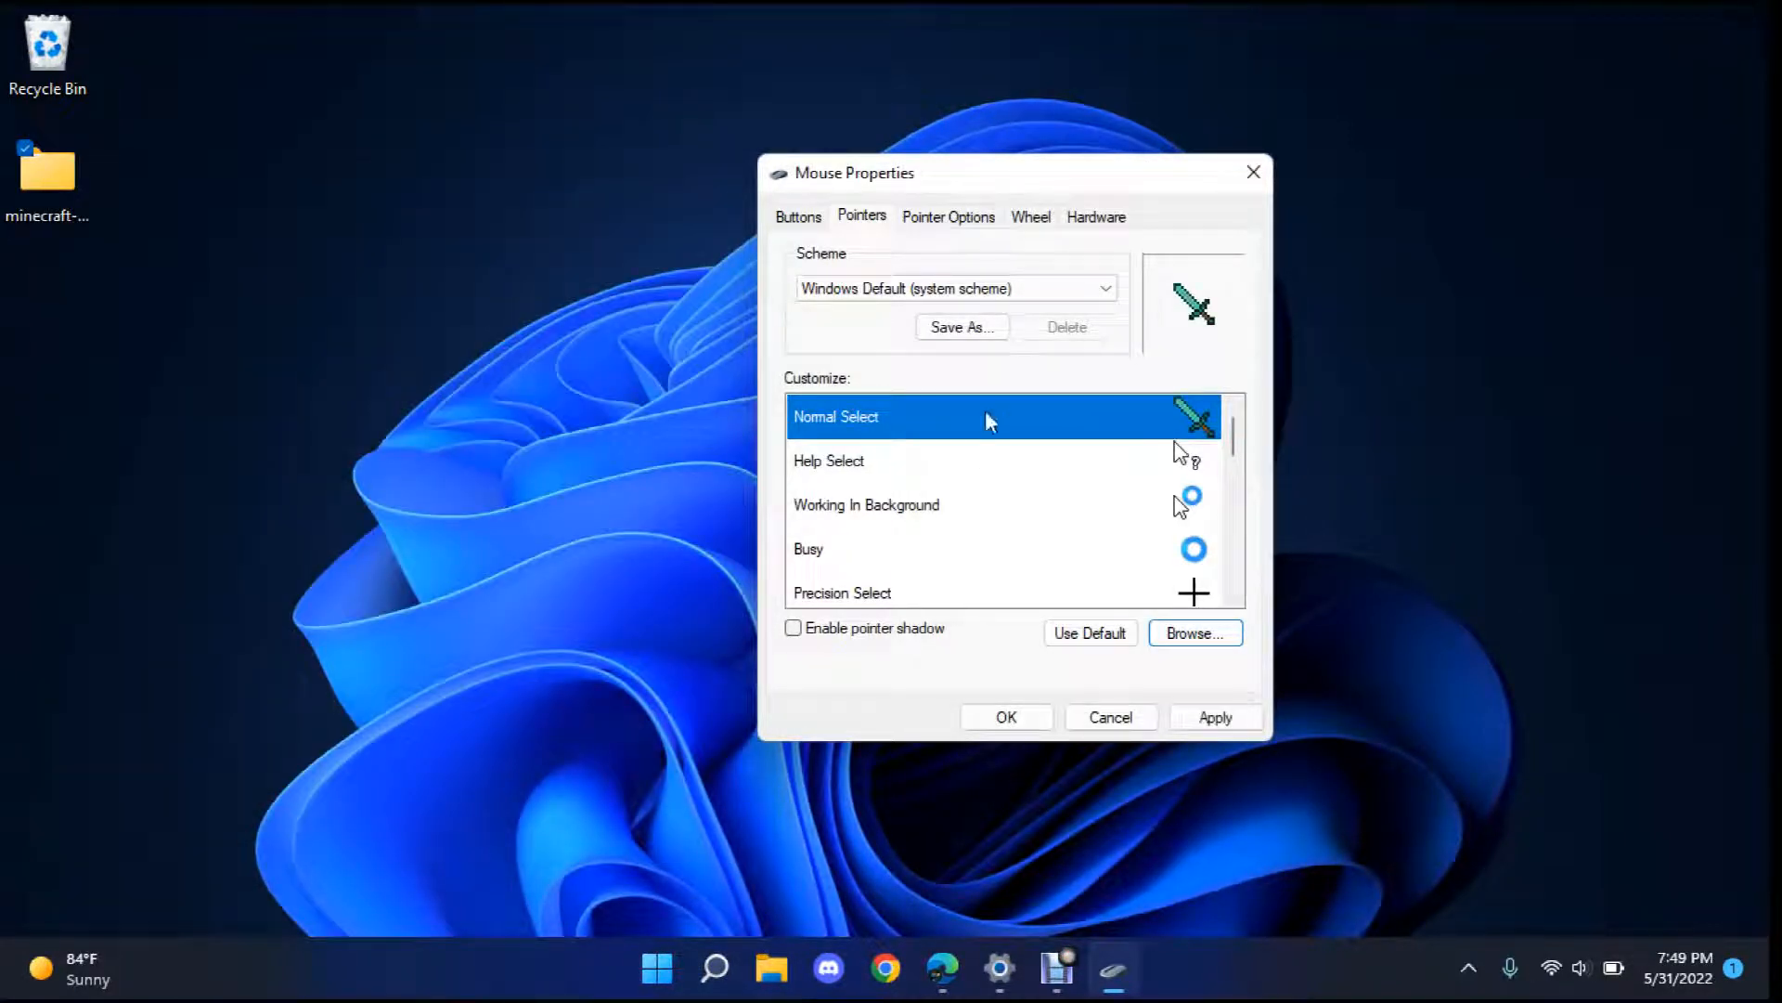
mouse_move(1145, 477)
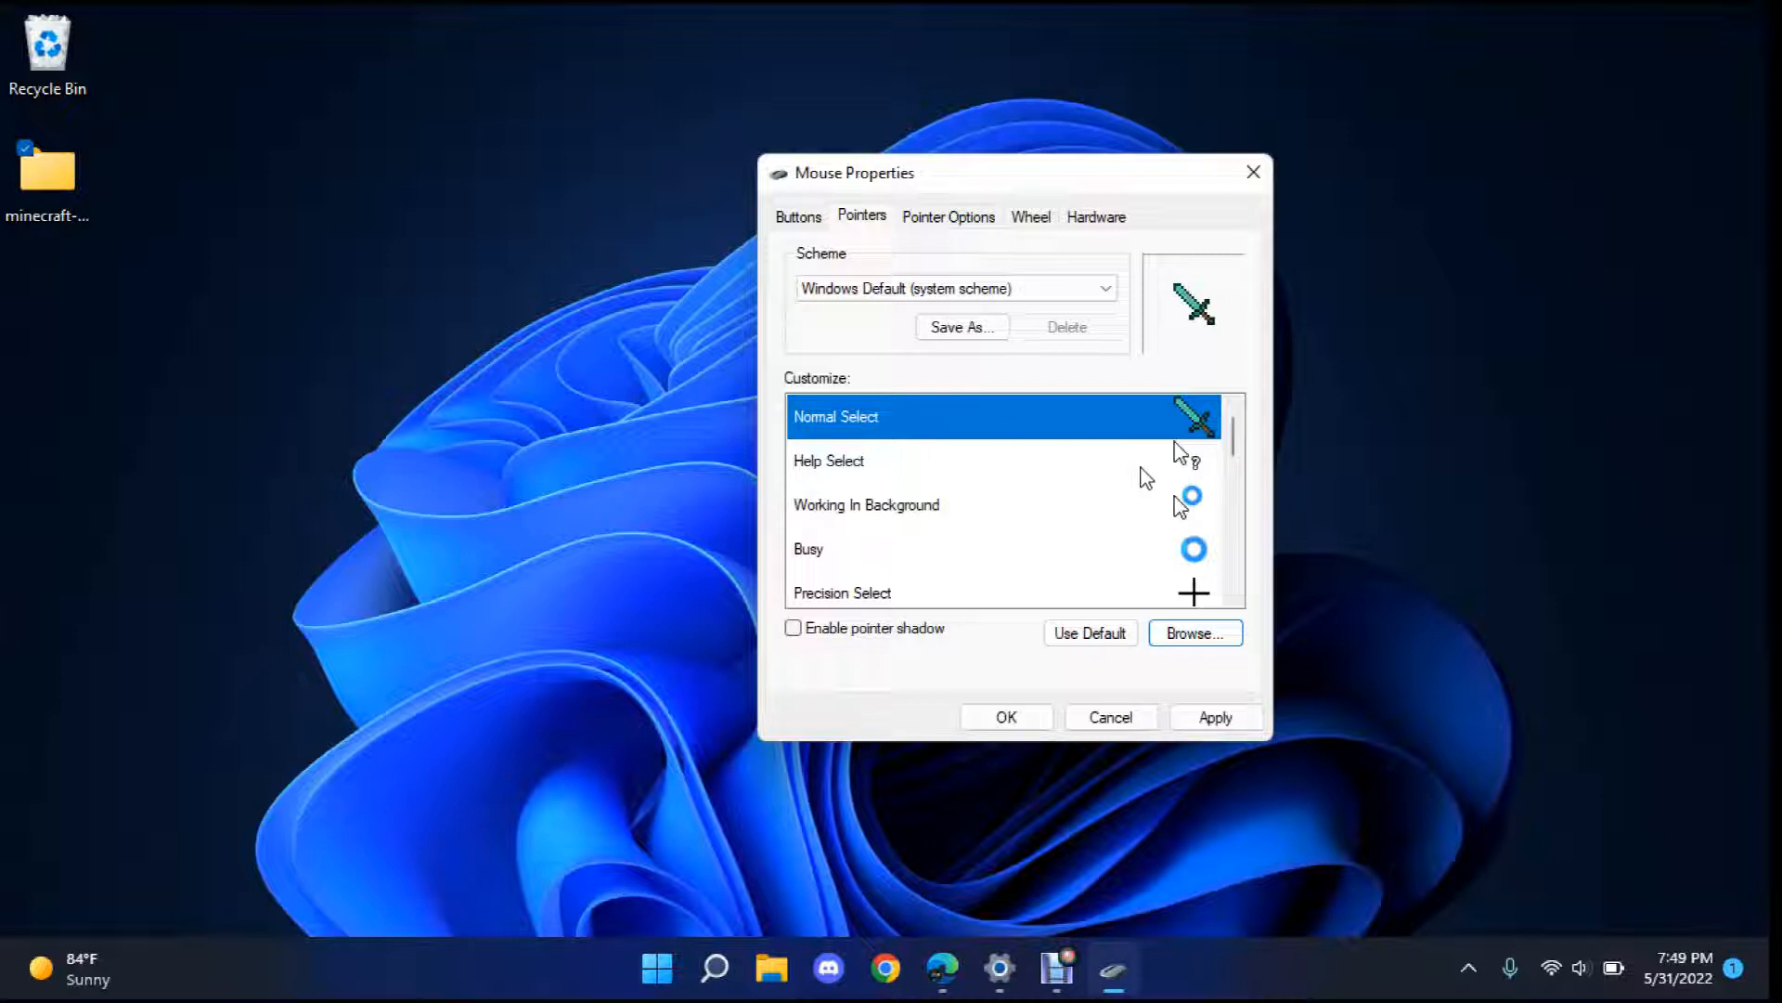
mouse_move(1099, 624)
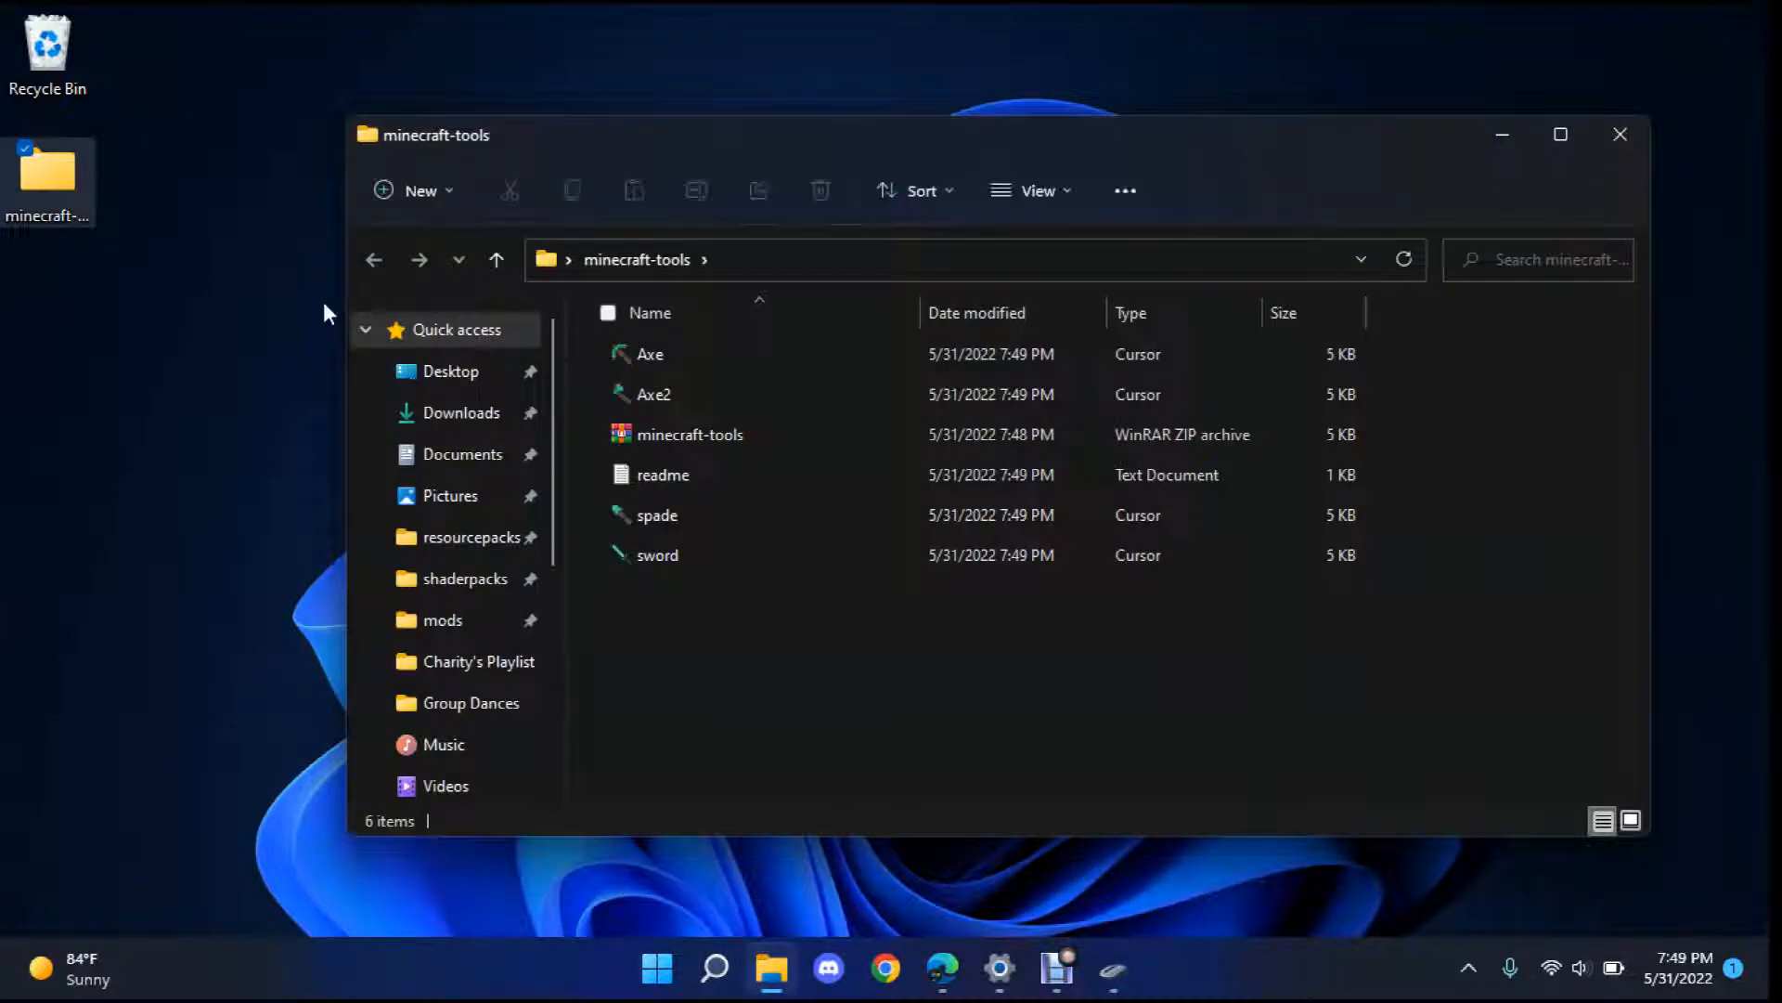
mouse_move(633, 361)
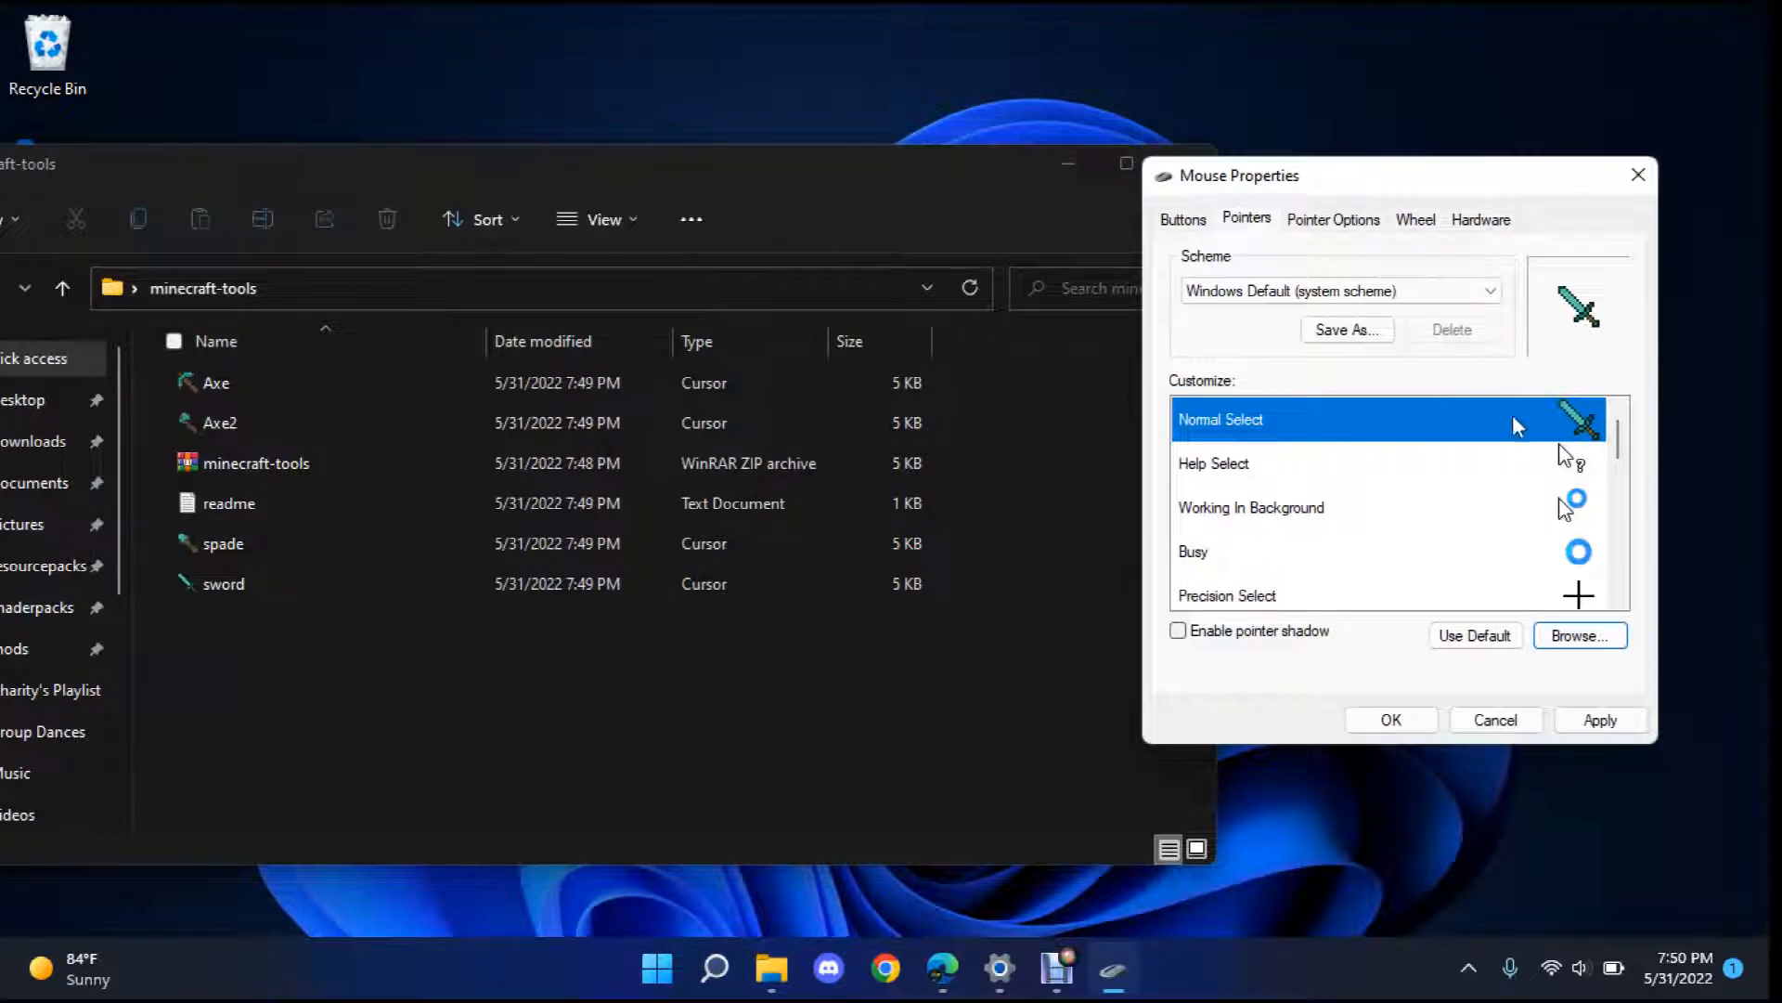
scroll("down", 3)
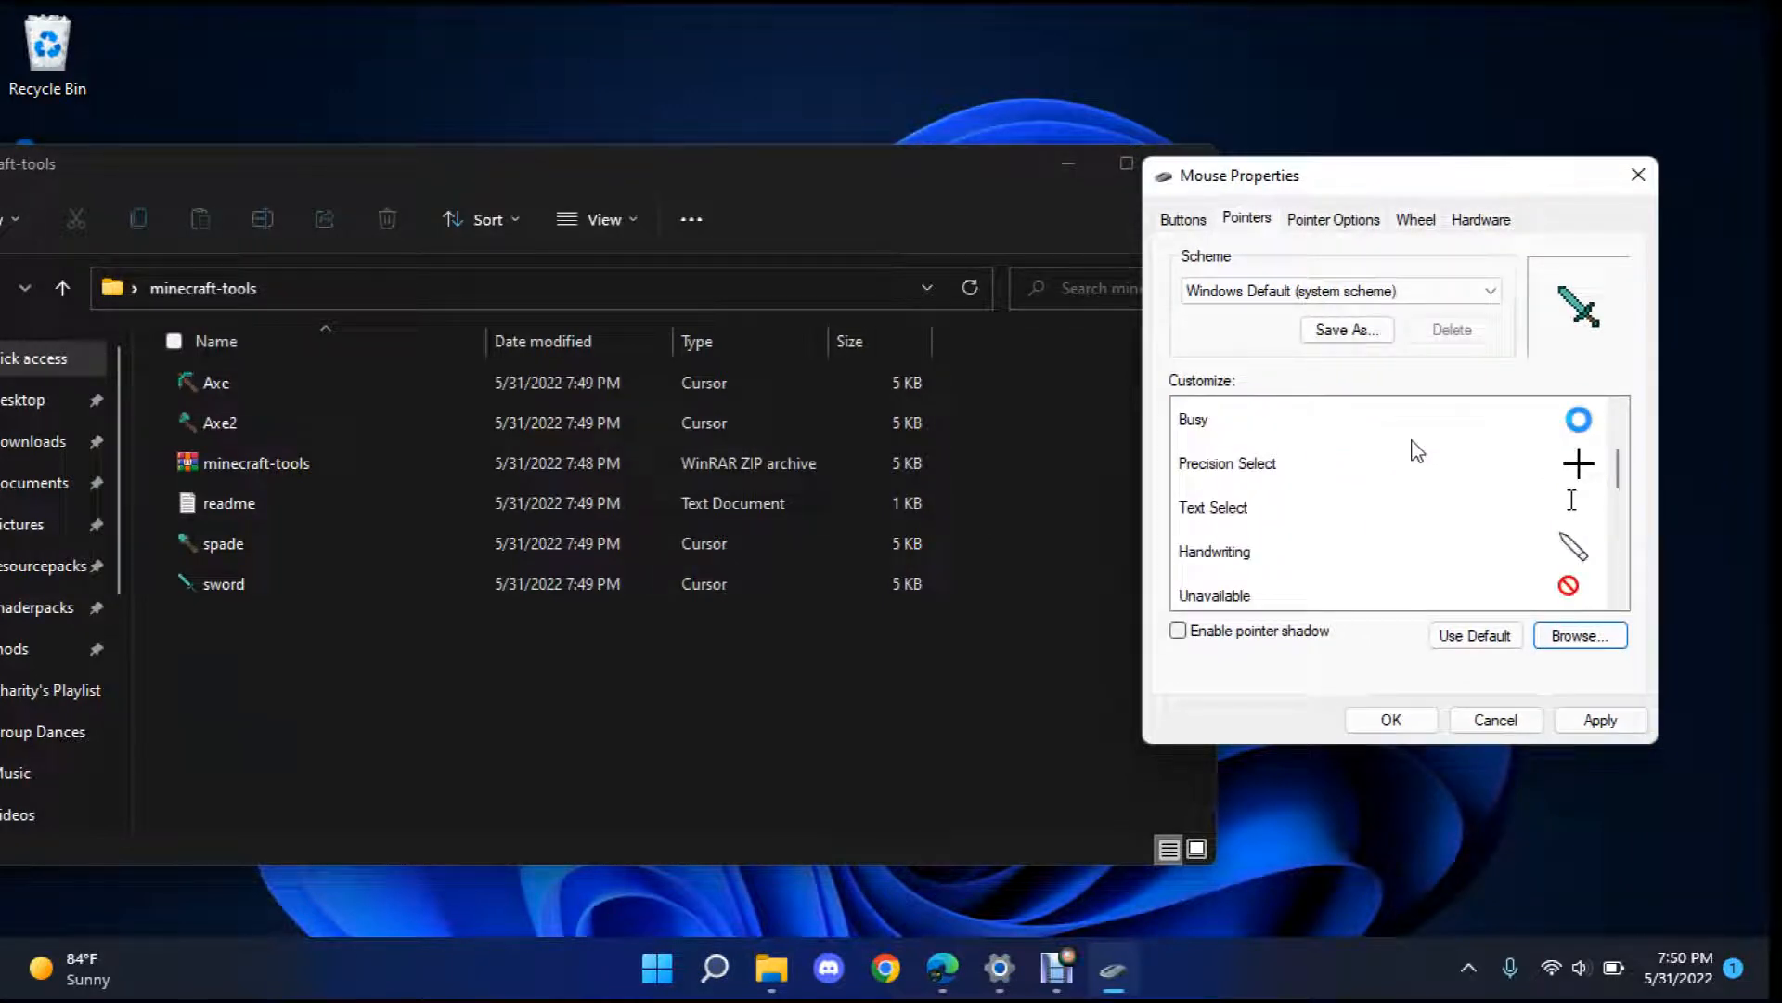
scroll("down", 3)
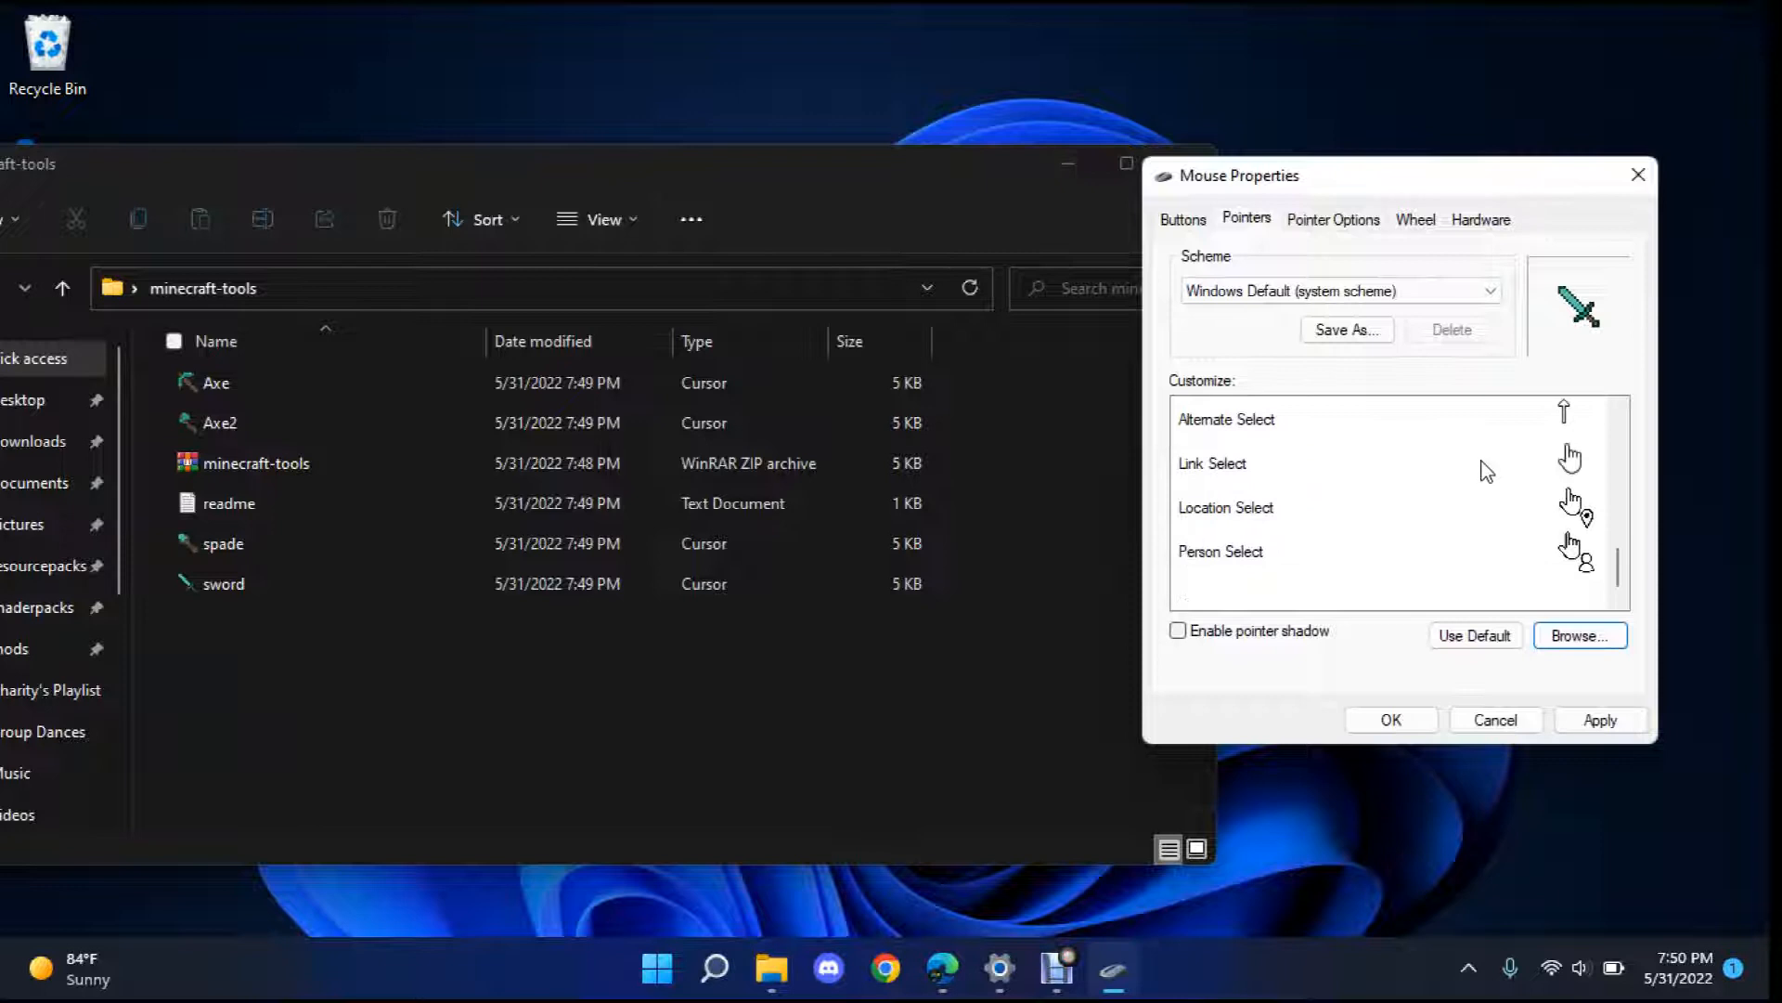
scroll("down", 3)
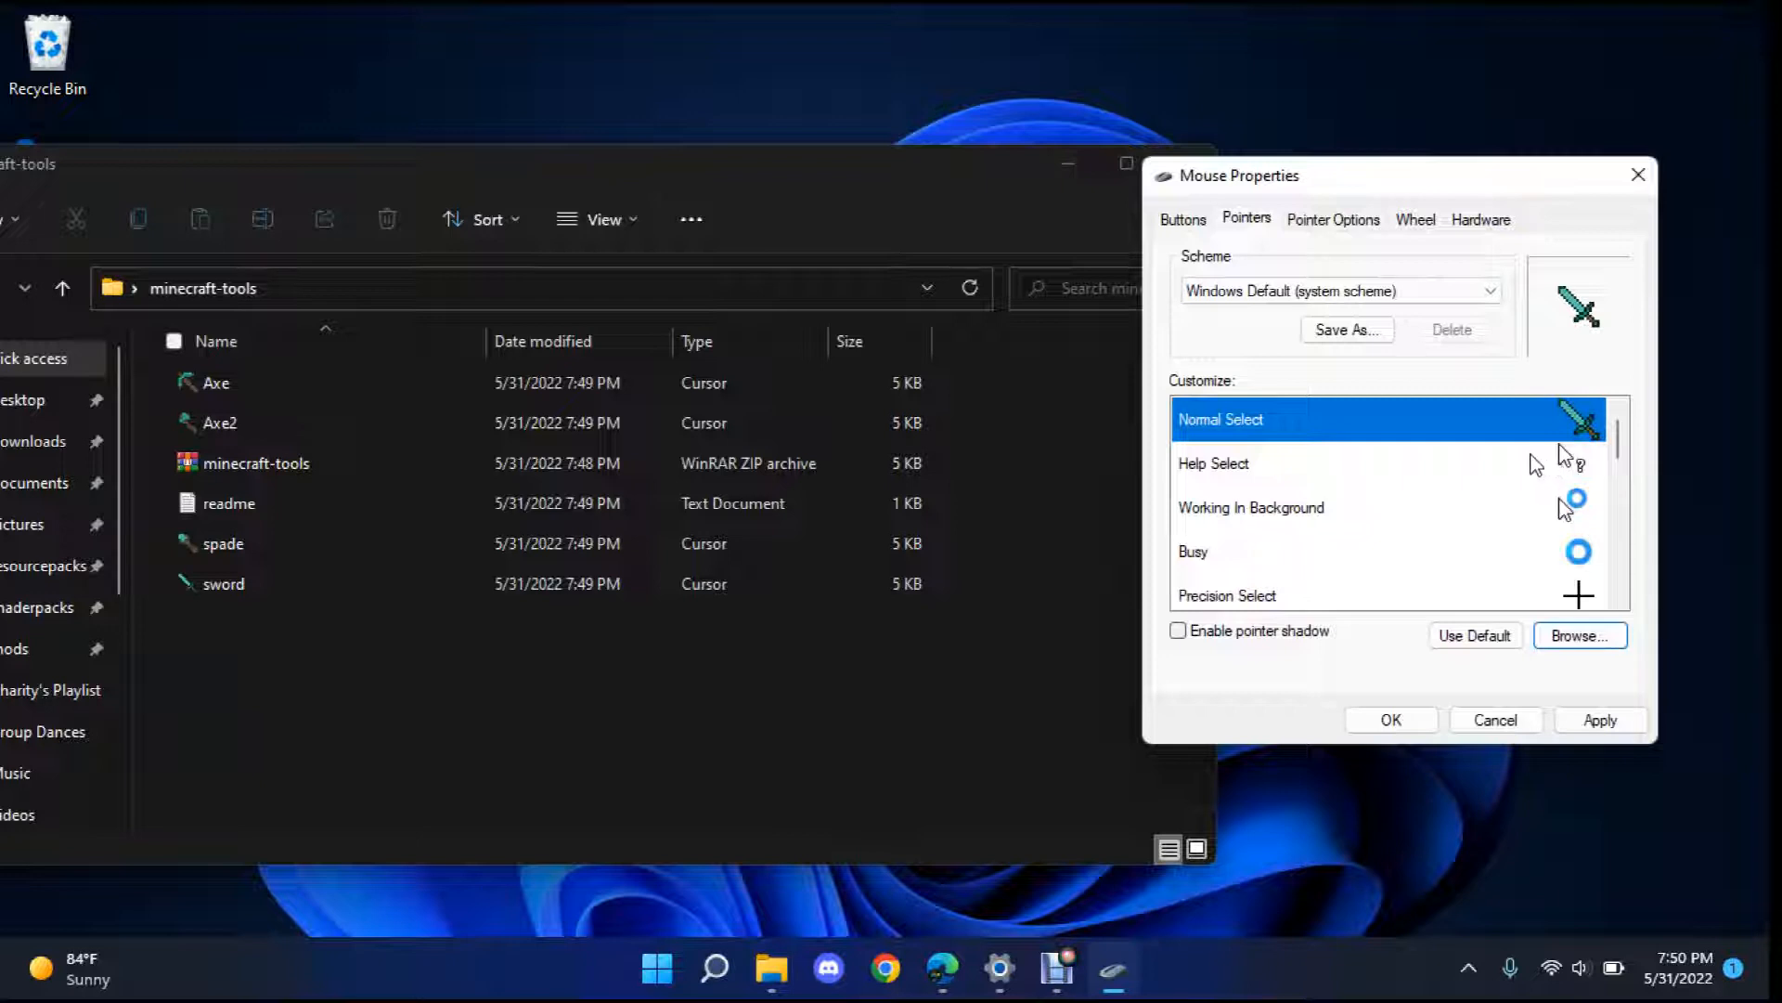
scroll("down", 3)
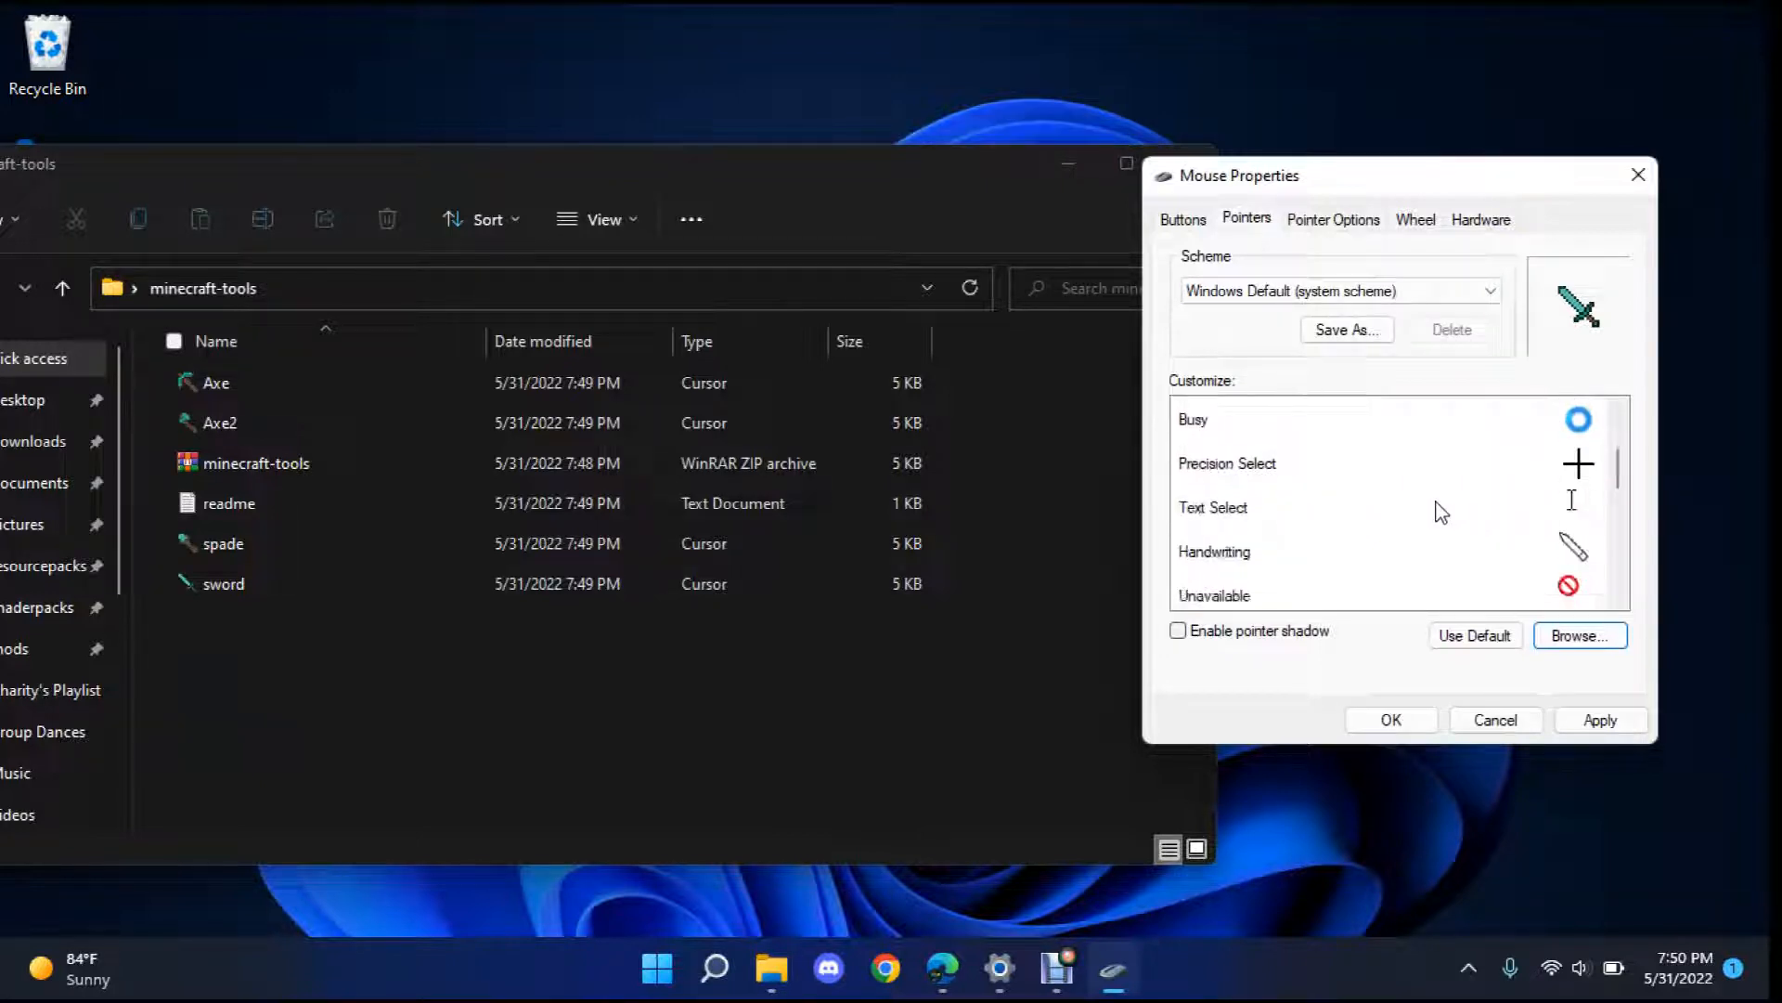
- Assign pickaxe.cur to Text Select and scroll the pointer list down to Link Select
left_click(1212, 506)
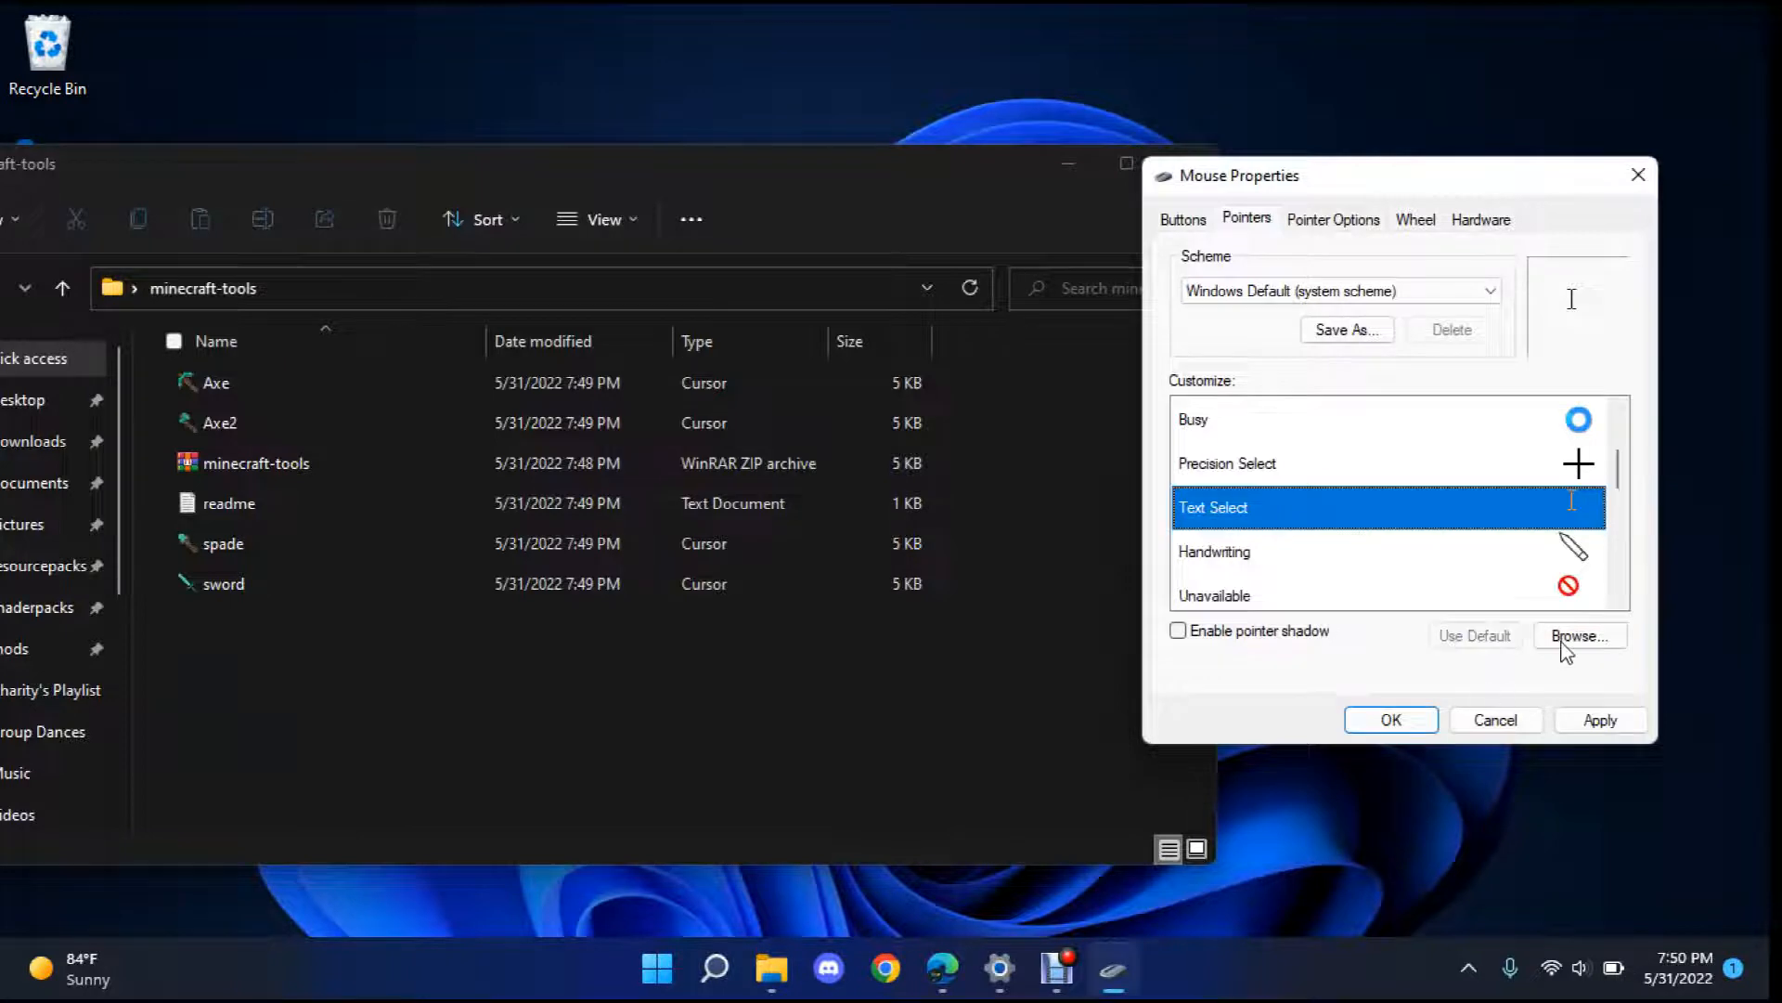
left_click(1578, 635)
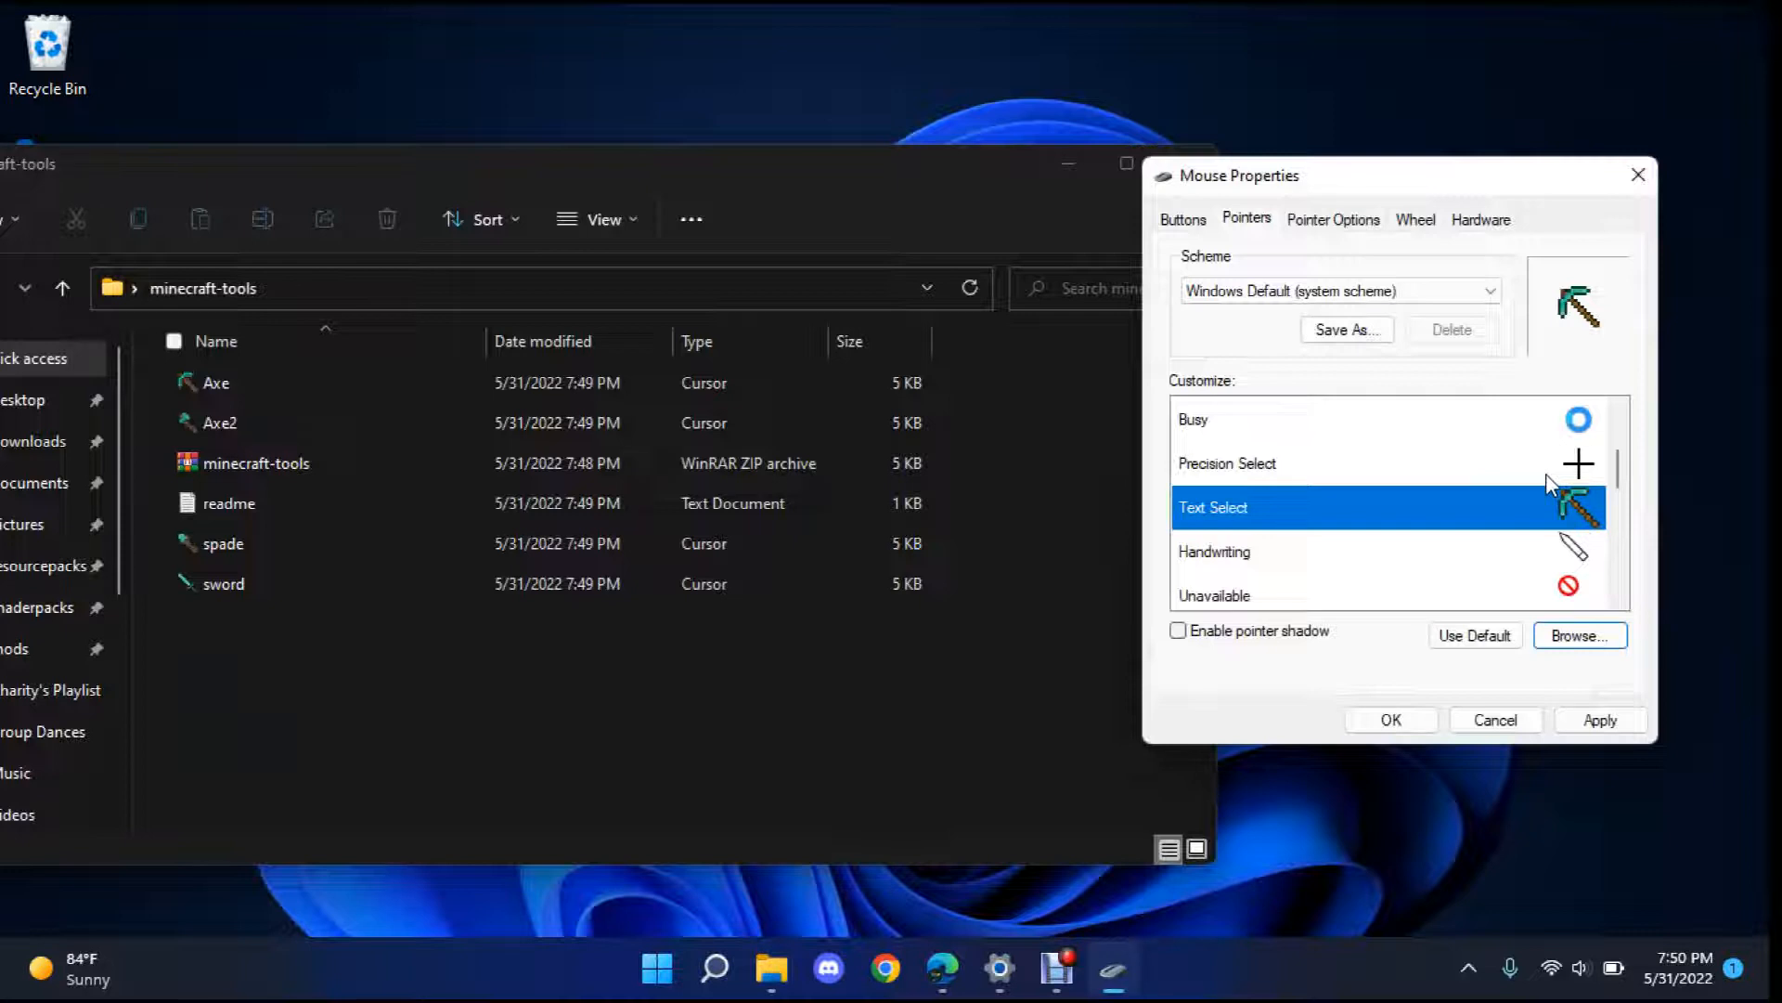
scroll("down", 3)
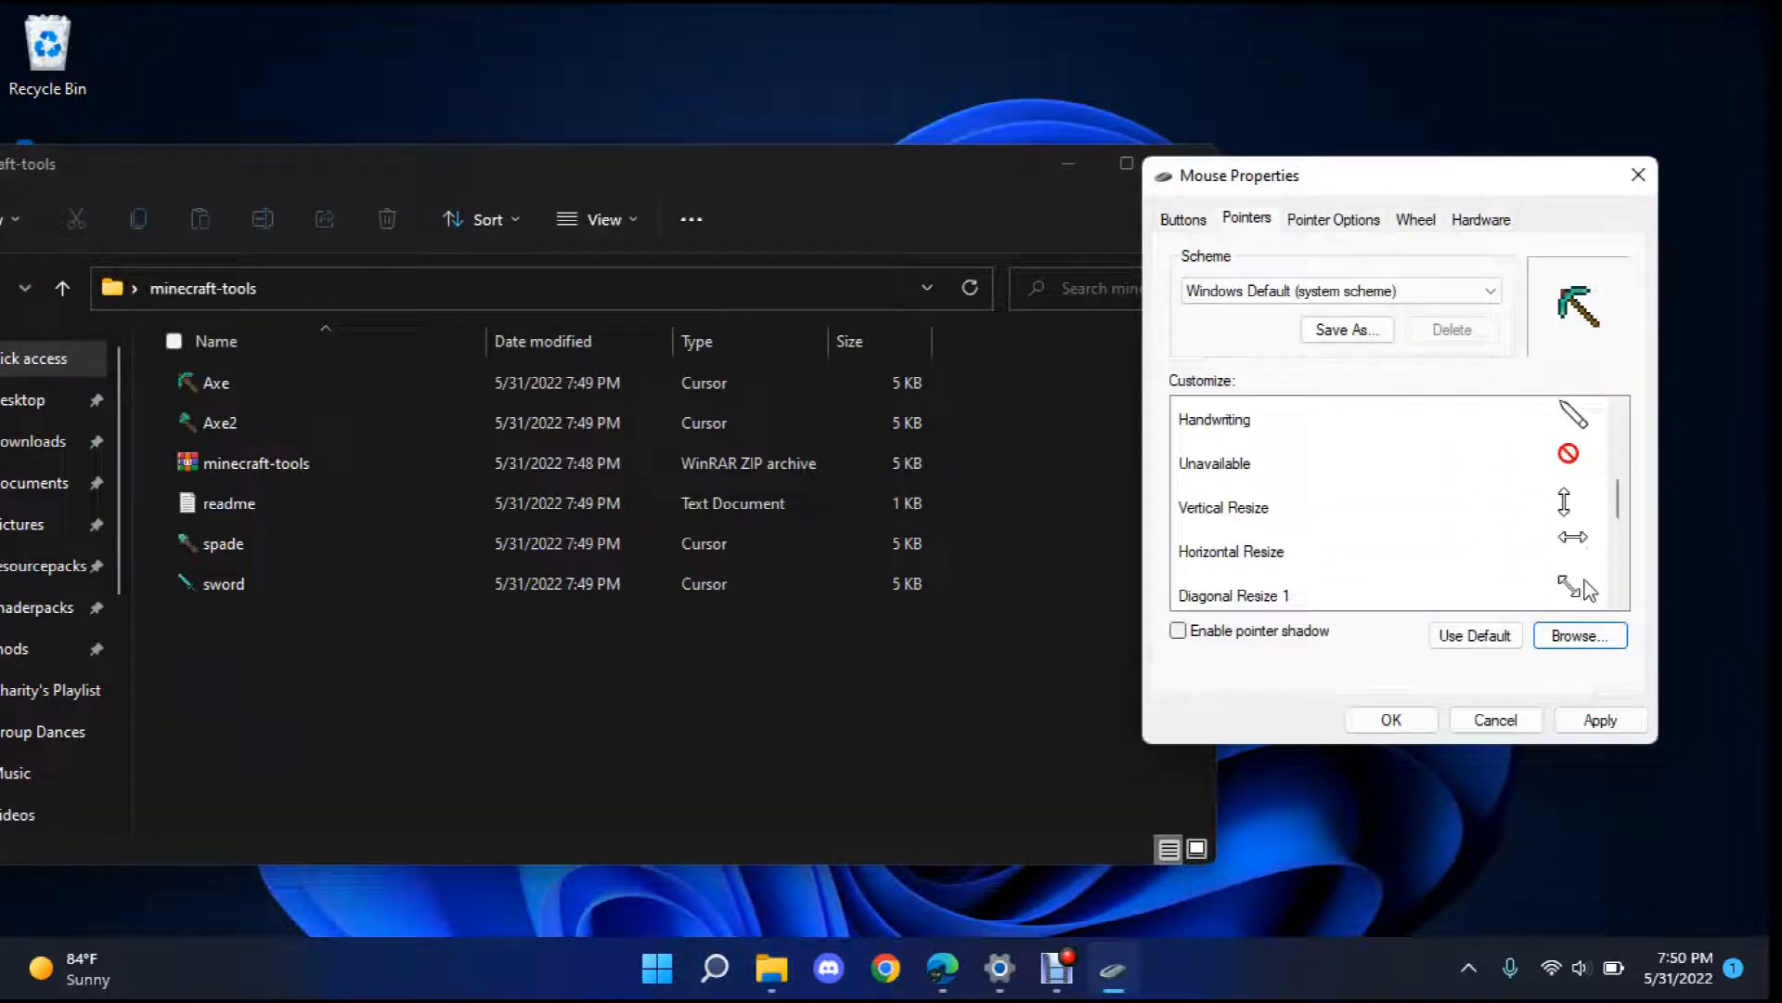
scroll("down", 3)
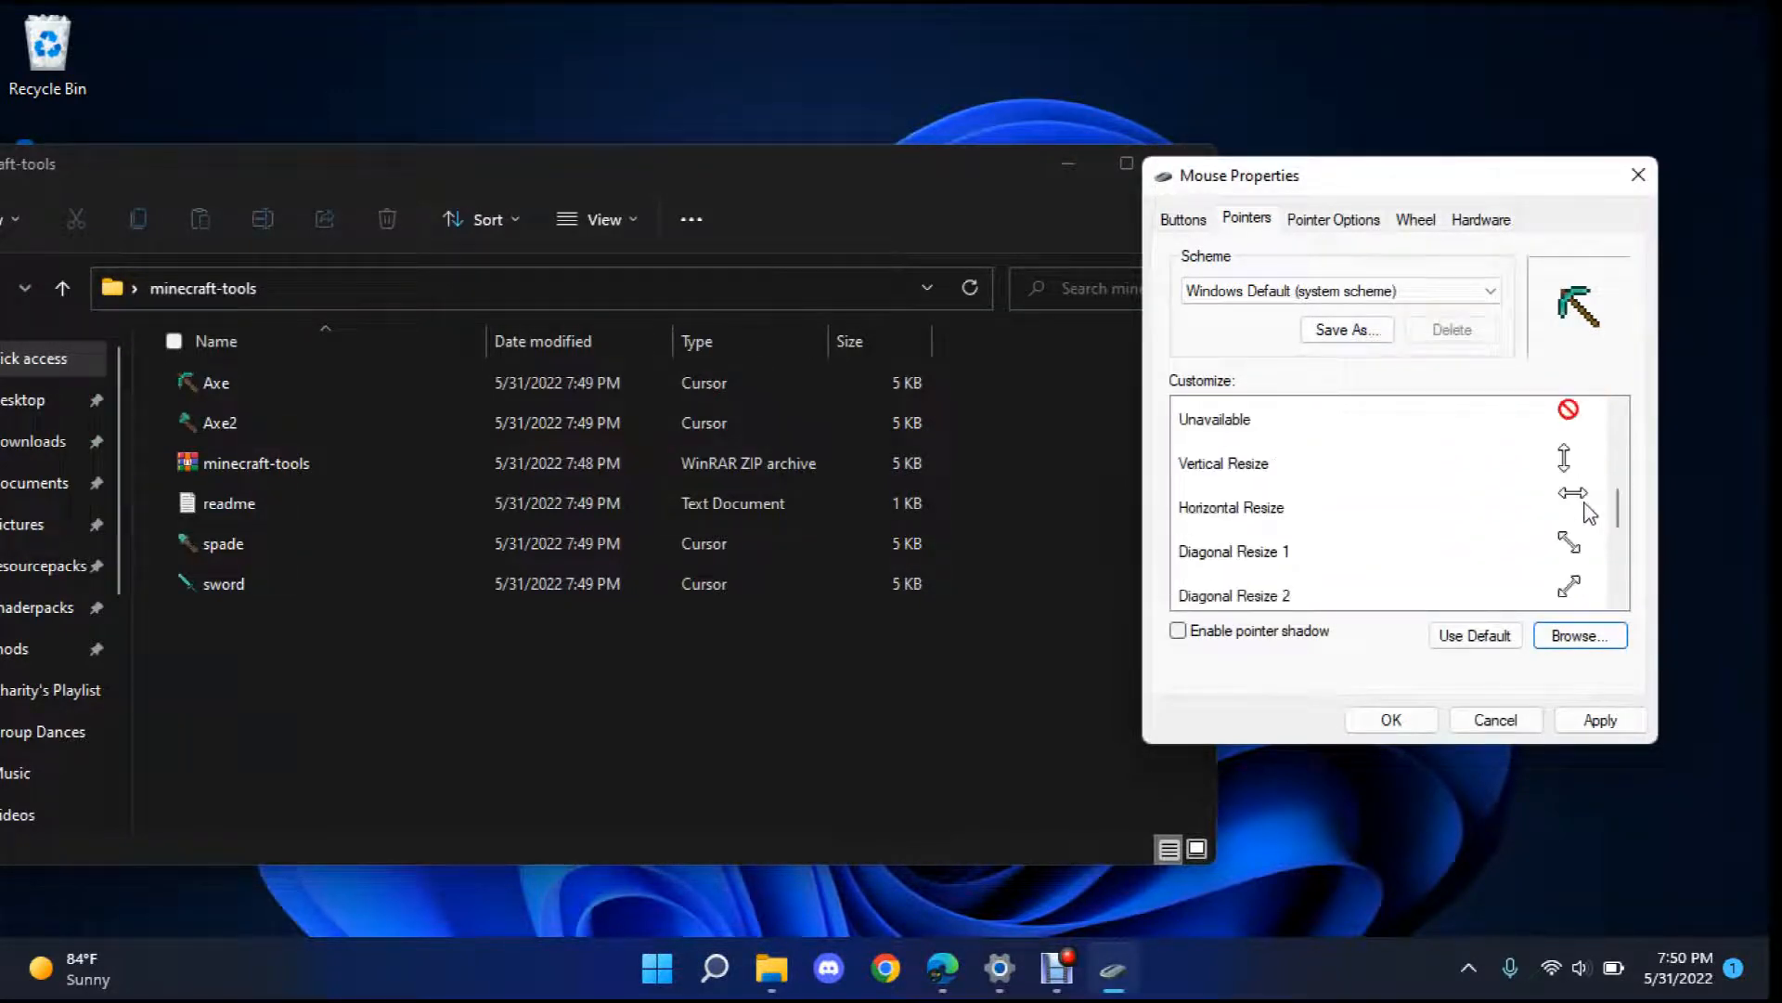
scroll("down", 3)
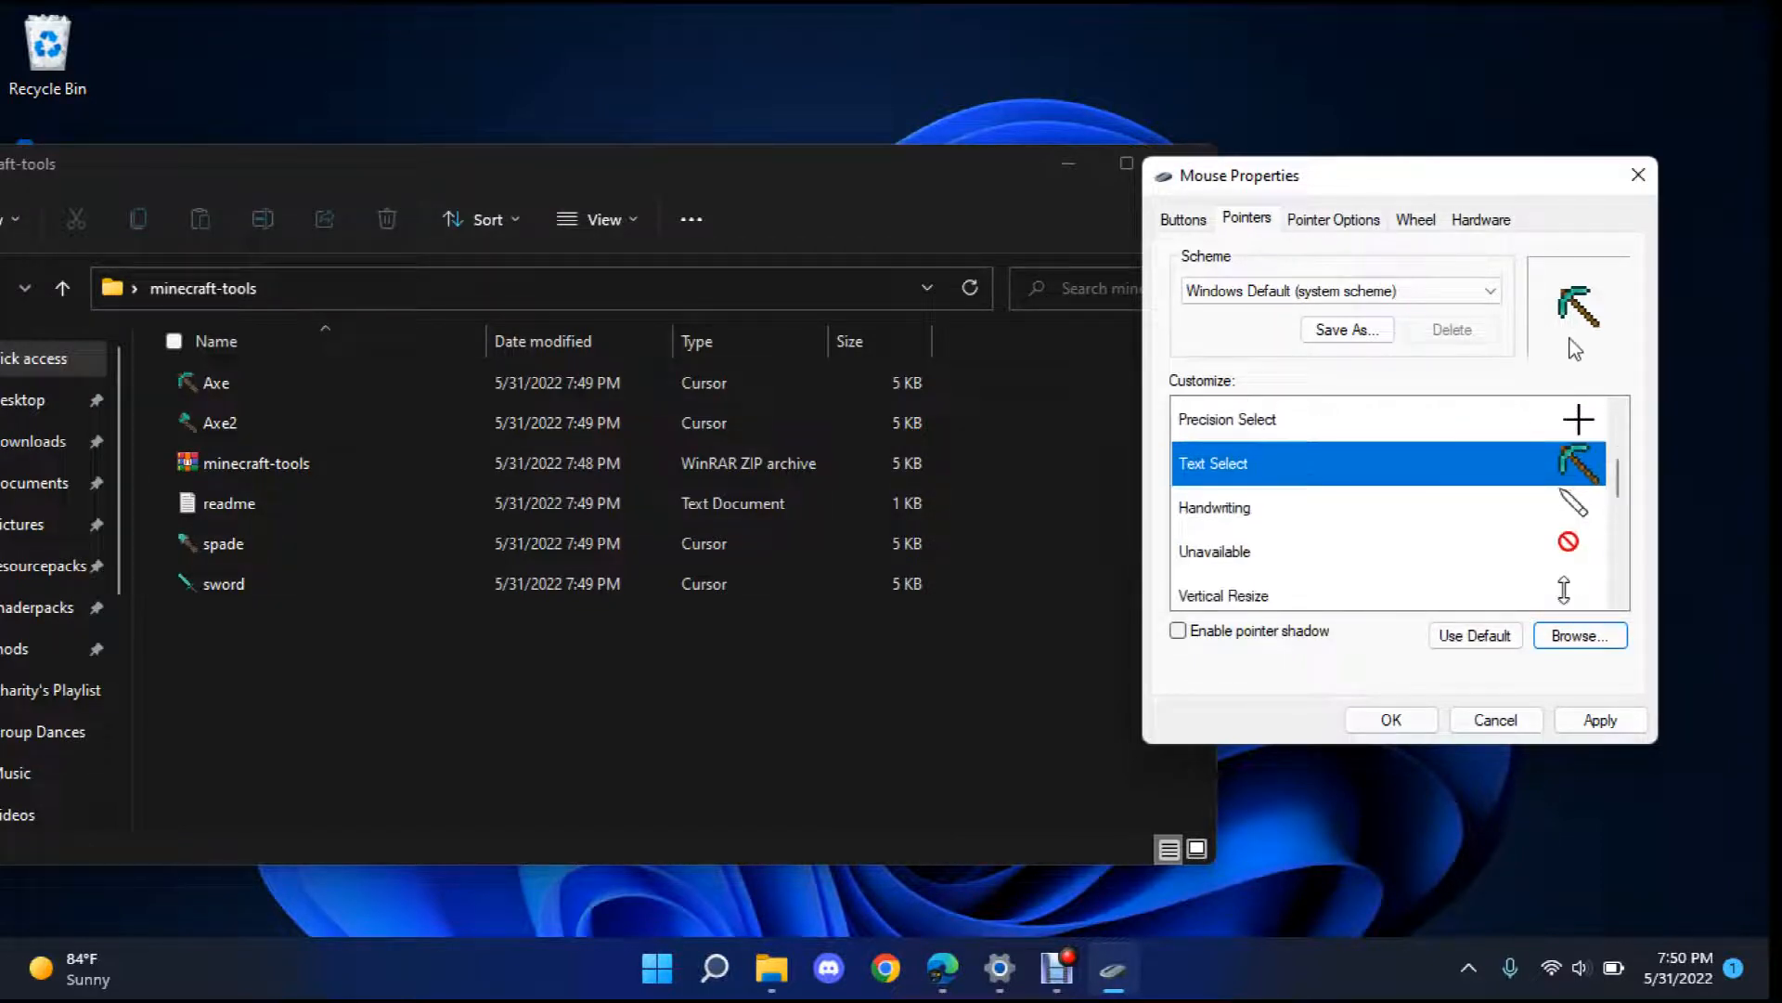
scroll("down", 3)
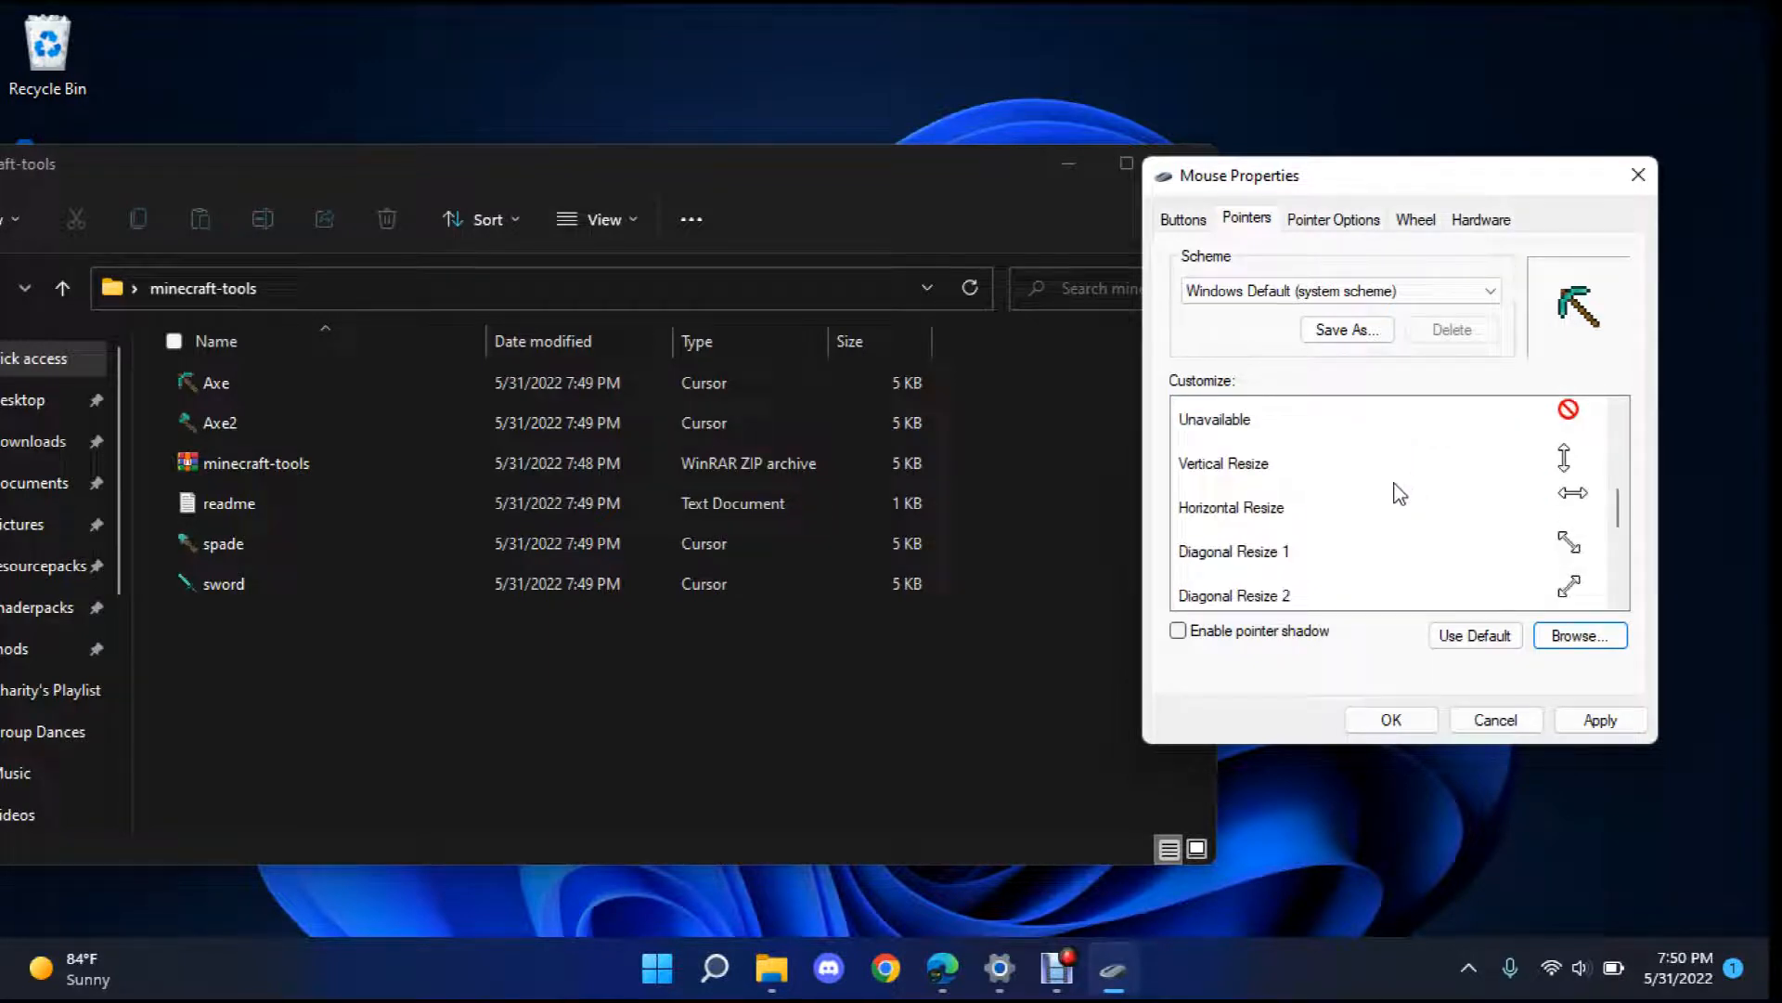
scroll("down", 3)
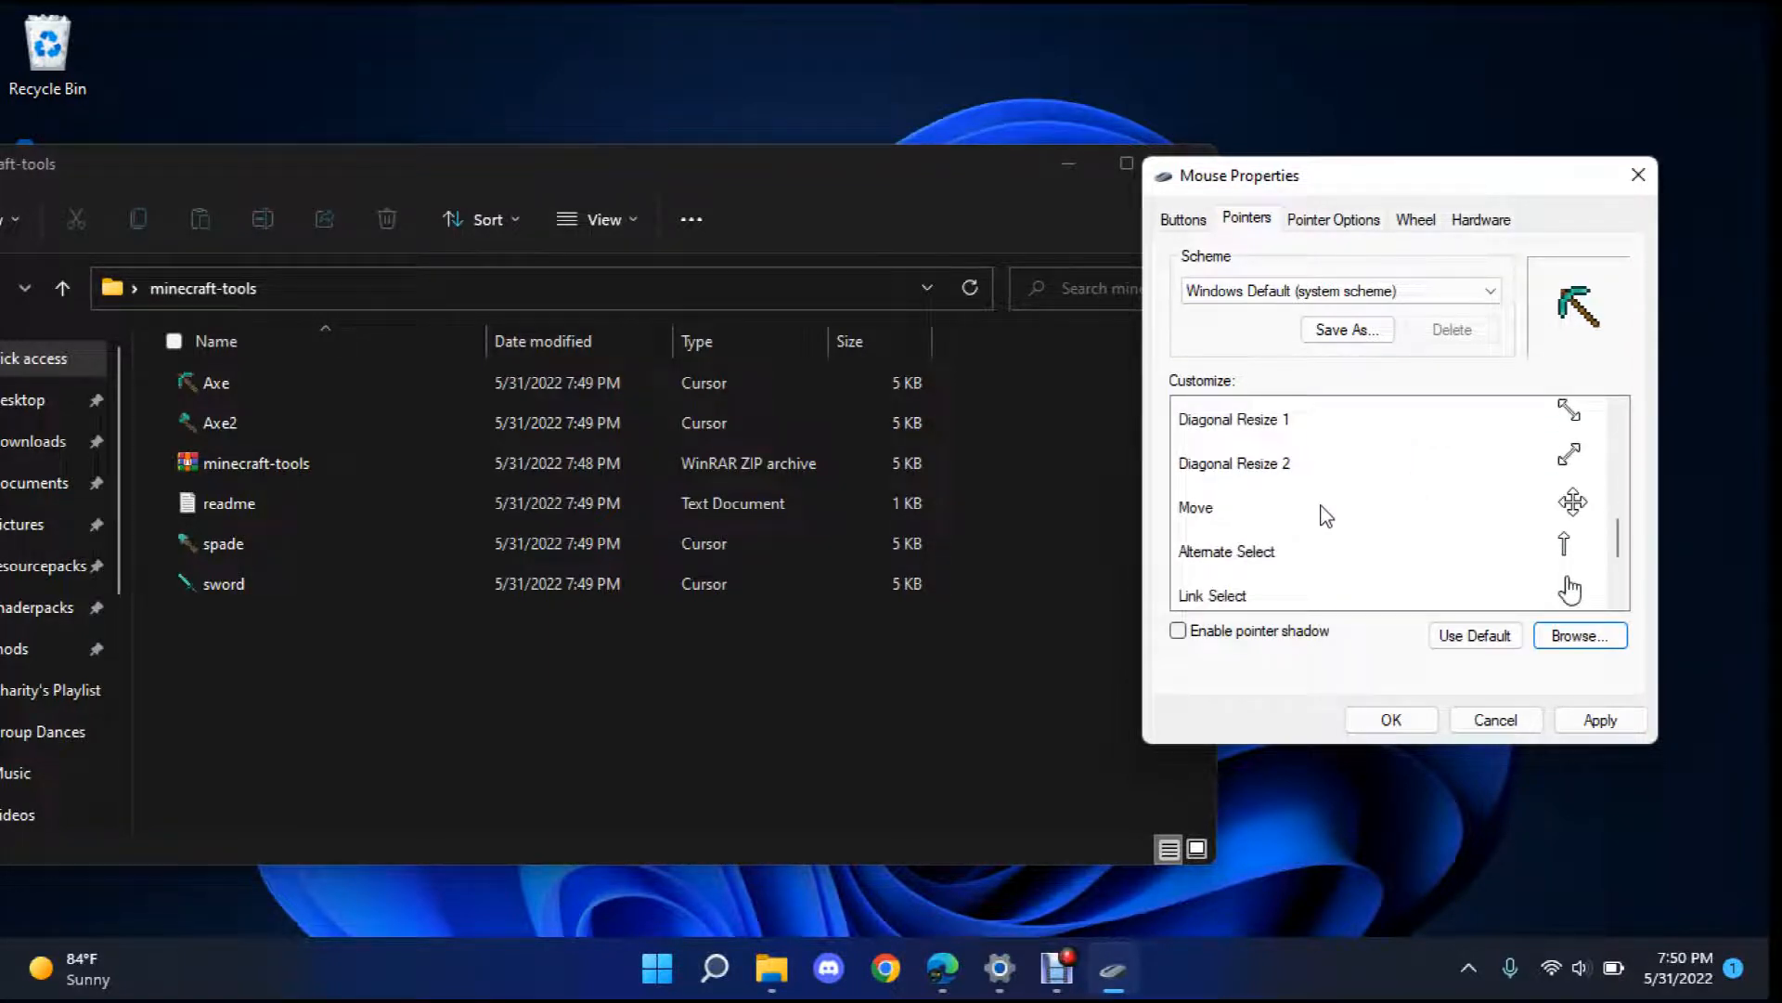
- Give Move the Axe cursor and Link Select spade.cur, then apply and close
left_click(1578, 634)
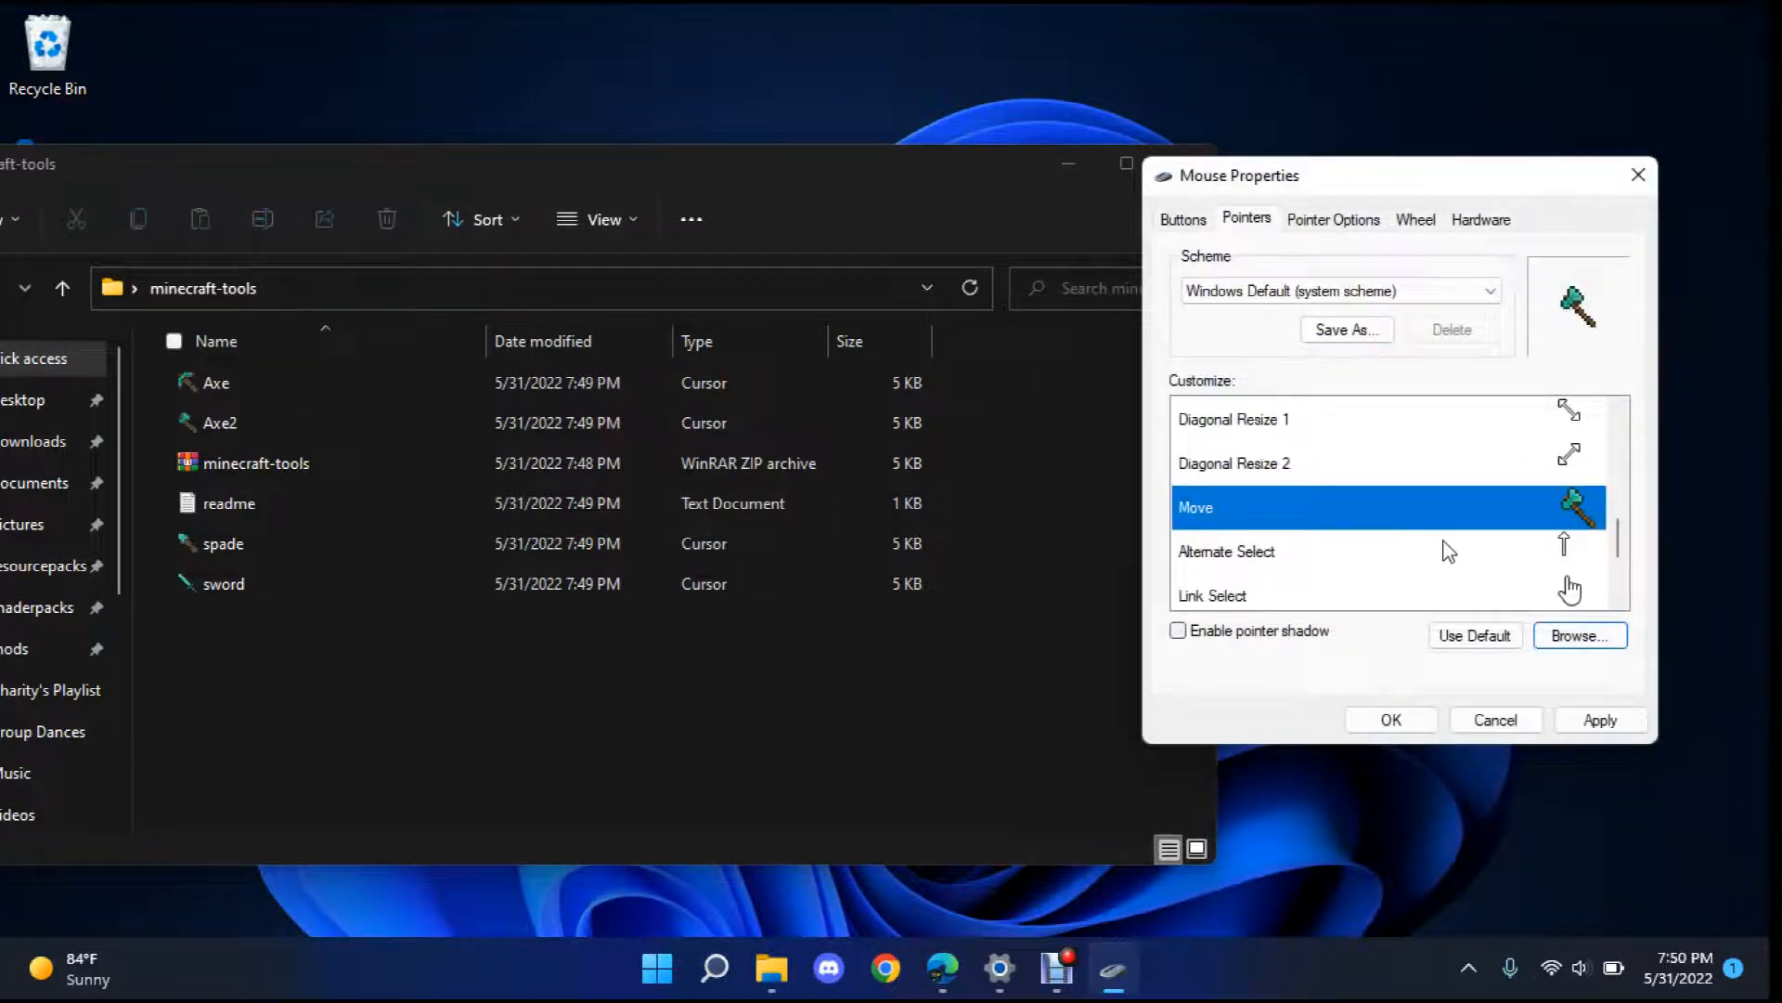
scroll("down", 3)
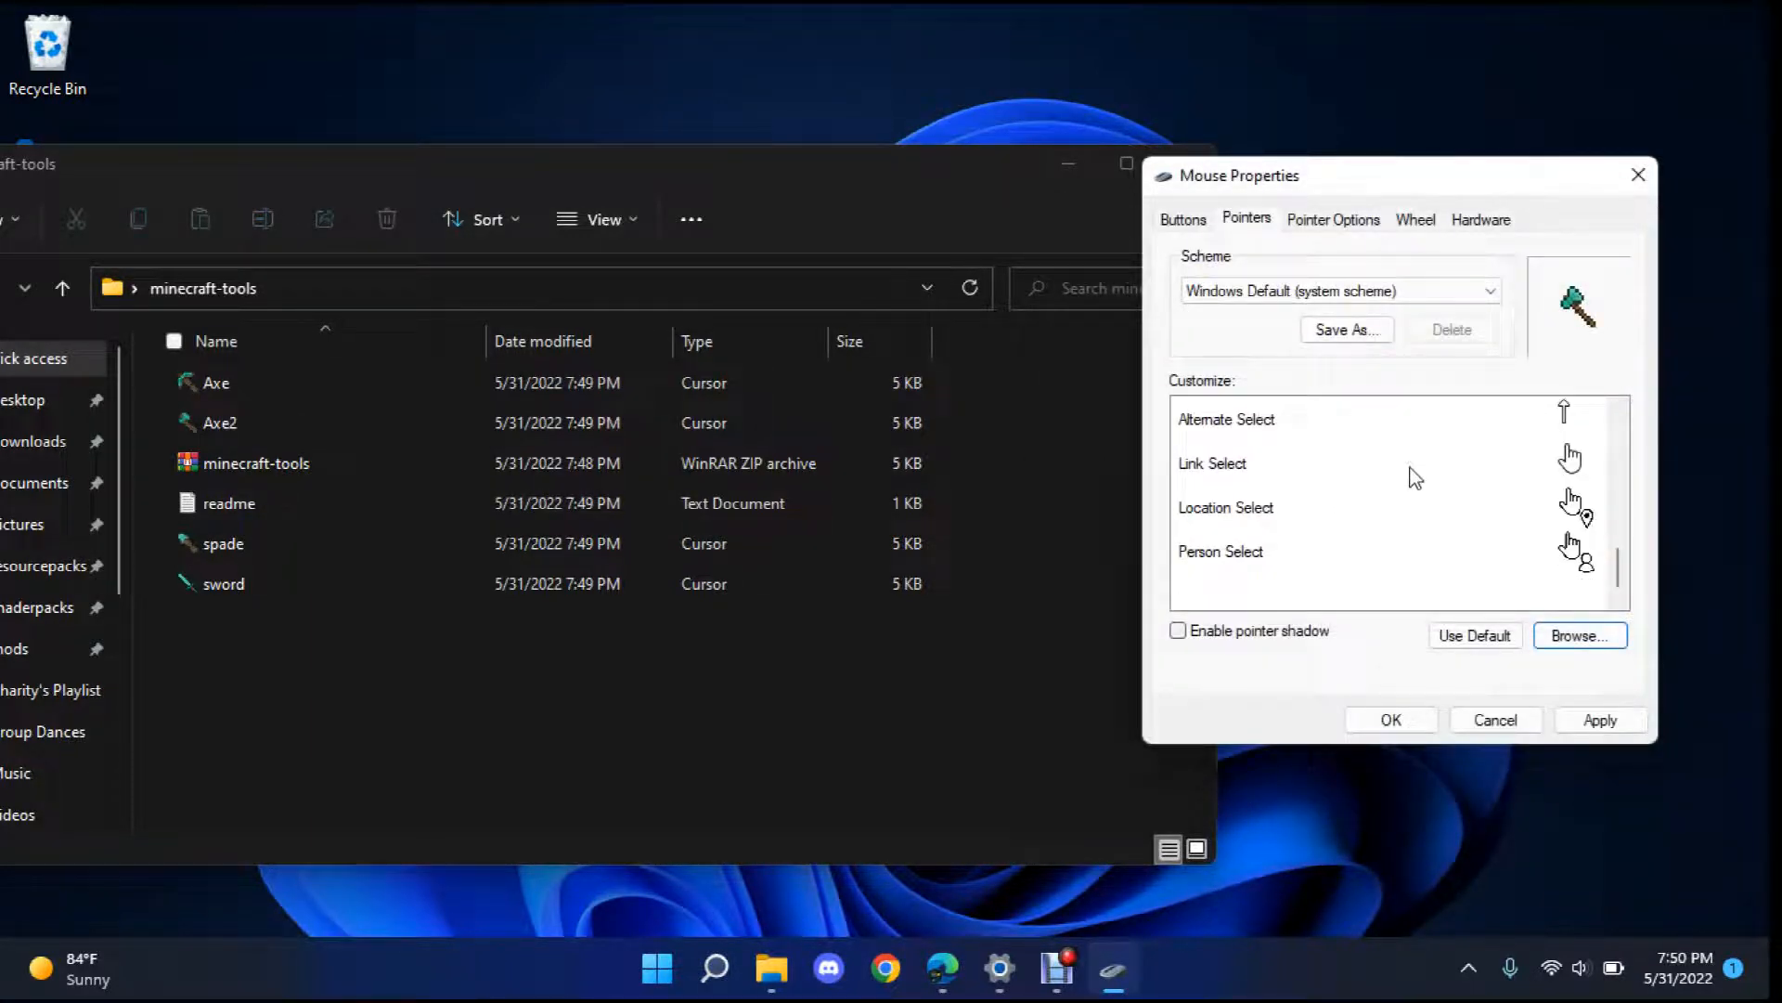
left_click(1213, 462)
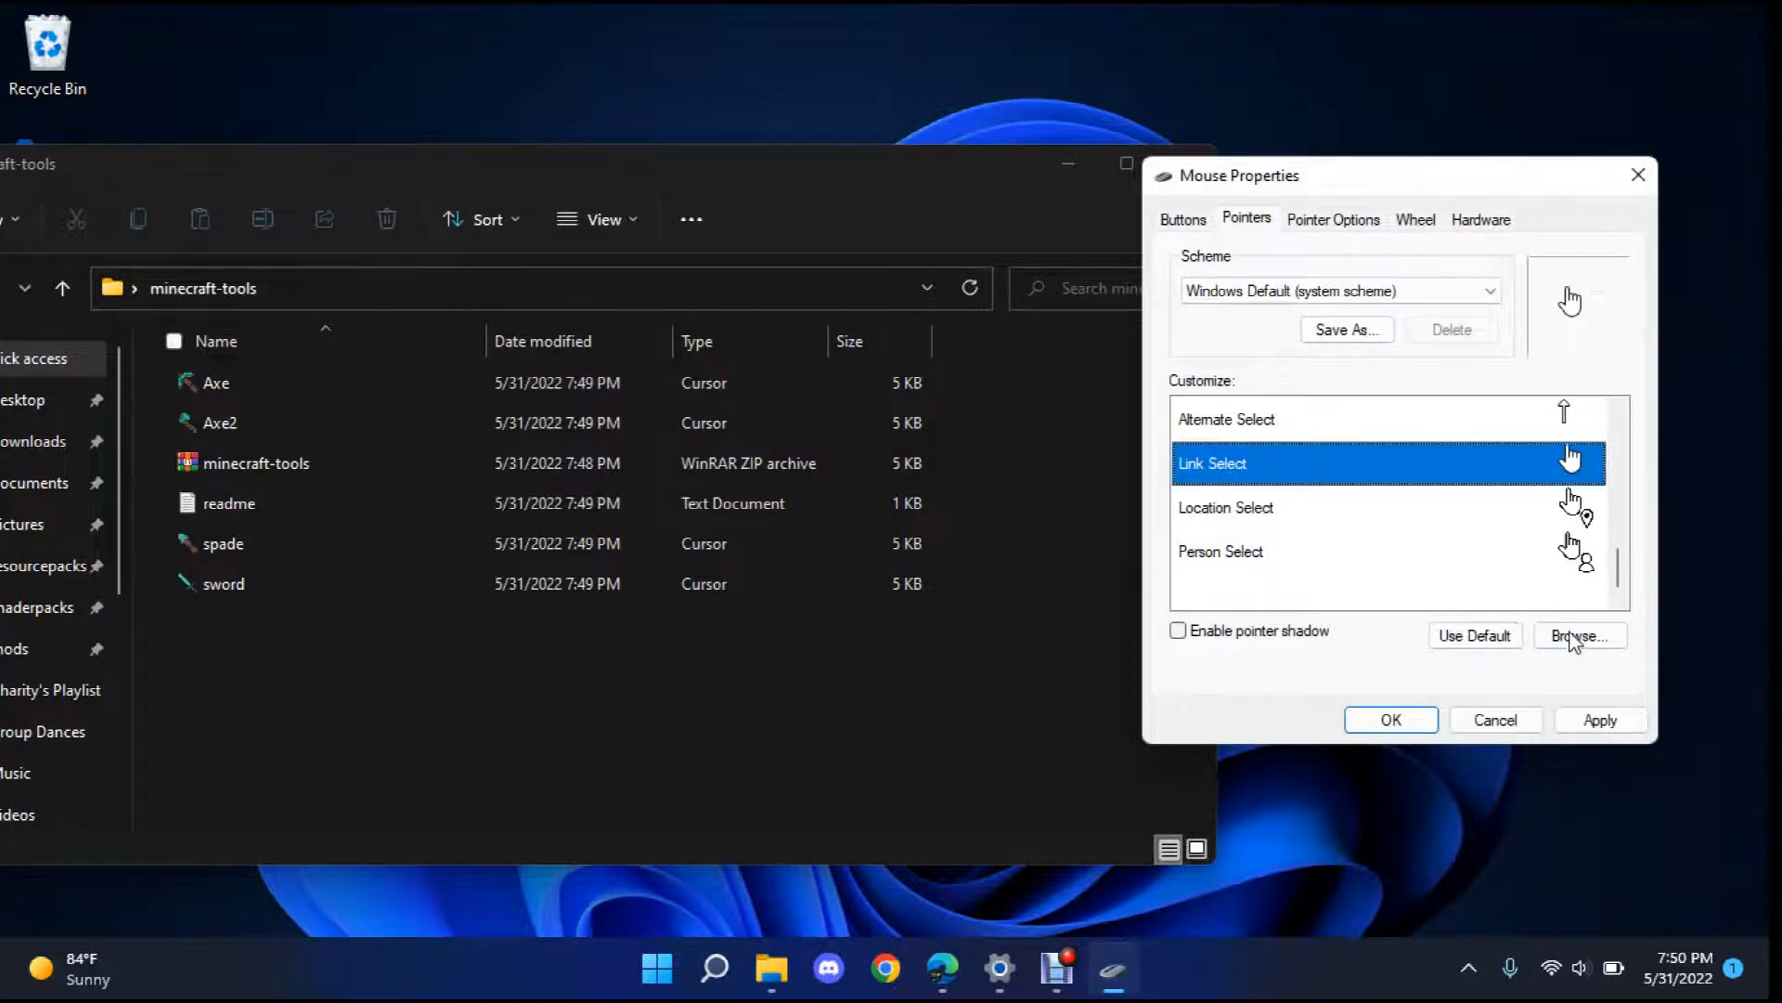
left_click(1578, 634)
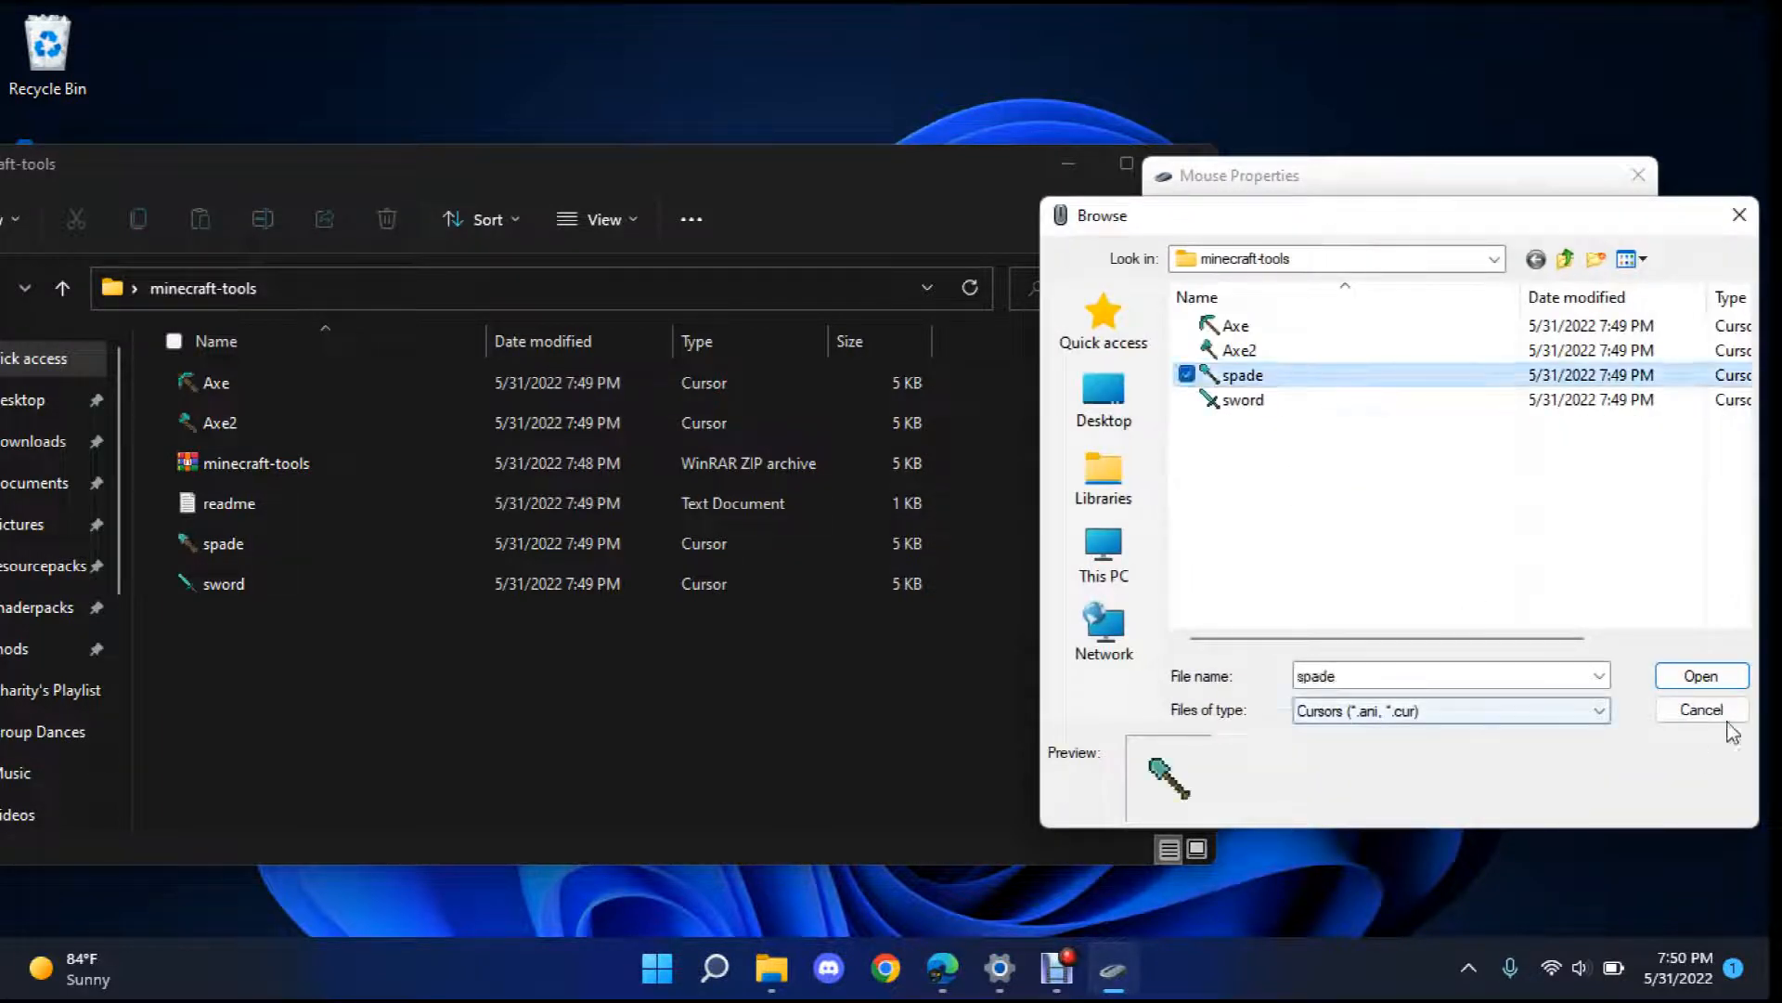
left_click(1701, 675)
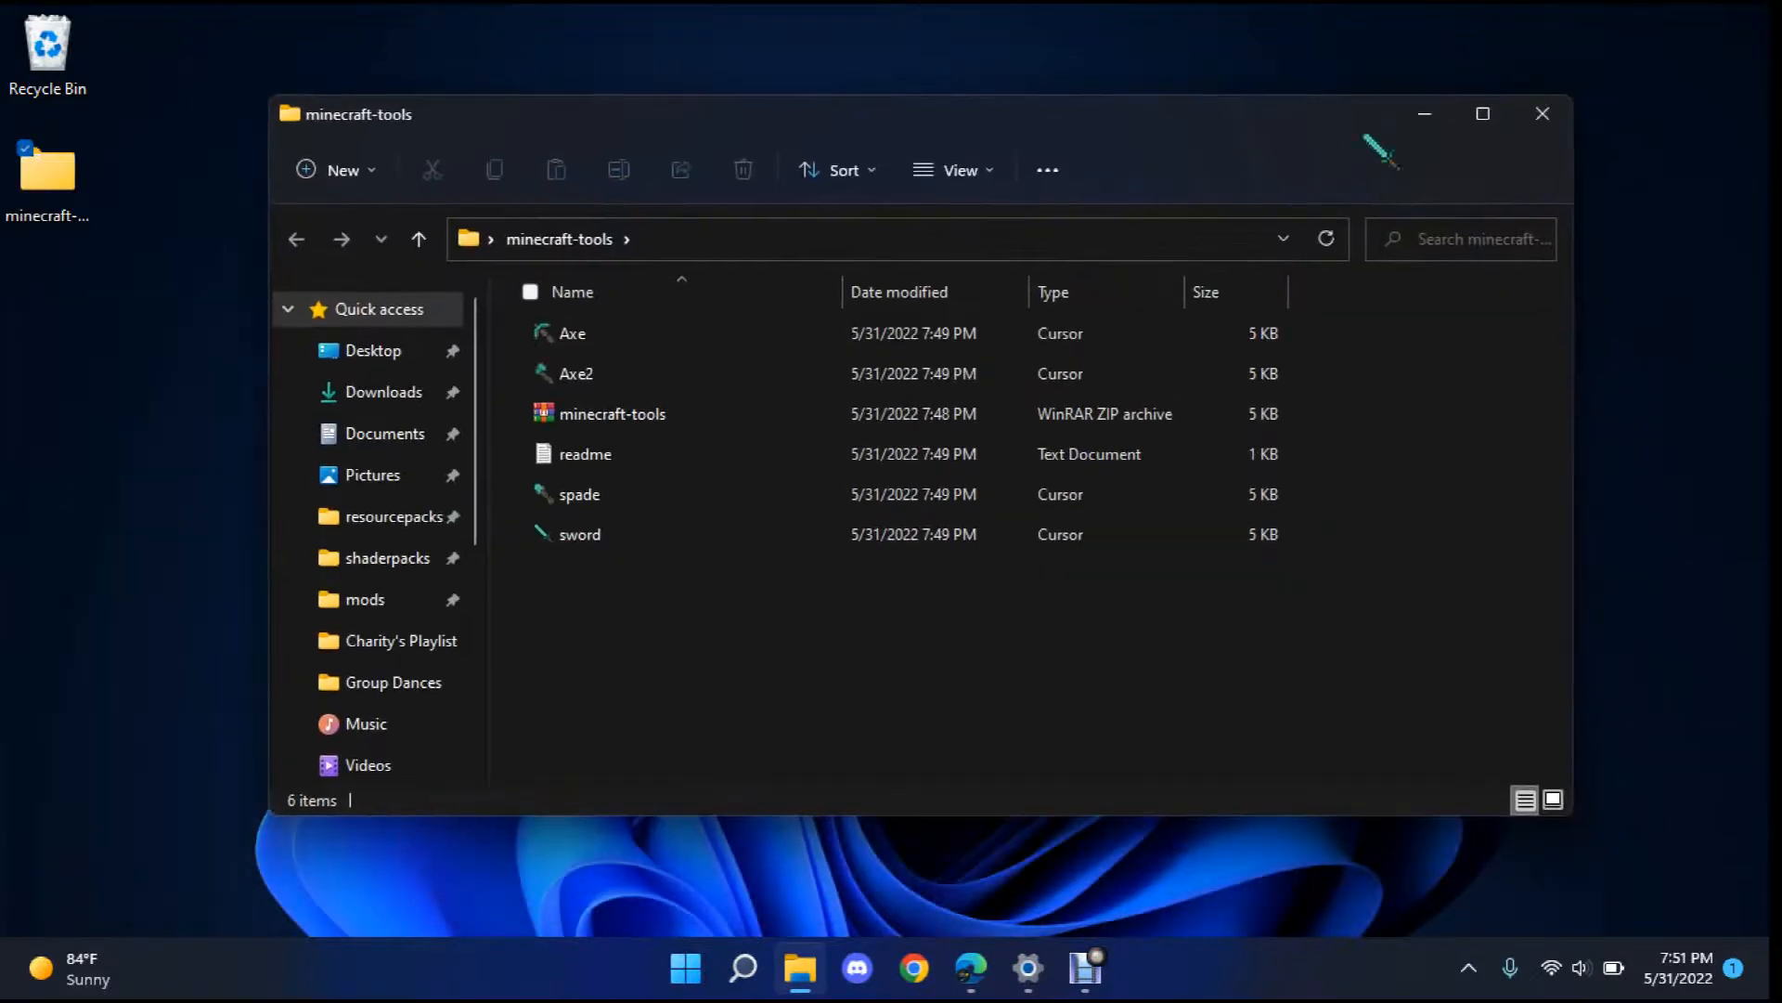
- Close the minecraft-tools Explorer window and select the folder's desktop icon
left_click(1541, 114)
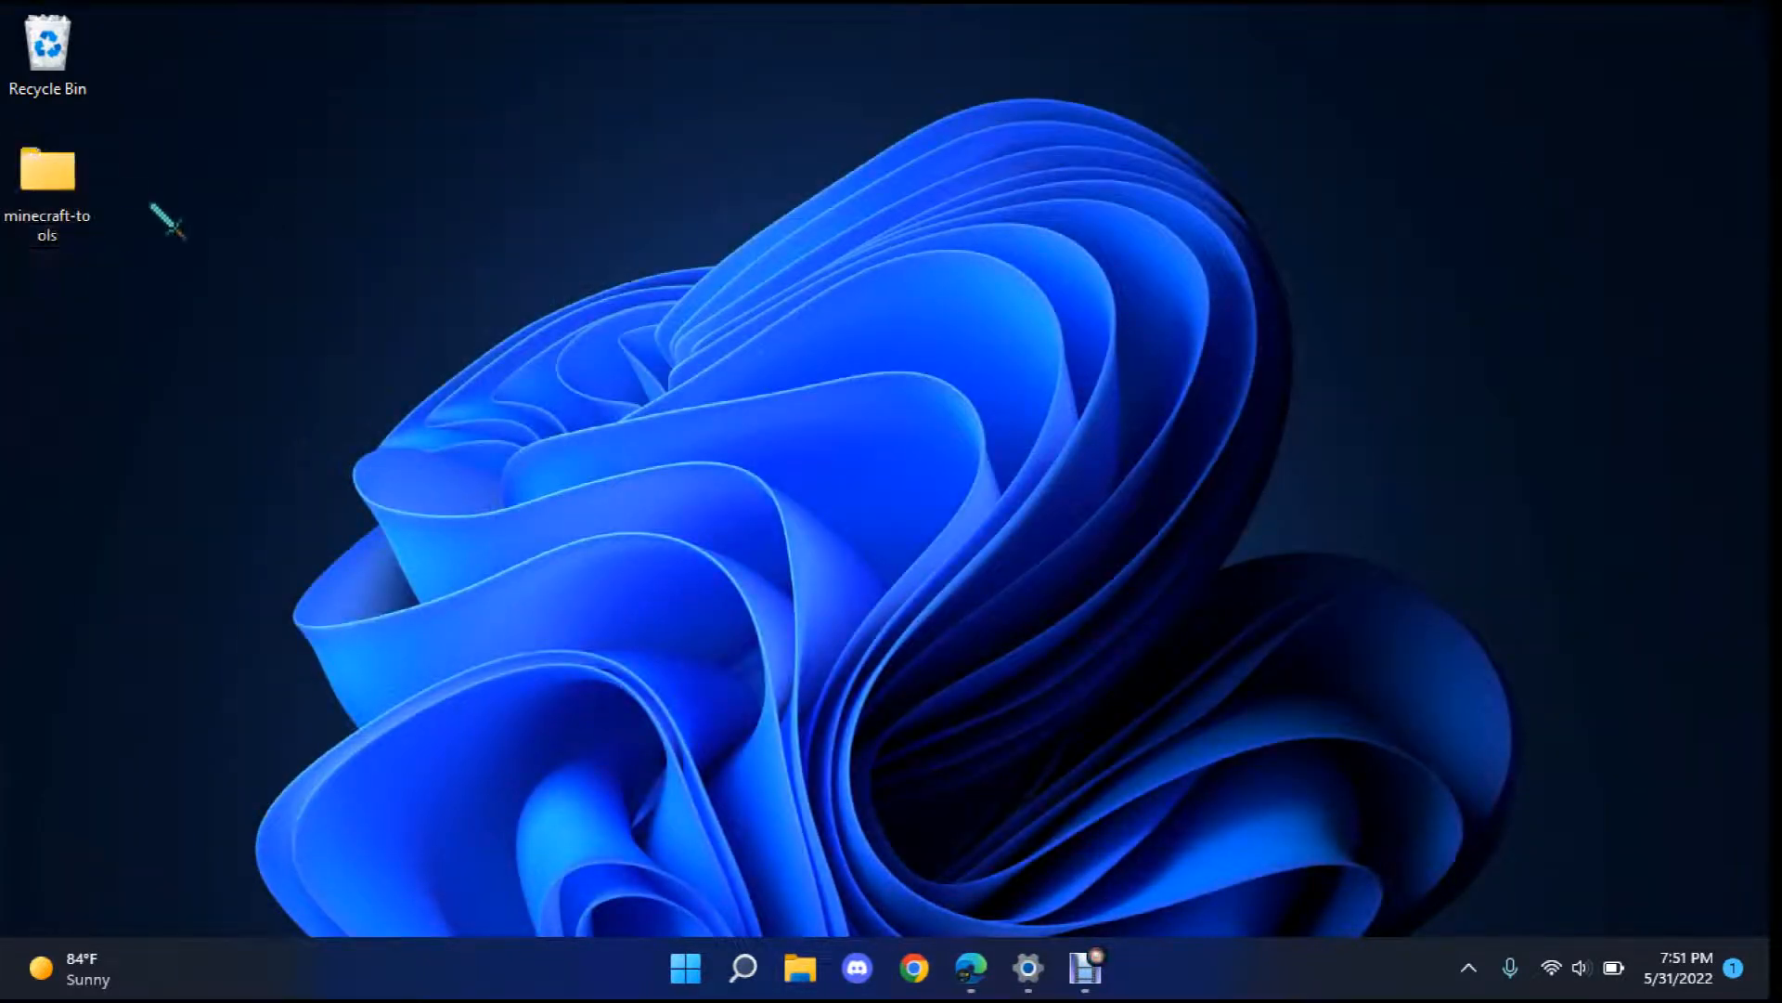
mouse_move(48, 182)
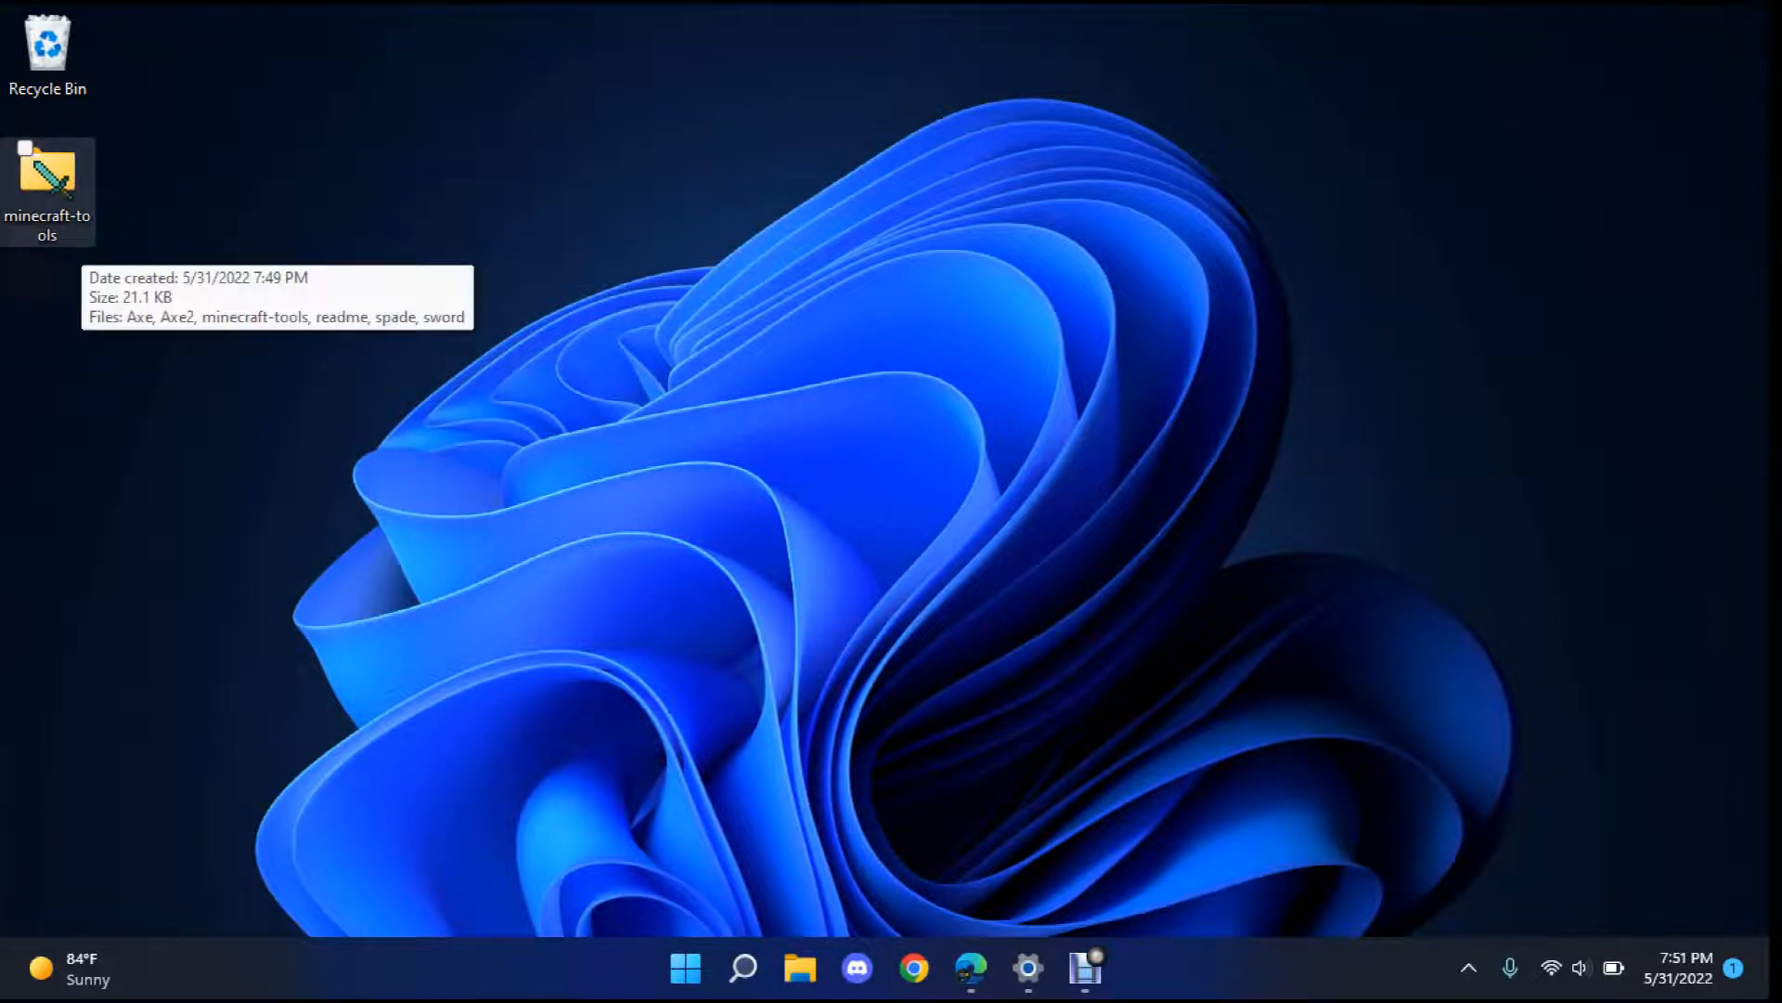
left_click(48, 182)
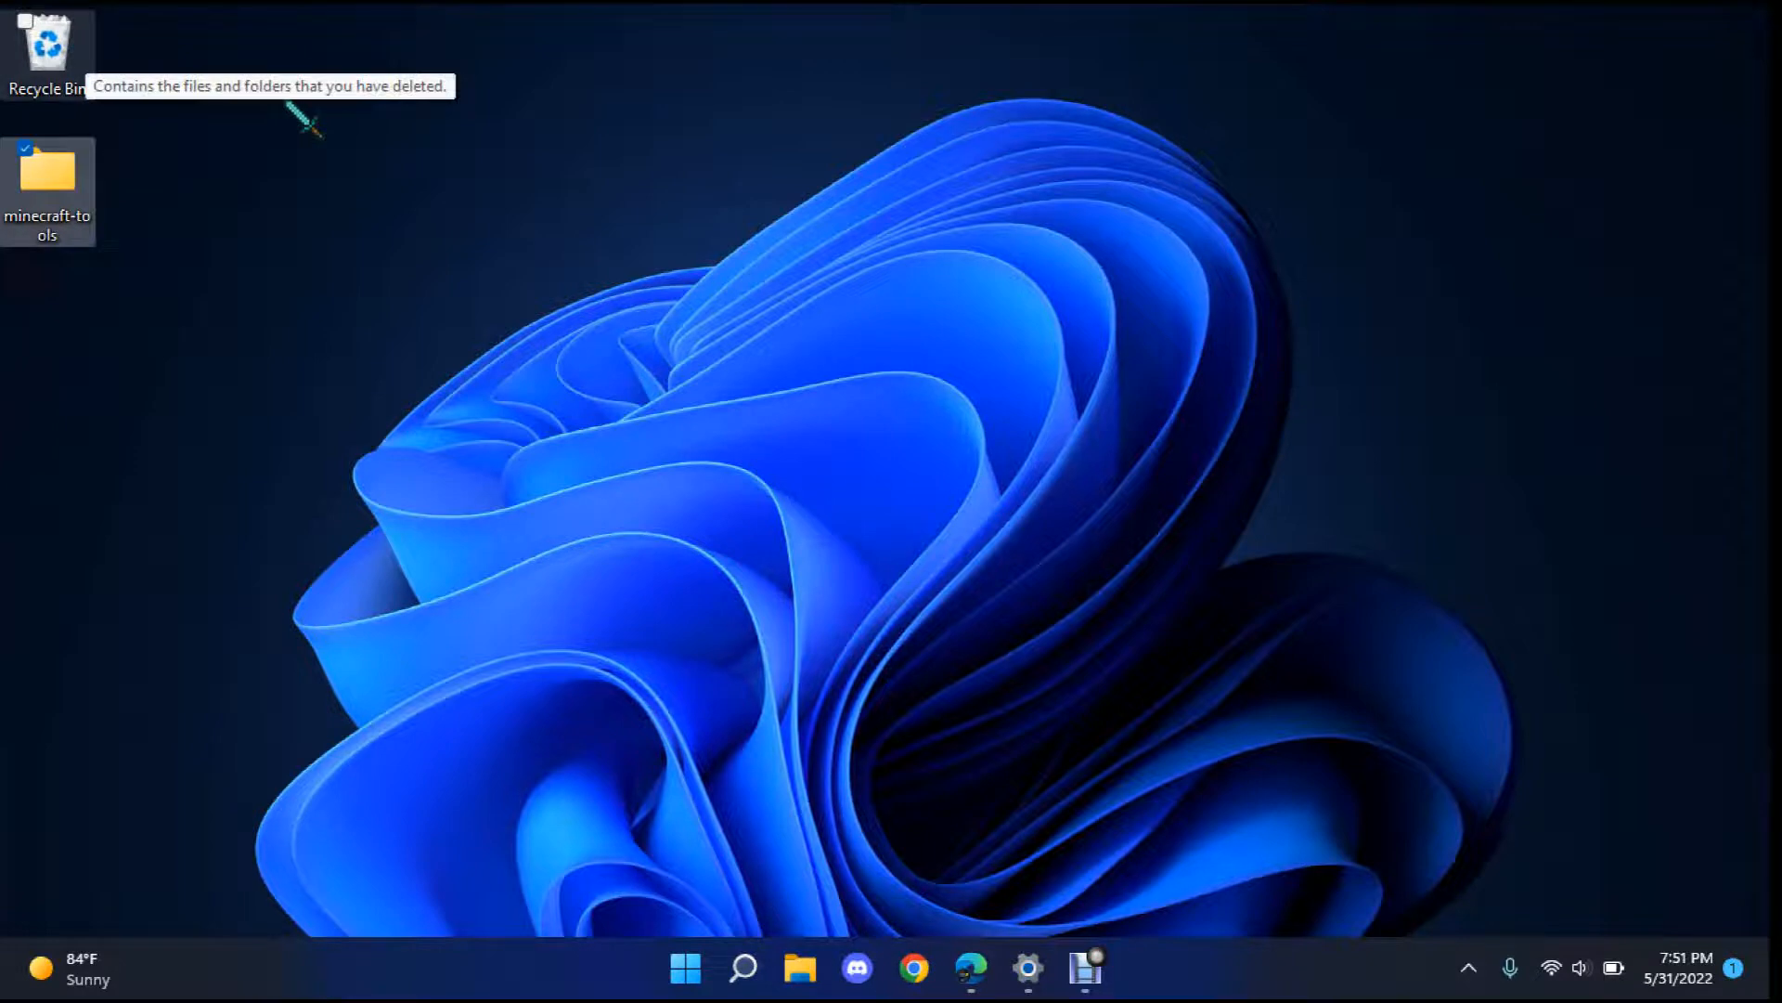
mouse_move(70, 373)
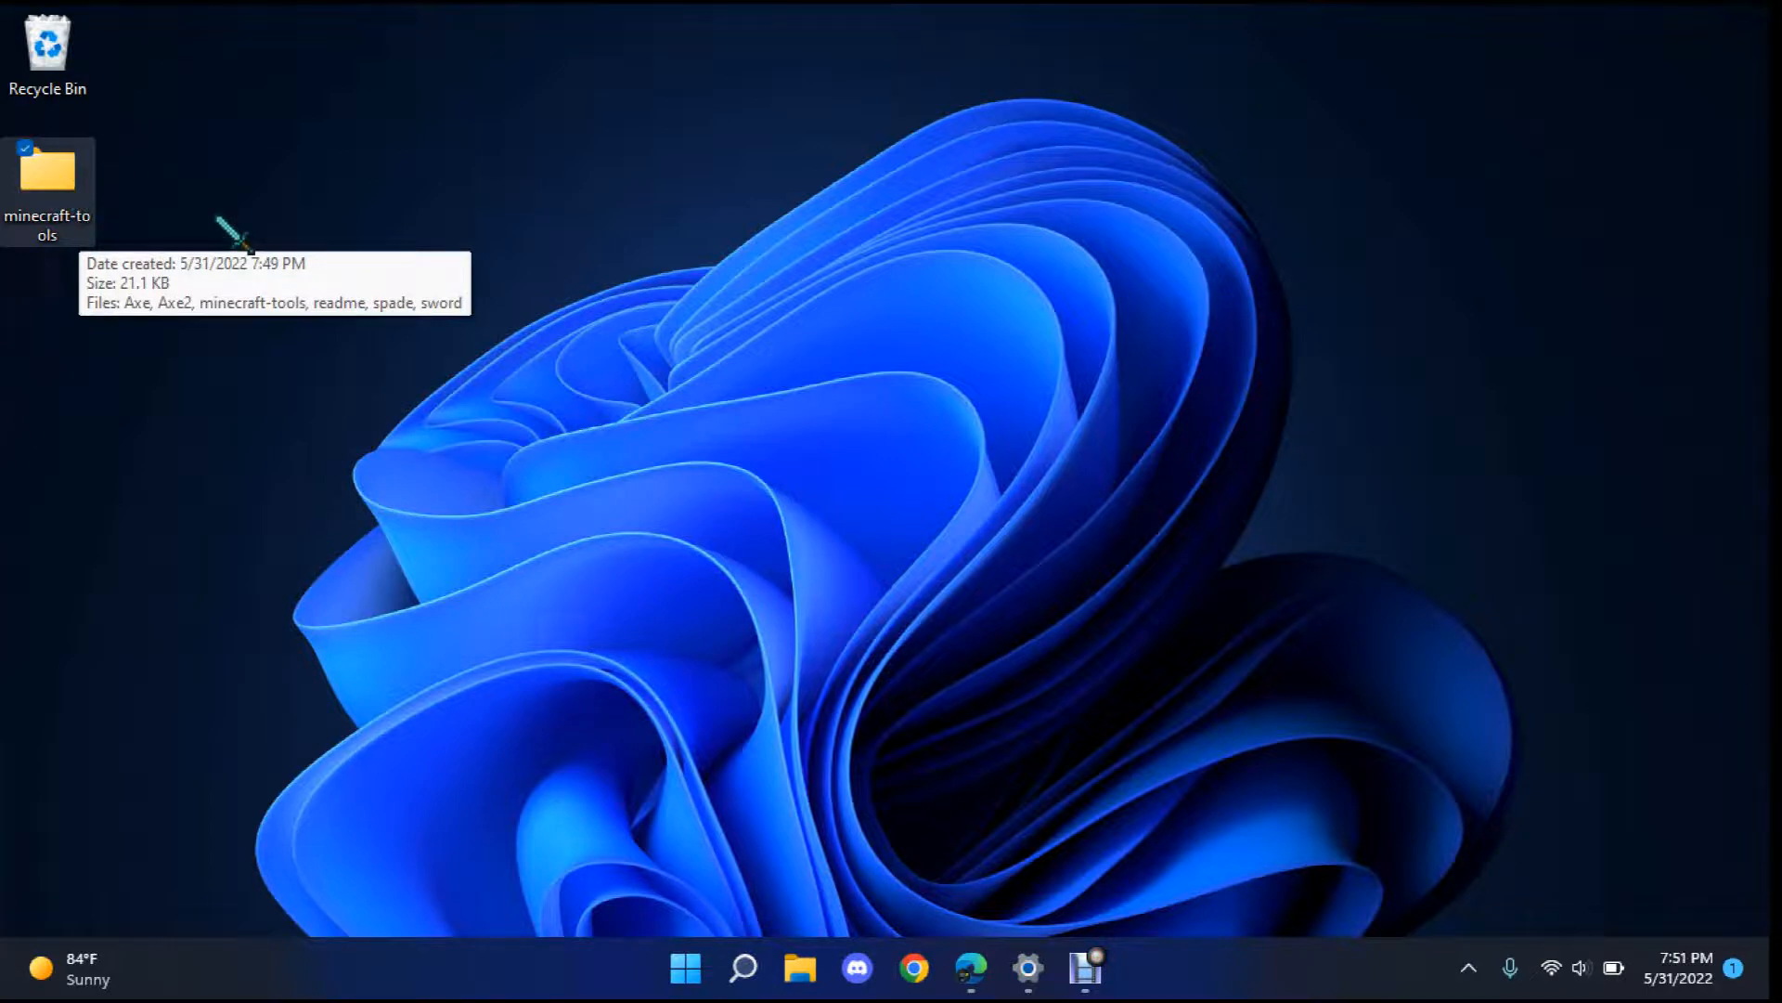
mouse_move(535, 170)
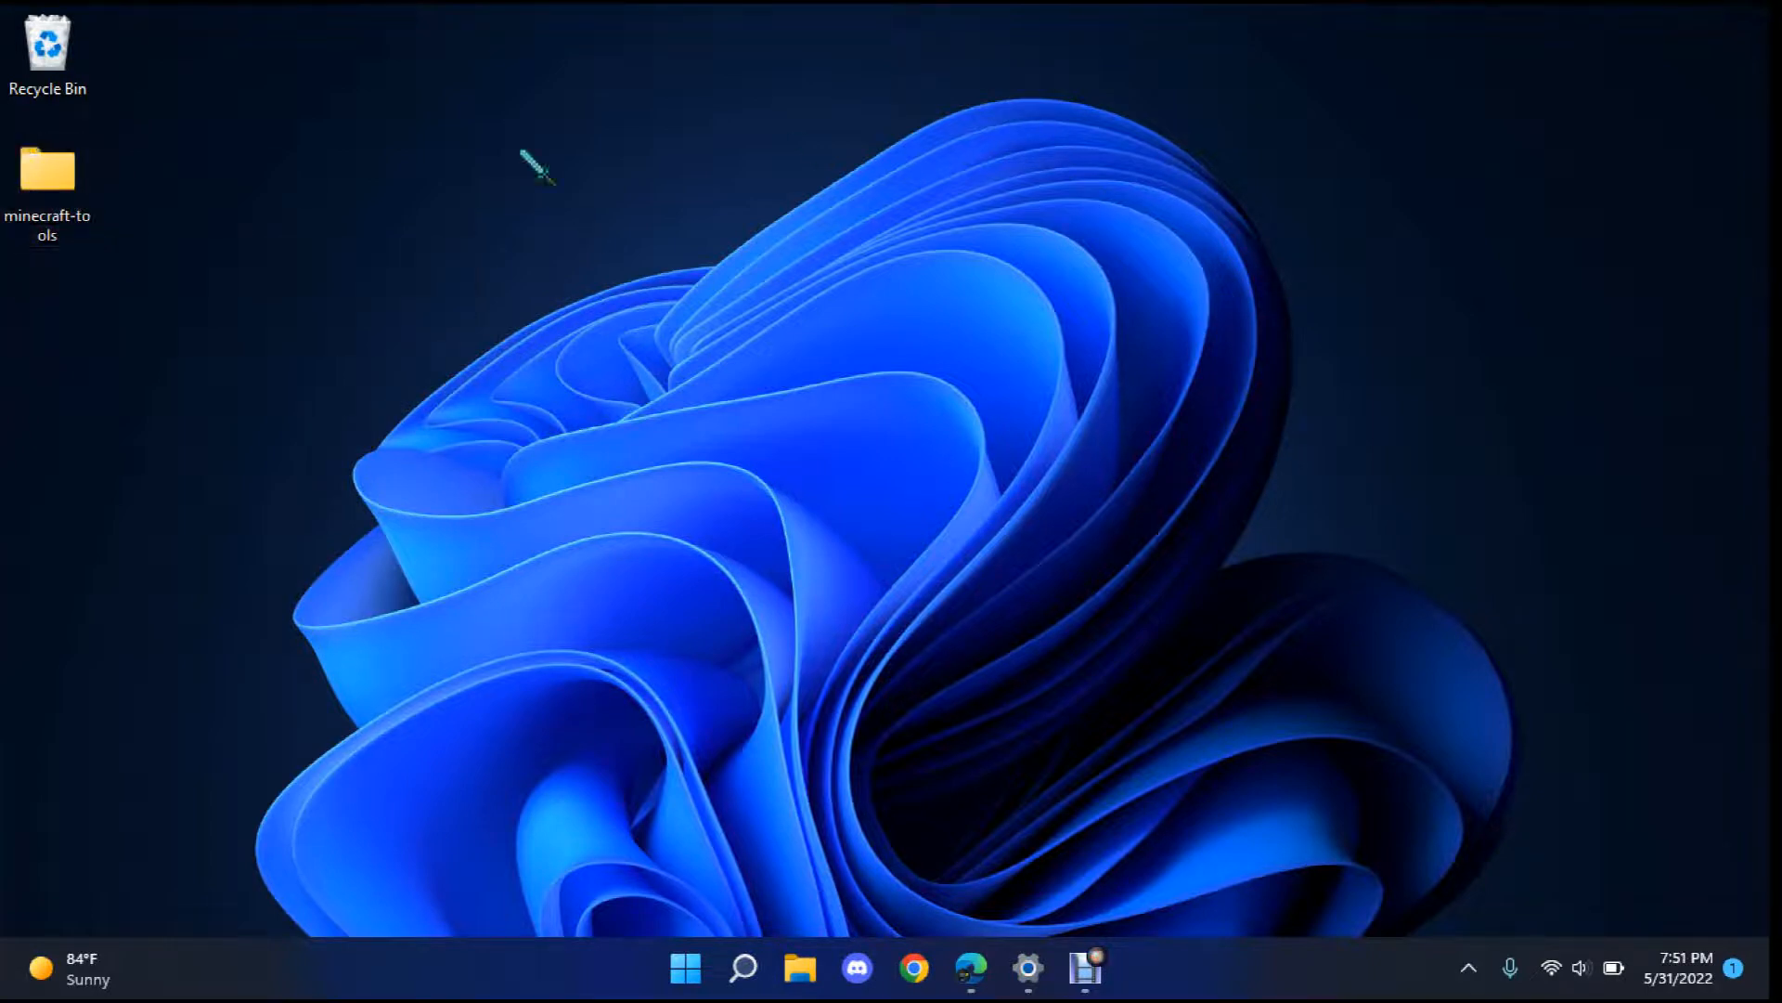
mouse_move(648, 256)
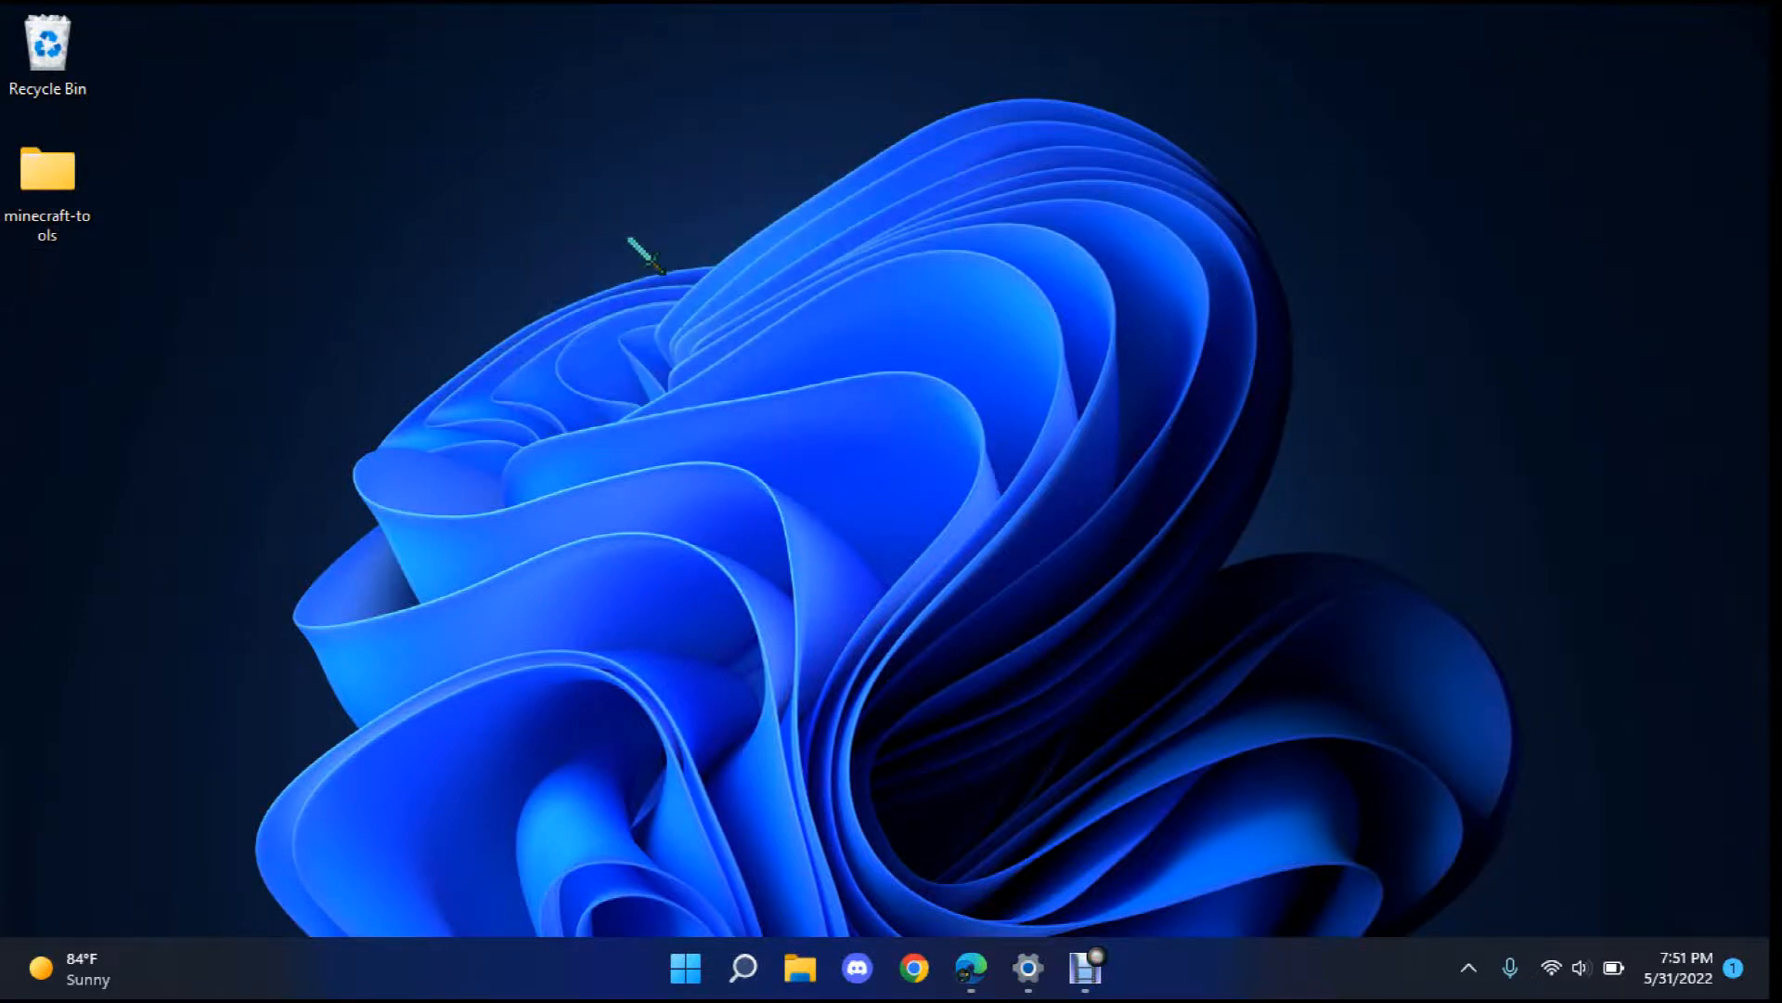
mouse_move(415, 244)
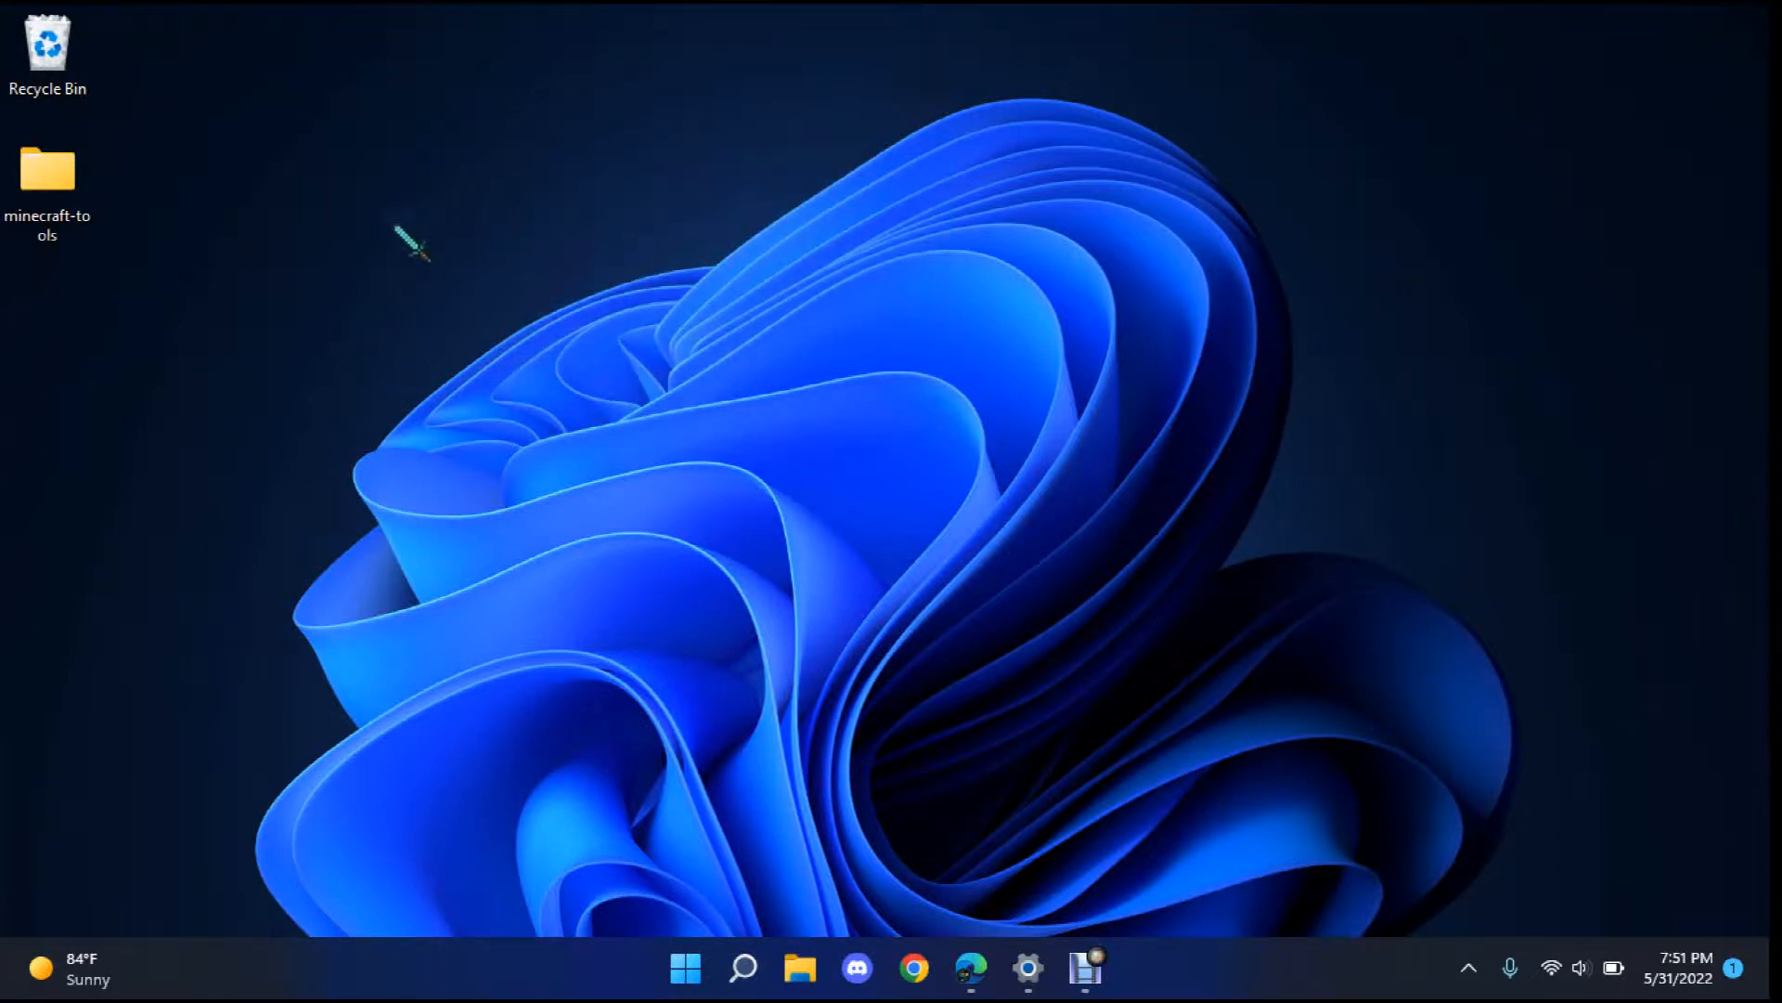
right_click(364, 222)
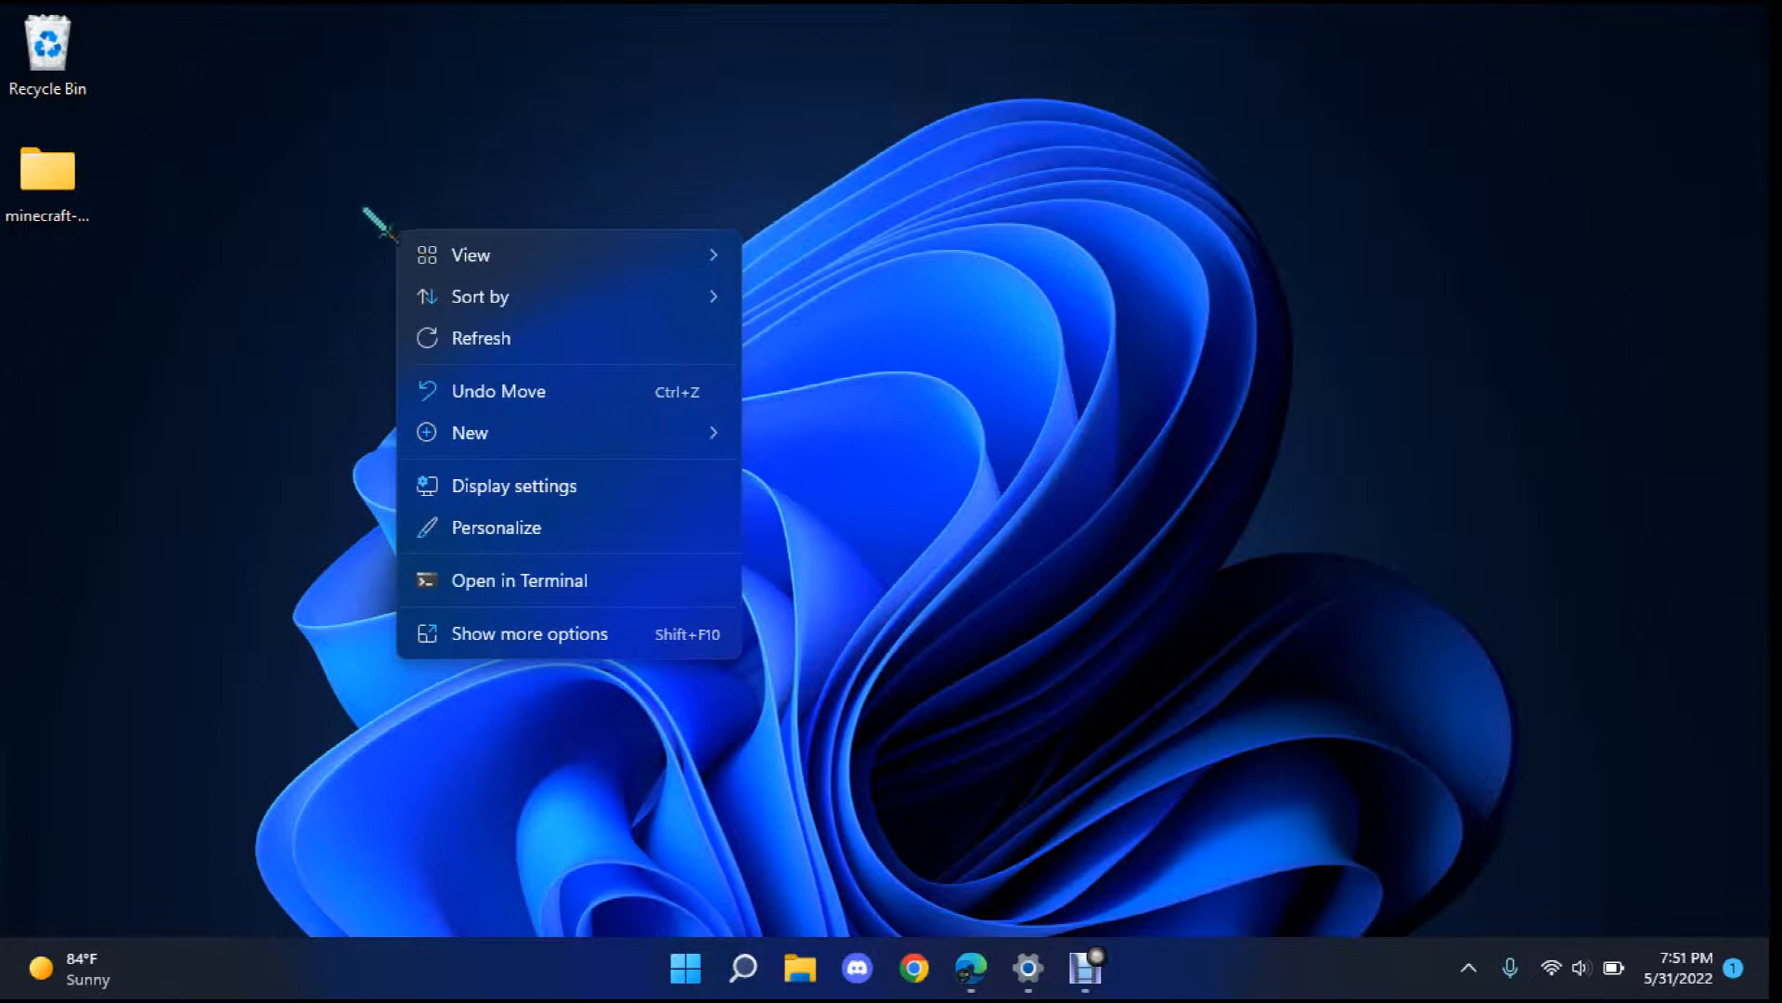
left_click(1018, 495)
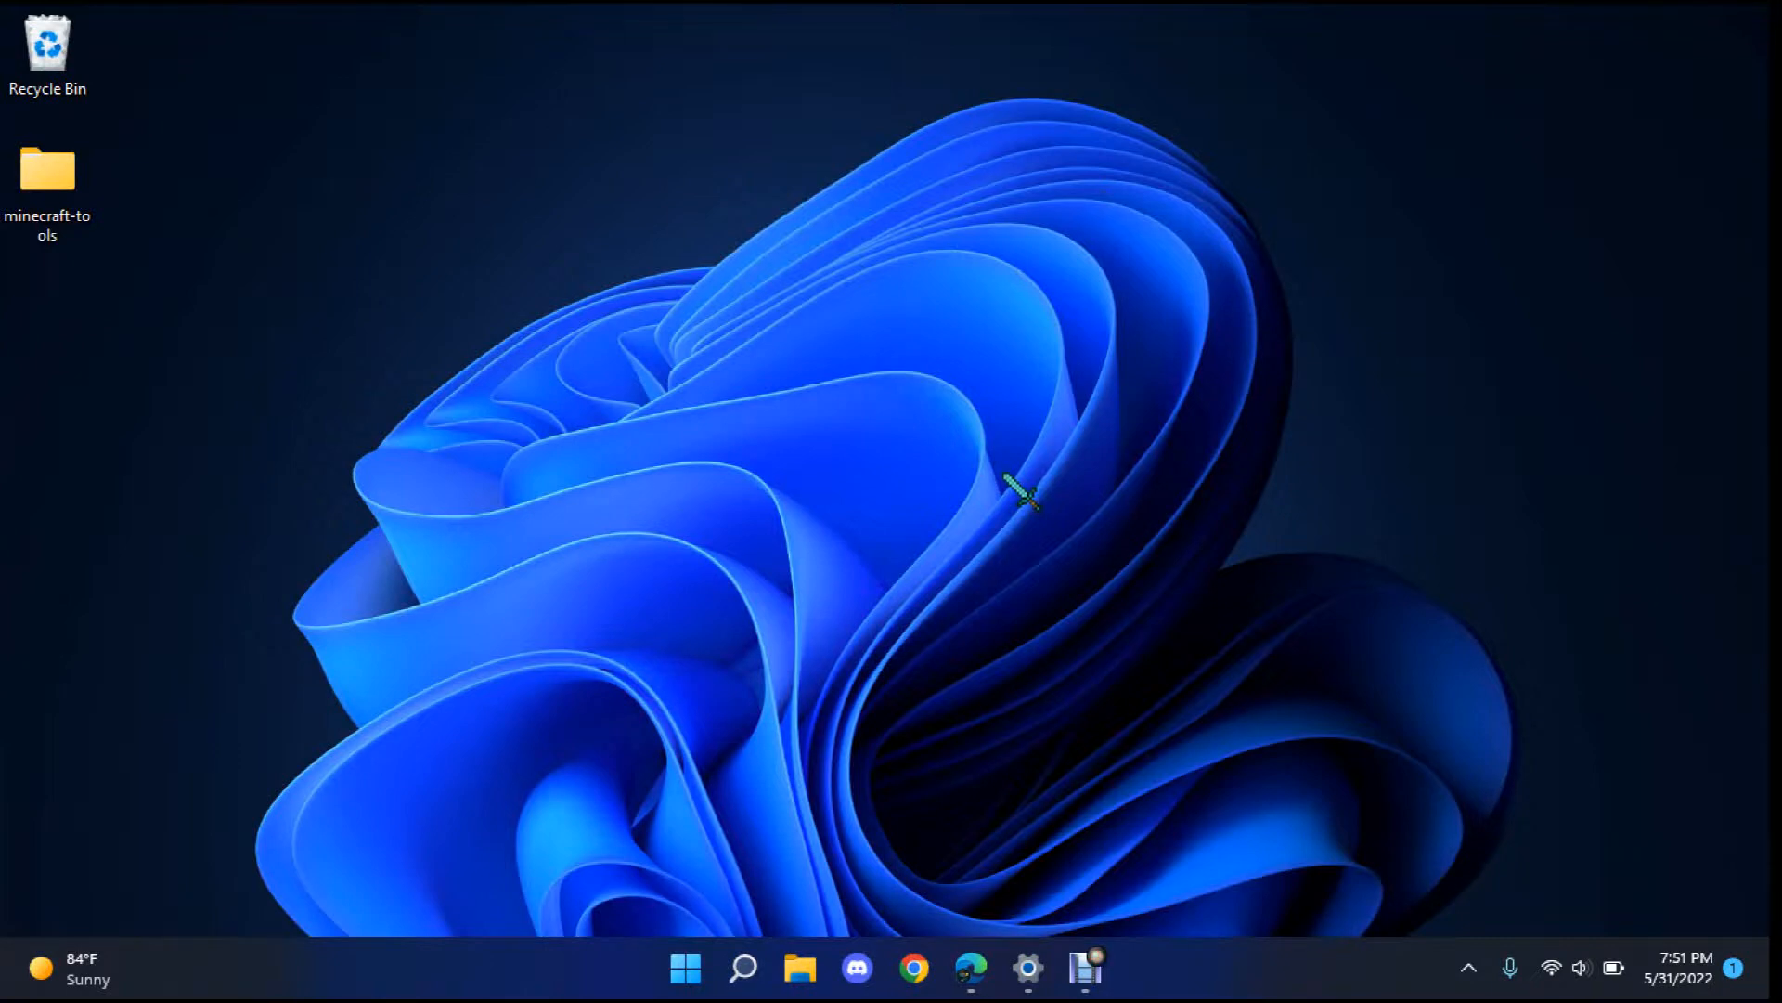
mouse_move(980, 411)
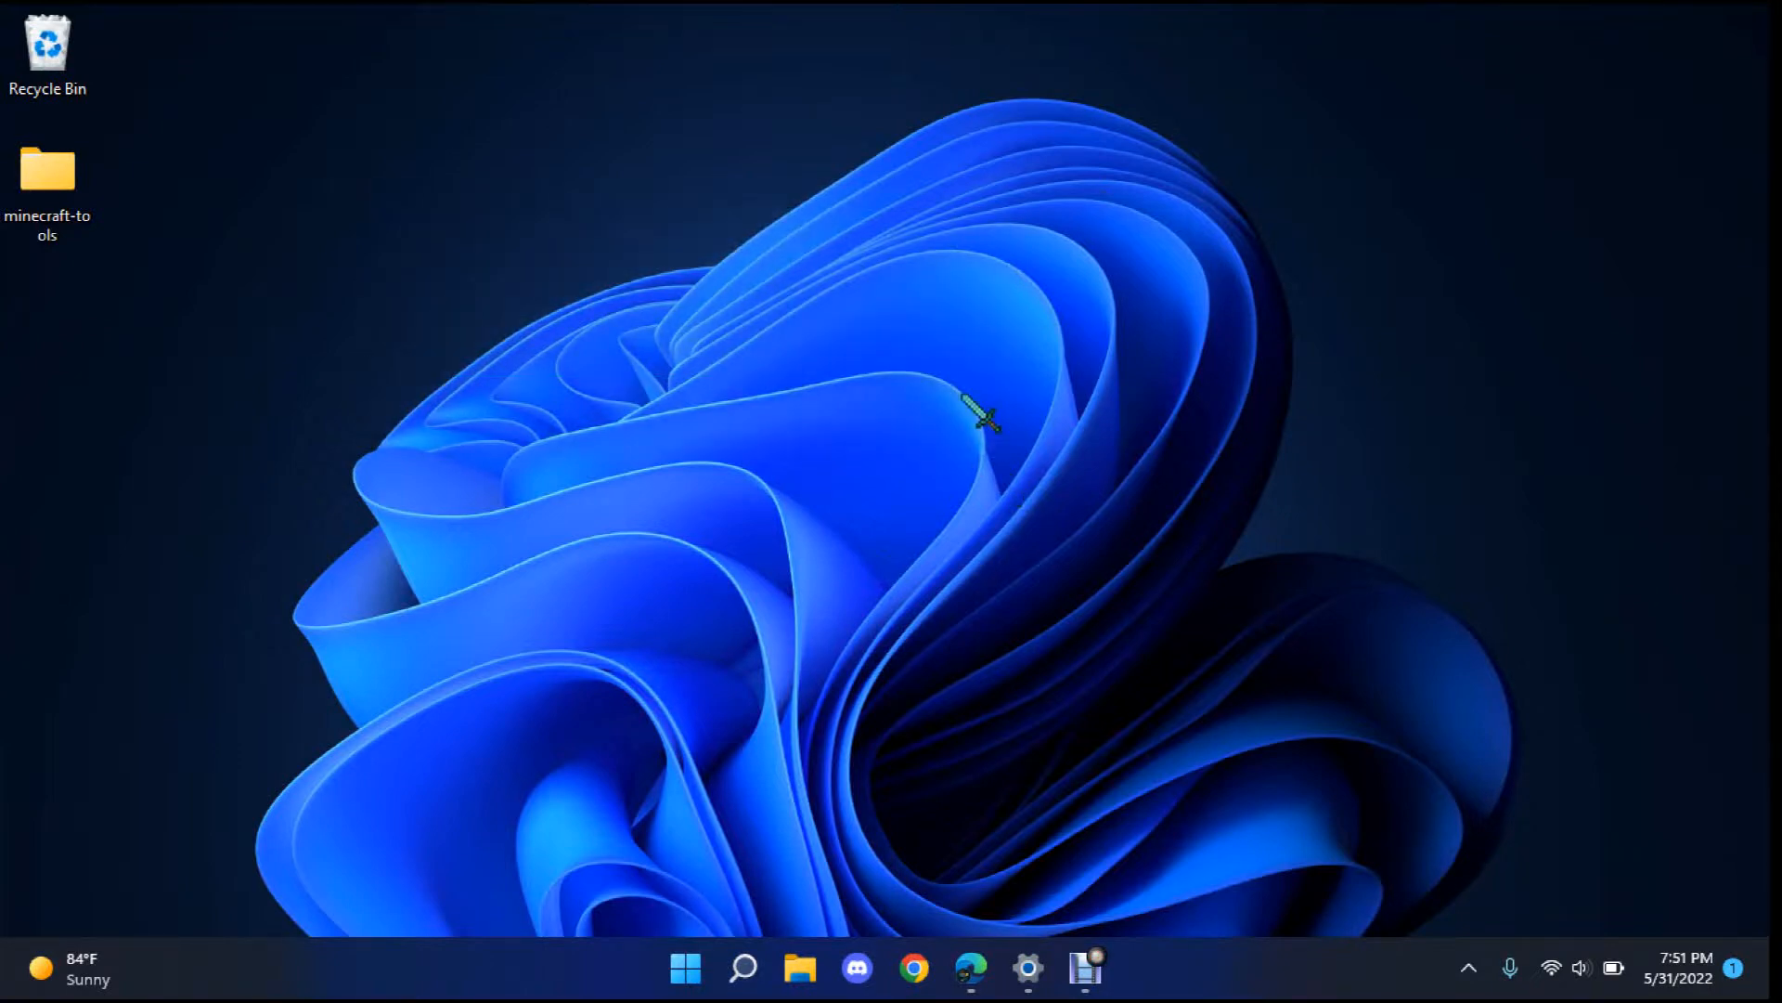
mouse_move(262, 211)
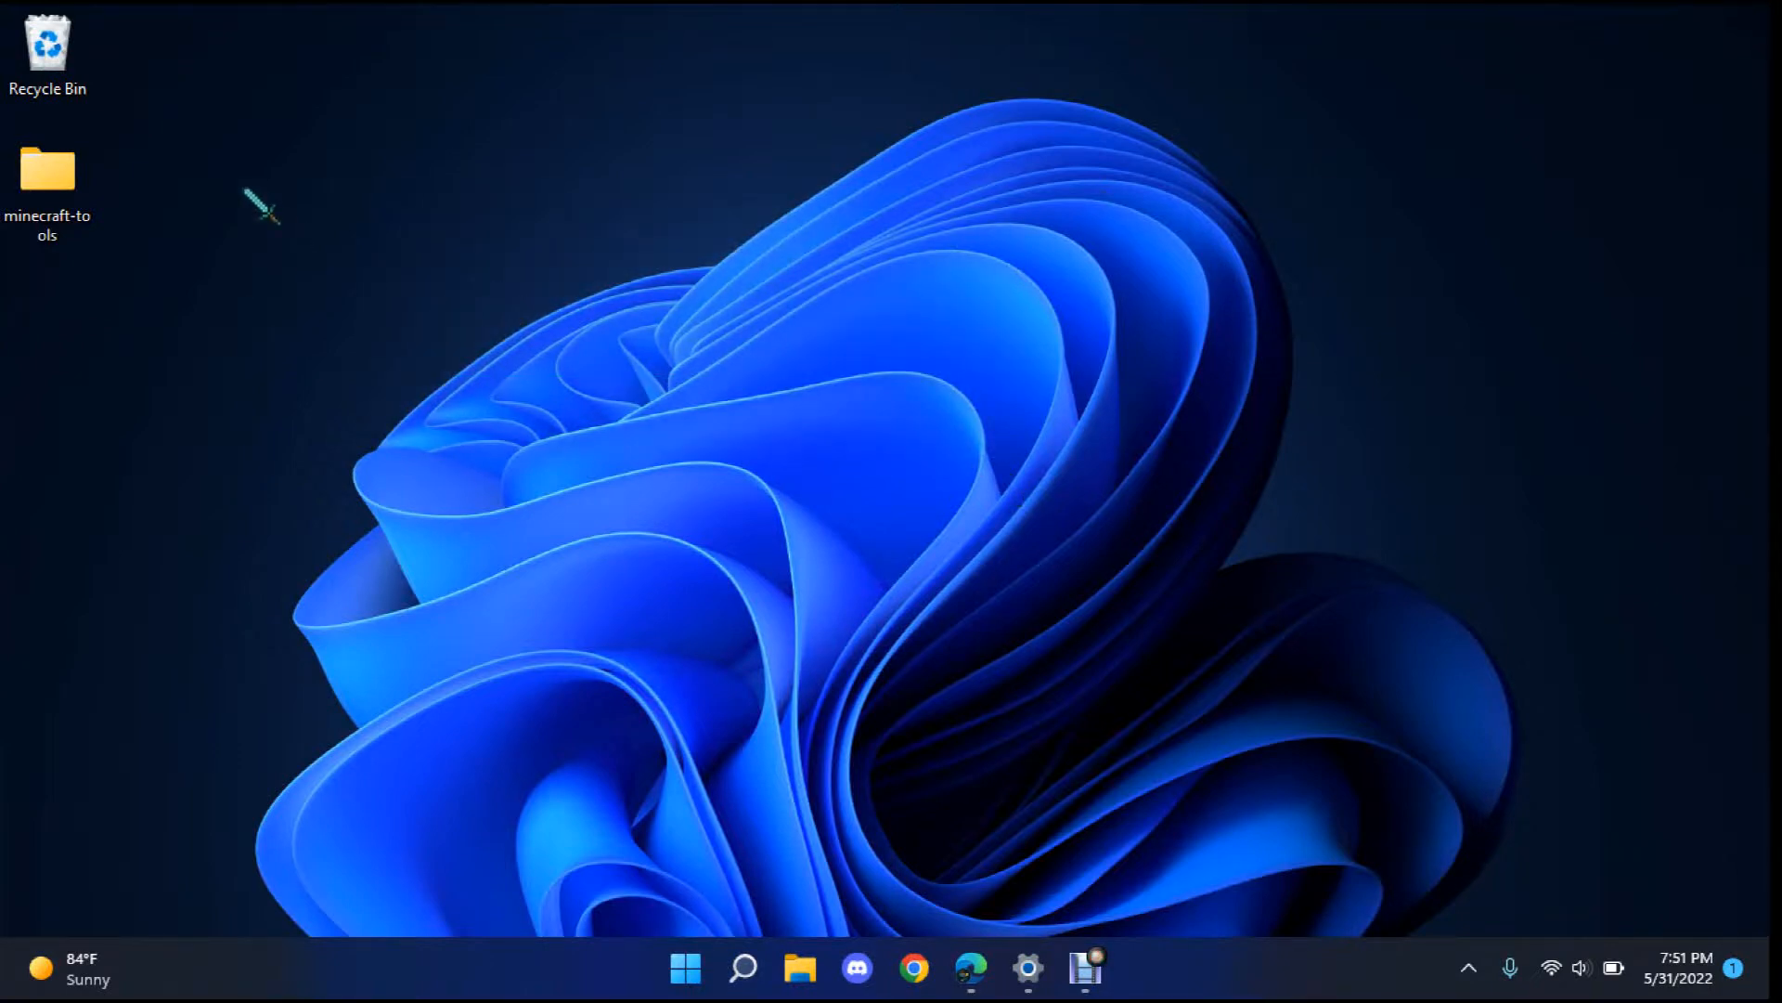
mouse_move(657, 540)
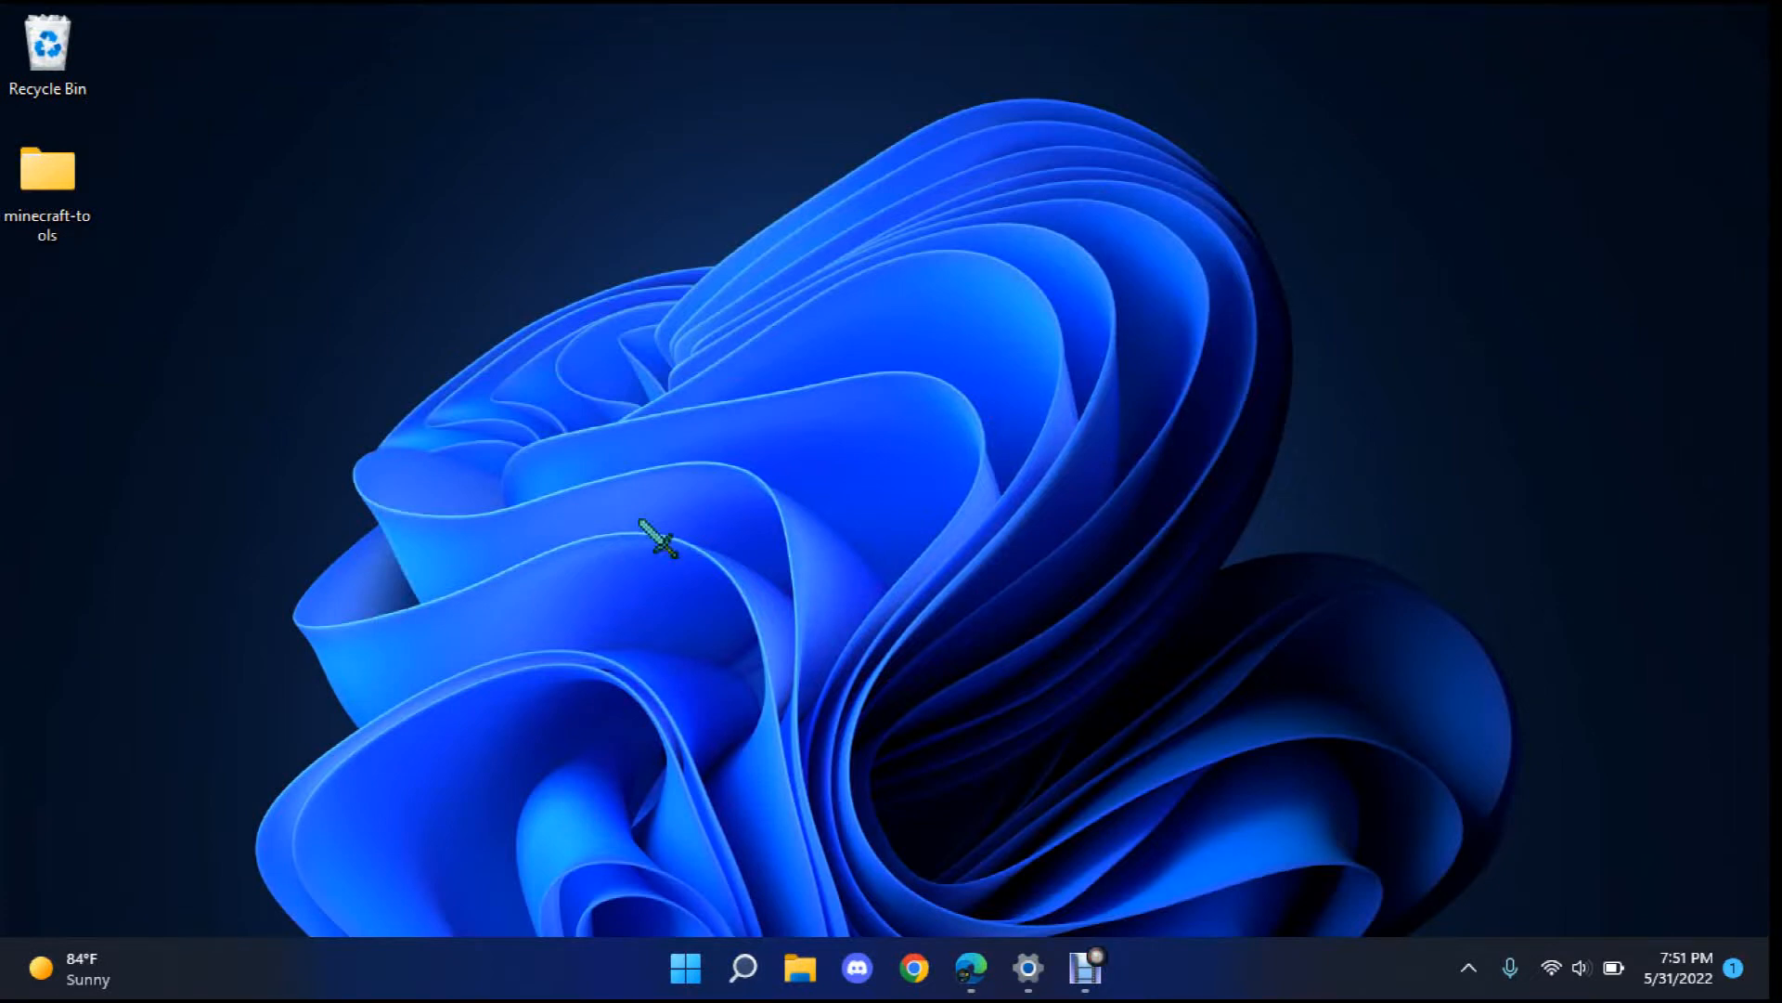
left_click_drag(659, 535, 1006, 495)
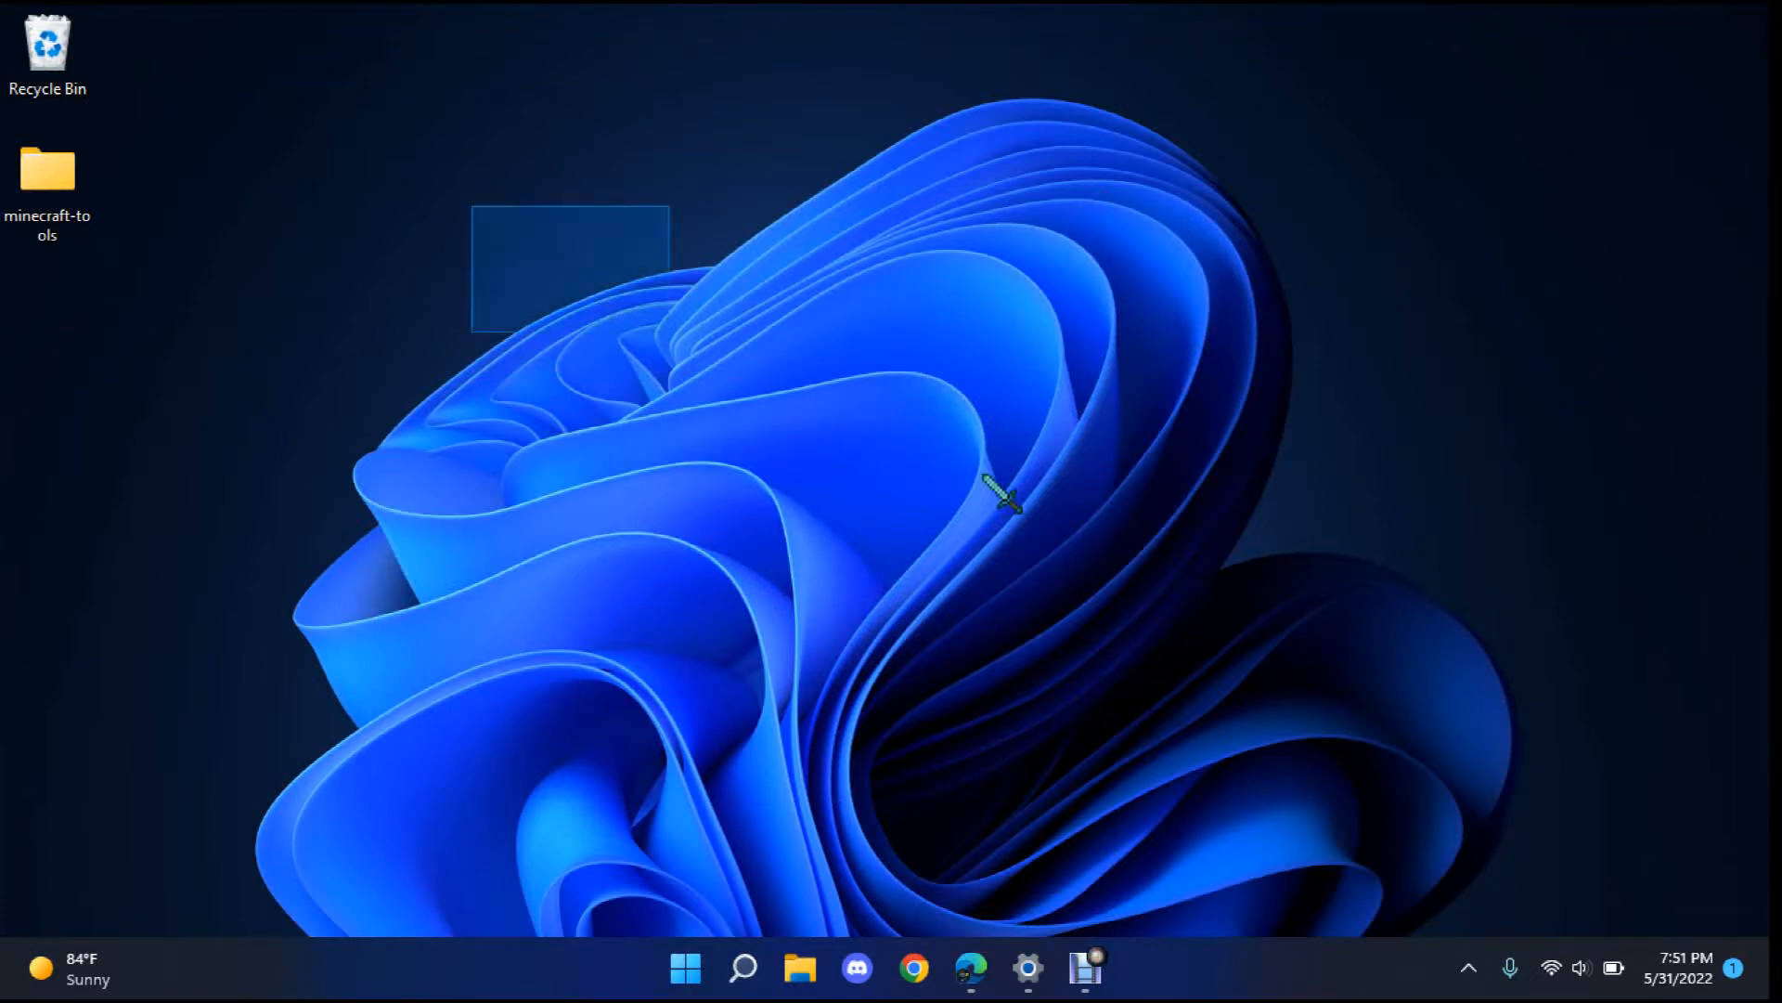